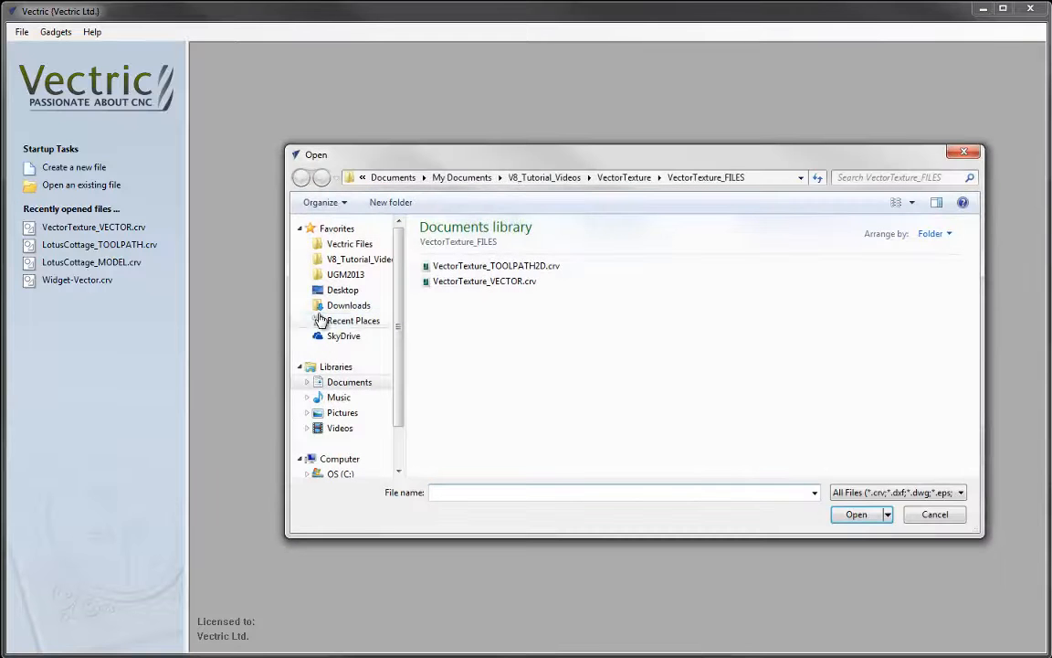
# Open the VectorTexture_VECTOR.crv project showing the rectangle of wavy vector lines
pyautogui.click(484, 281)
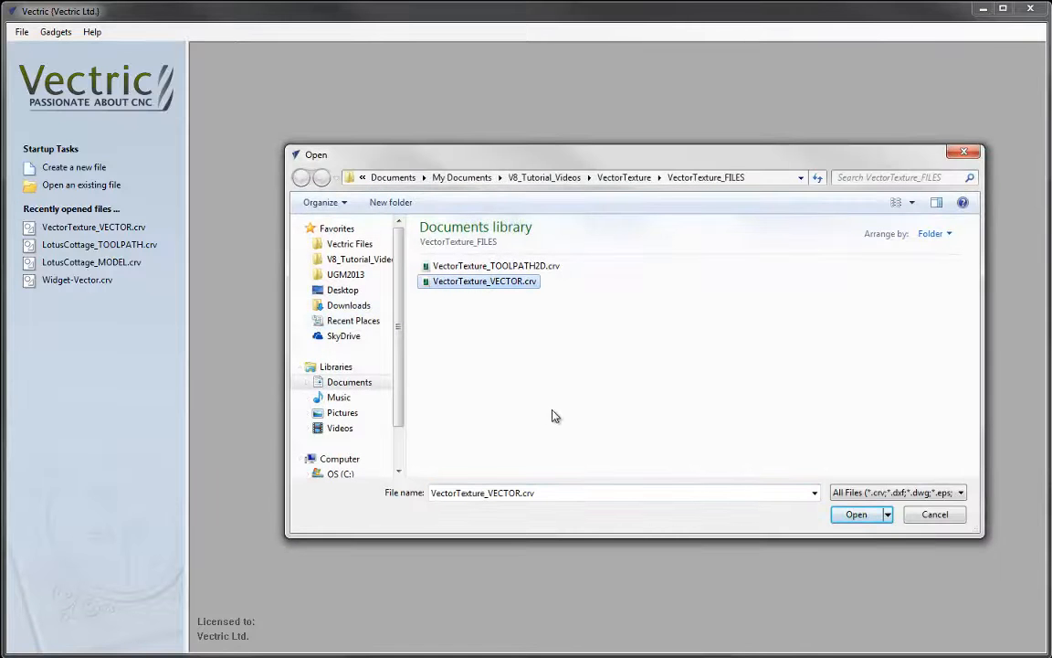
pyautogui.click(854, 513)
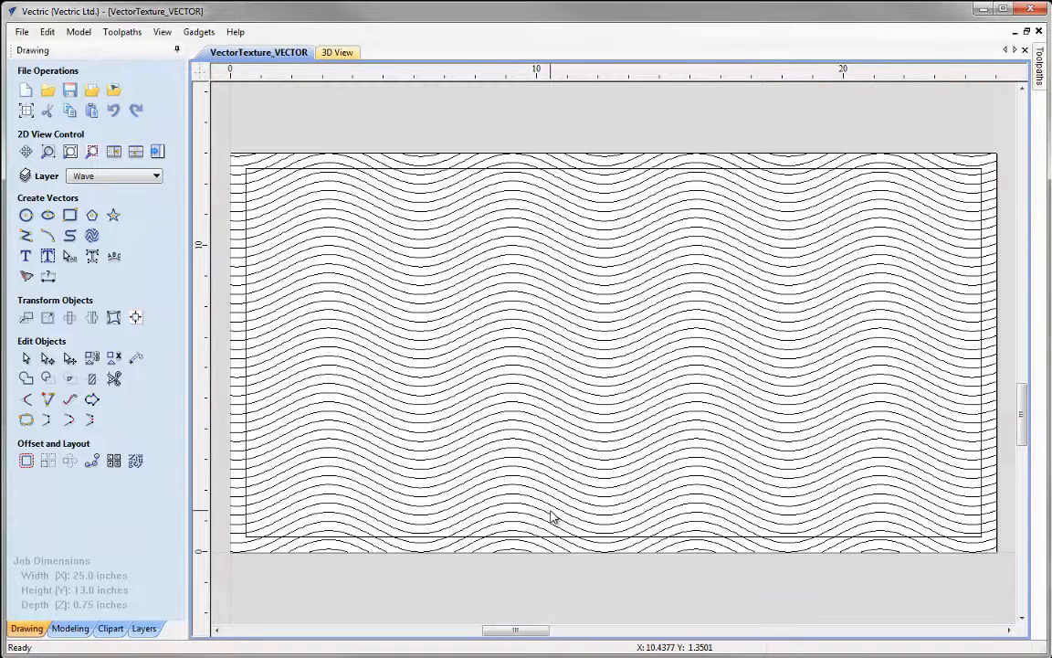
pyautogui.moveTo(234, 135)
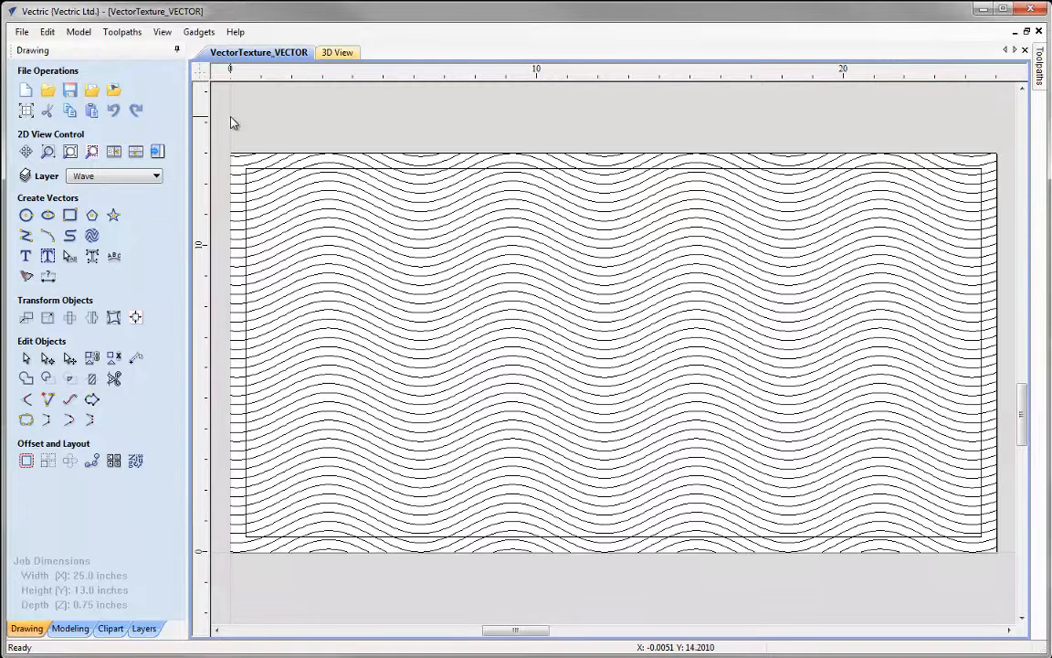
pyautogui.click(155, 175)
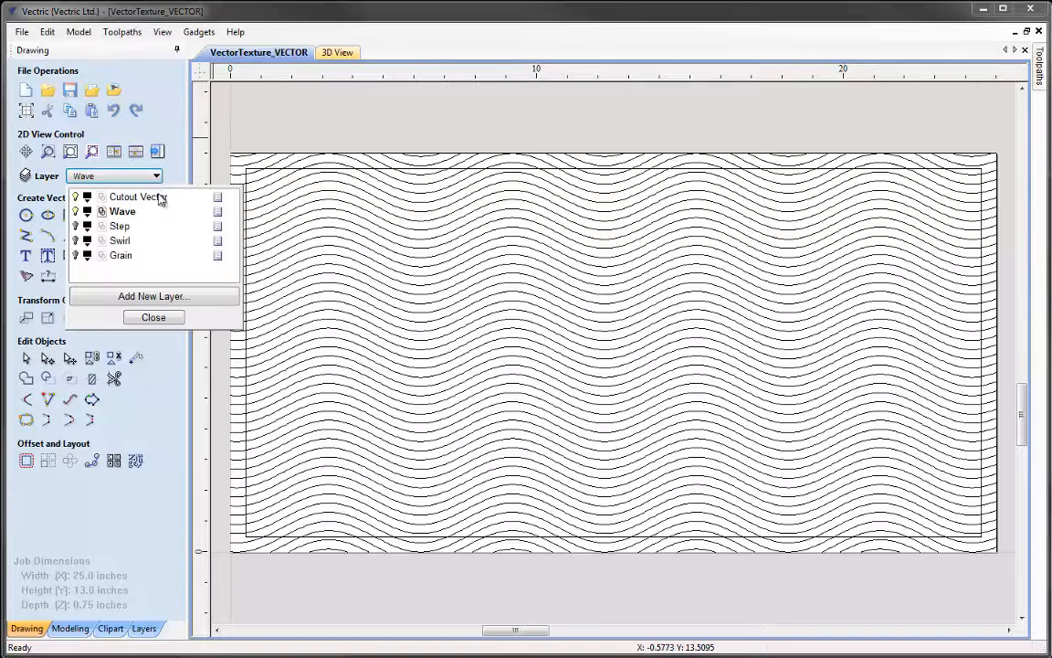
pyautogui.moveTo(143, 208)
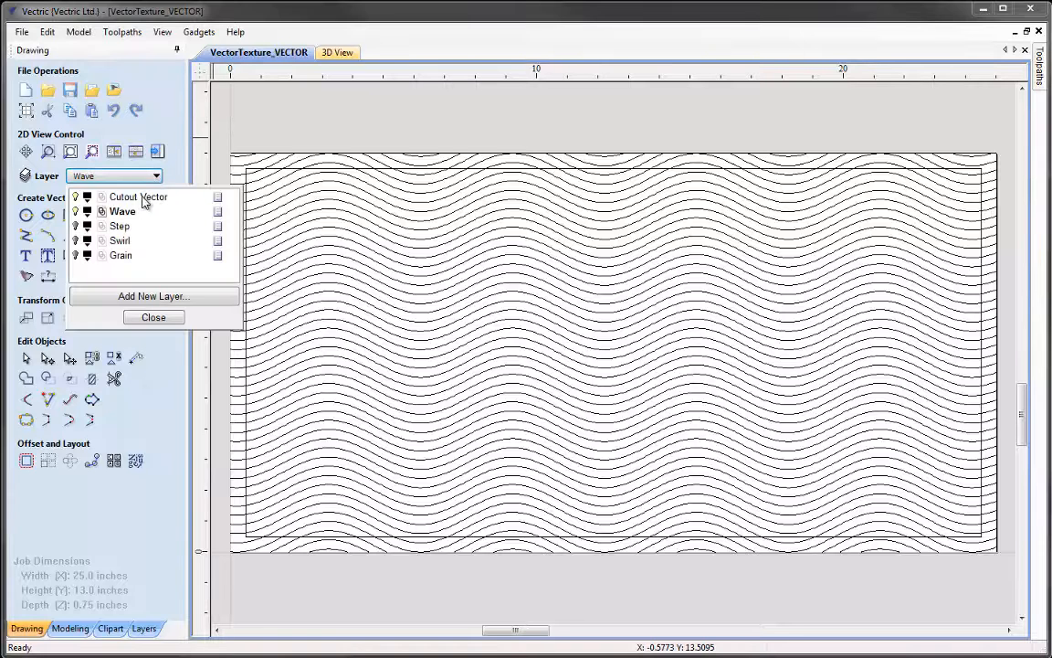
pyautogui.moveTo(296, 242)
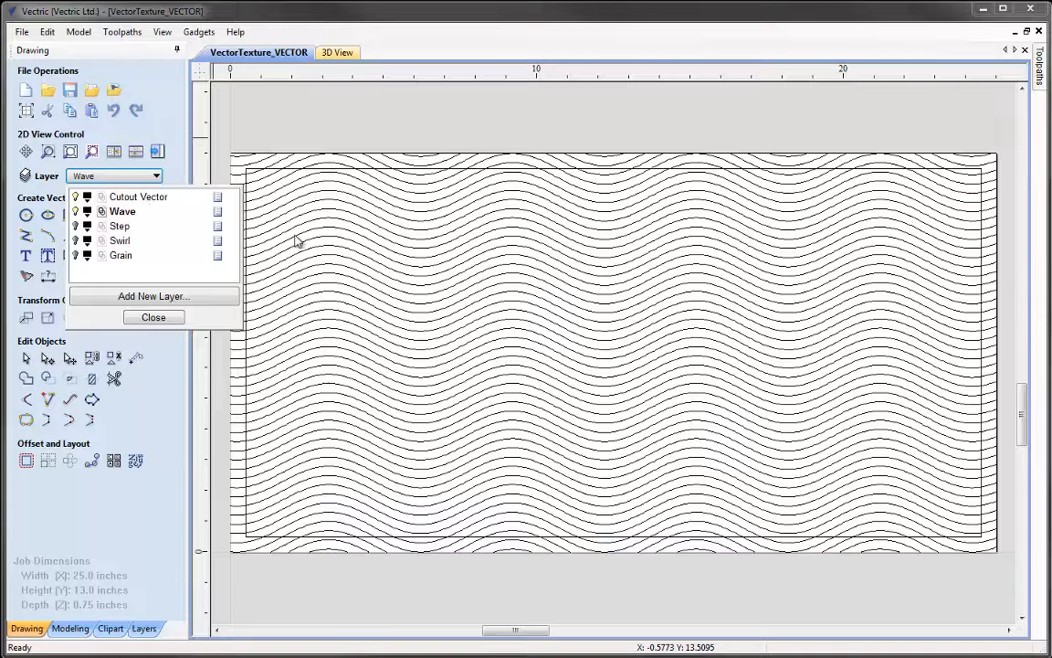
pyautogui.moveTo(76, 216)
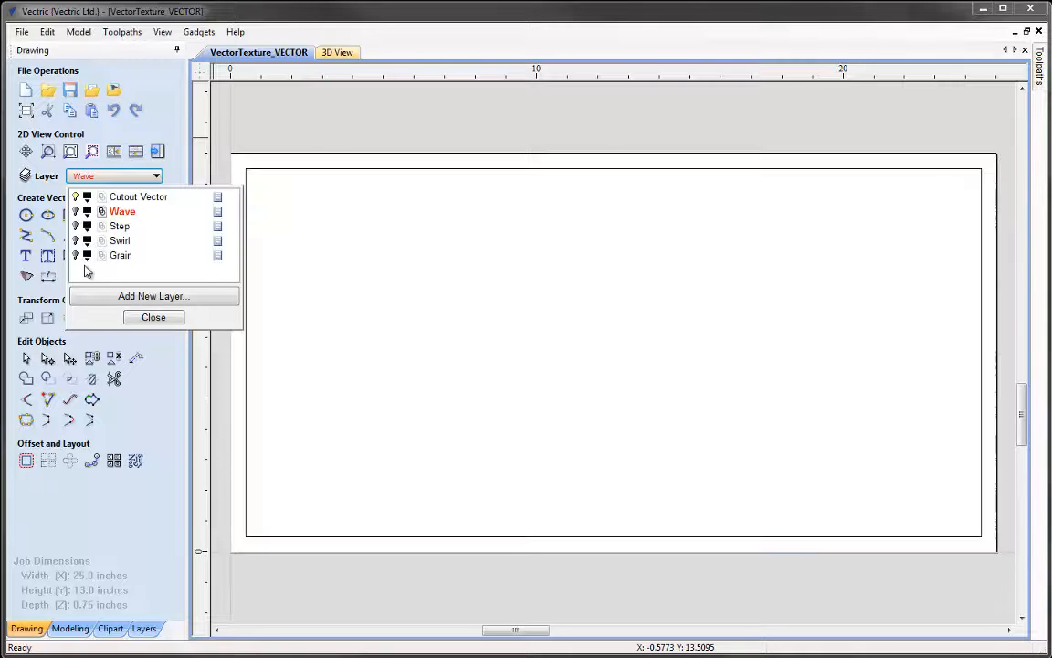
pyautogui.click(86, 212)
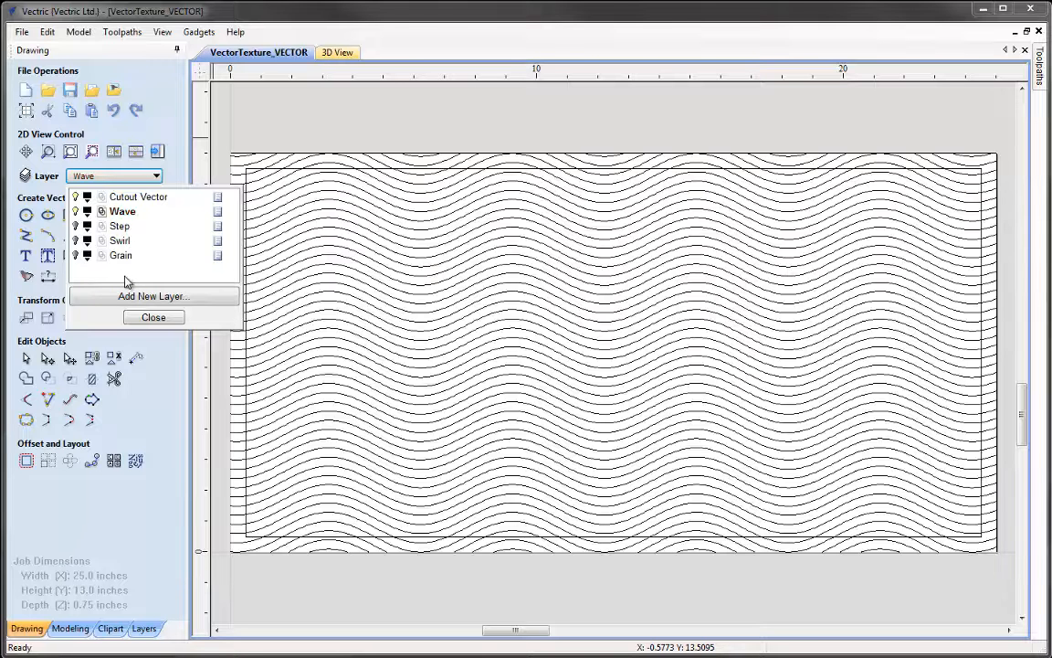
pyautogui.click(153, 317)
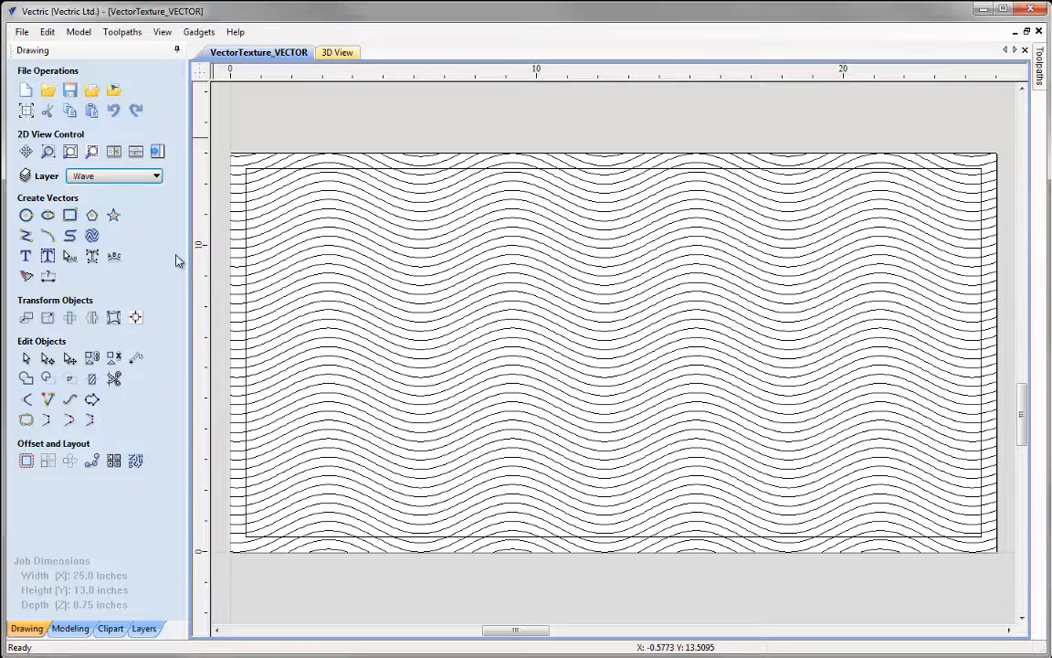
pyautogui.moveTo(219, 256)
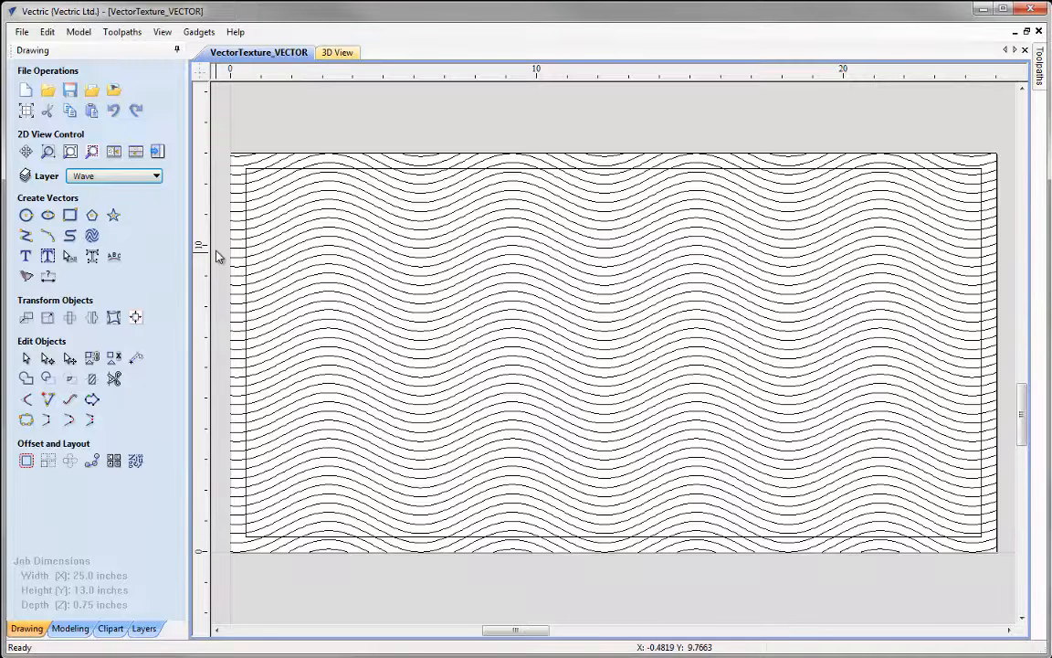
pyautogui.moveTo(157, 151)
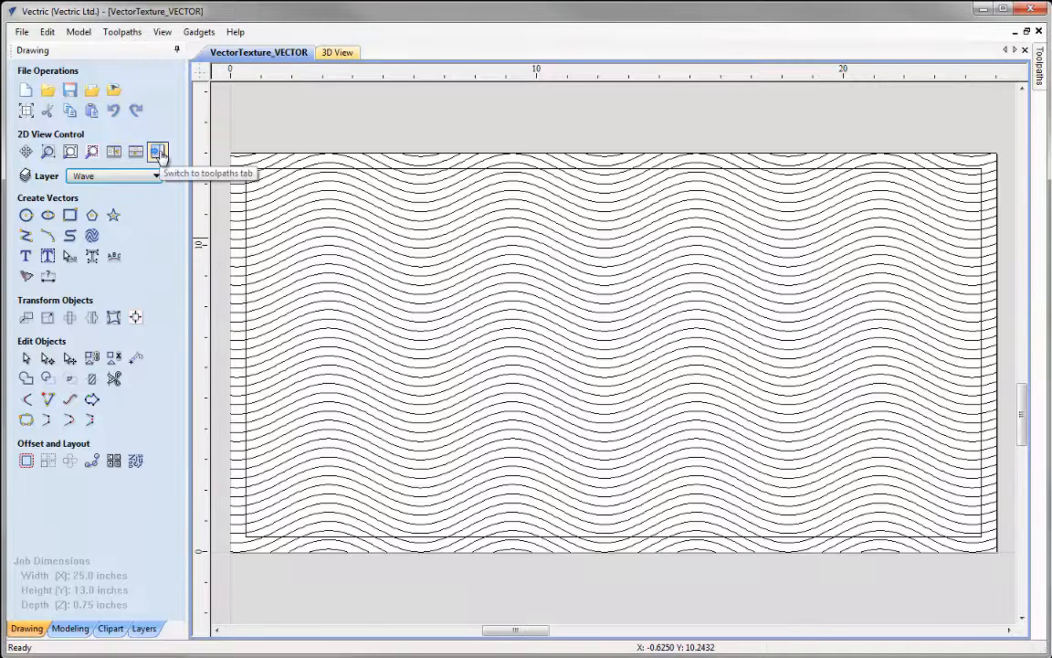
# Switch from the drawing tools to the Toolpaths panel
pyautogui.click(157, 149)
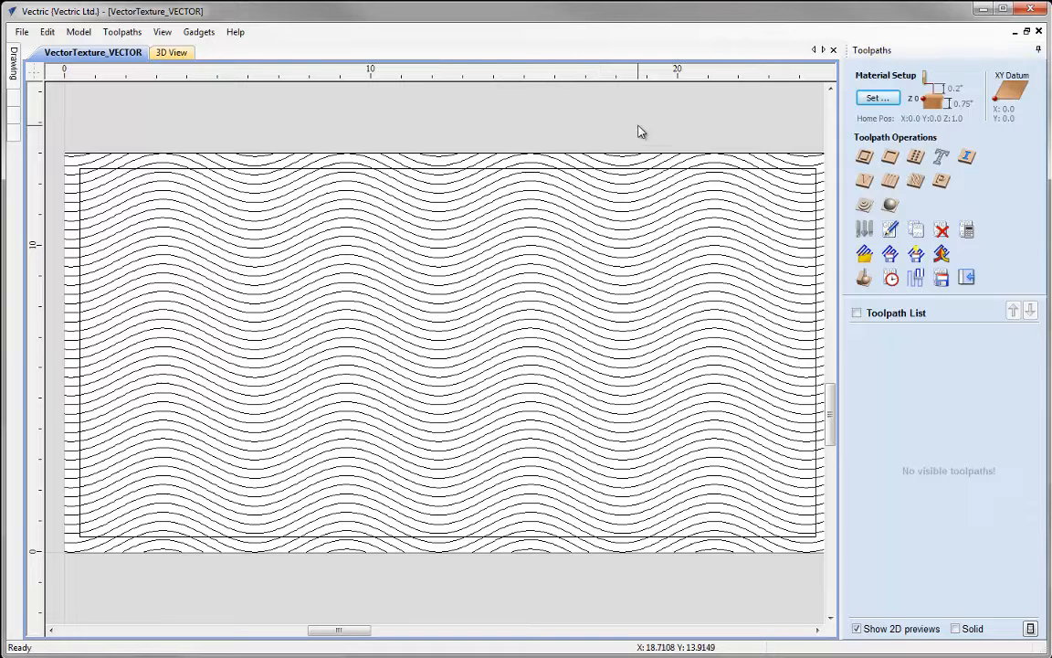
pyautogui.moveTo(310, 121)
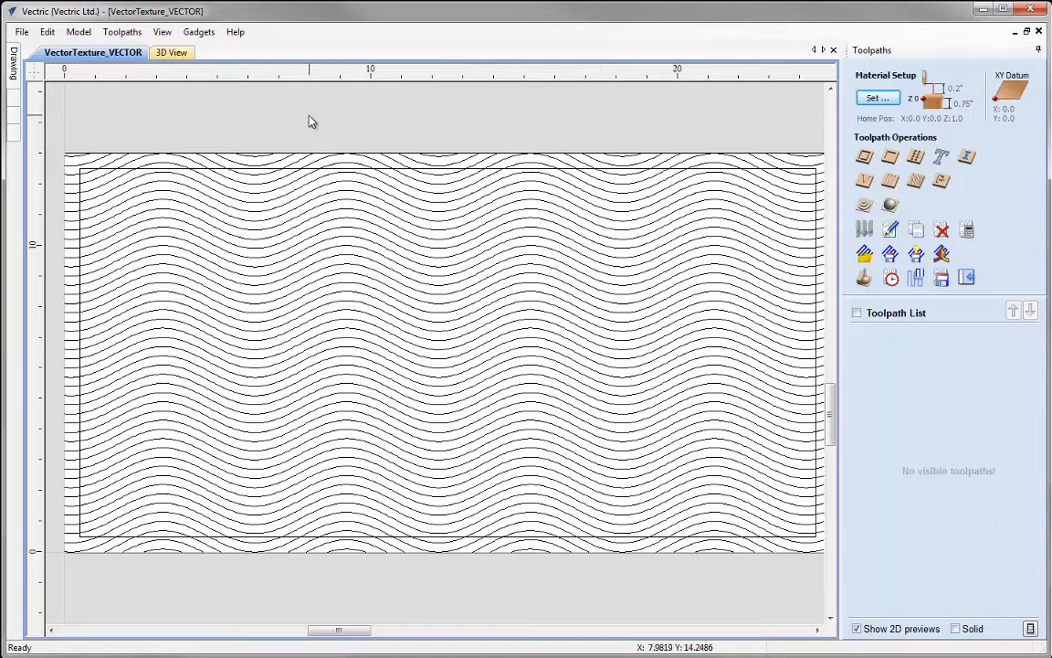
pyautogui.moveTo(219, 102)
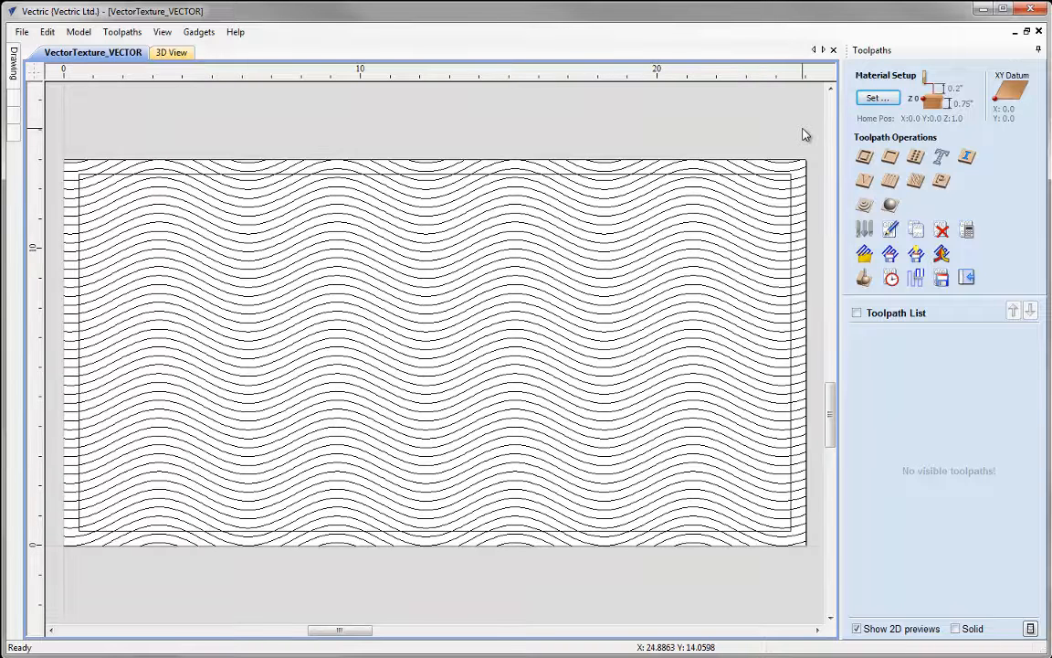
# In Material Setup, change the Home Z height from 1.0 to 0.5 inches
pyautogui.click(876, 99)
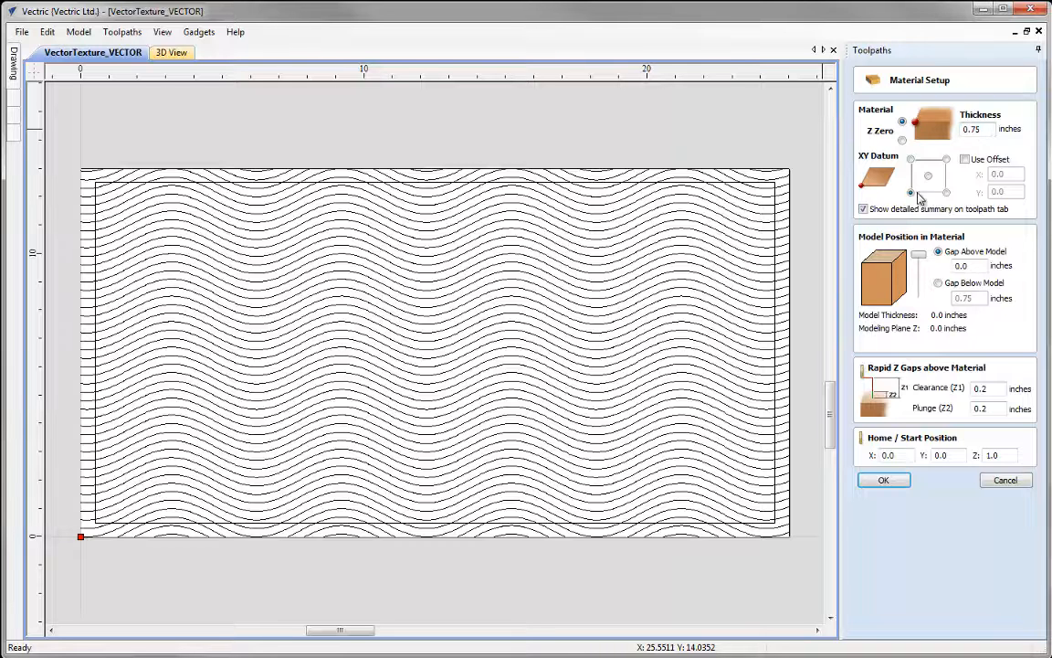
pyautogui.moveTo(955, 244)
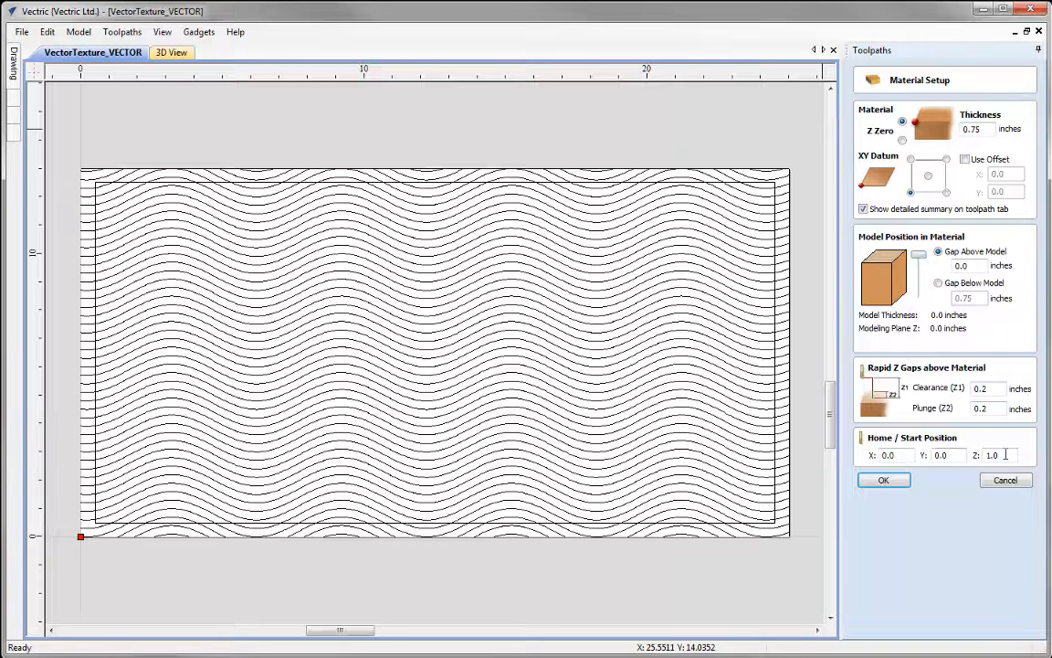
pyautogui.write('0.5')
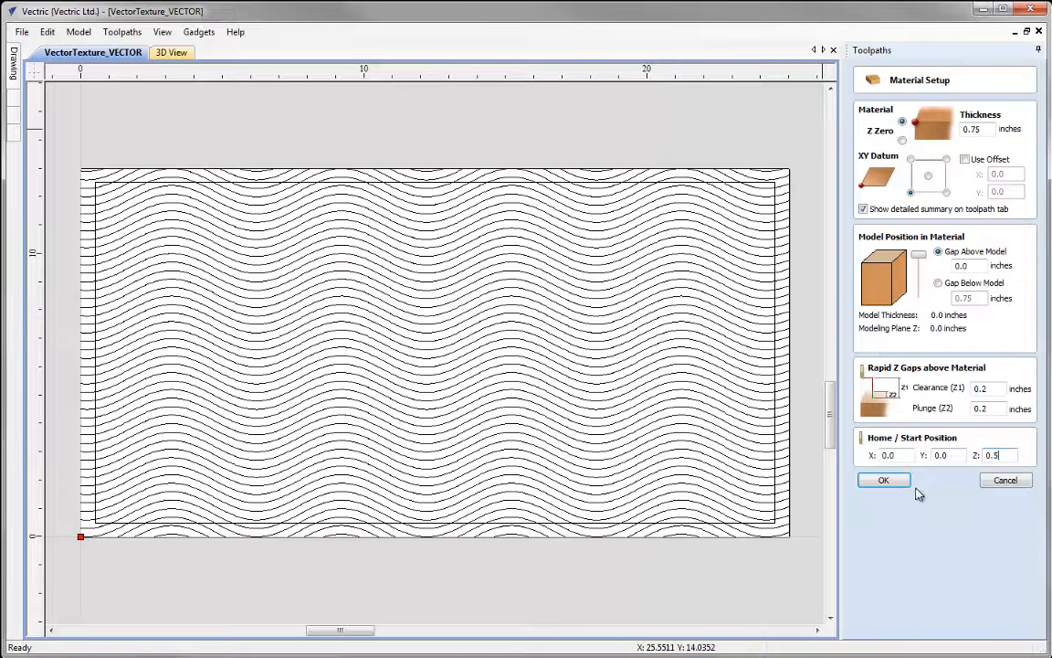
pyautogui.moveTo(924, 494)
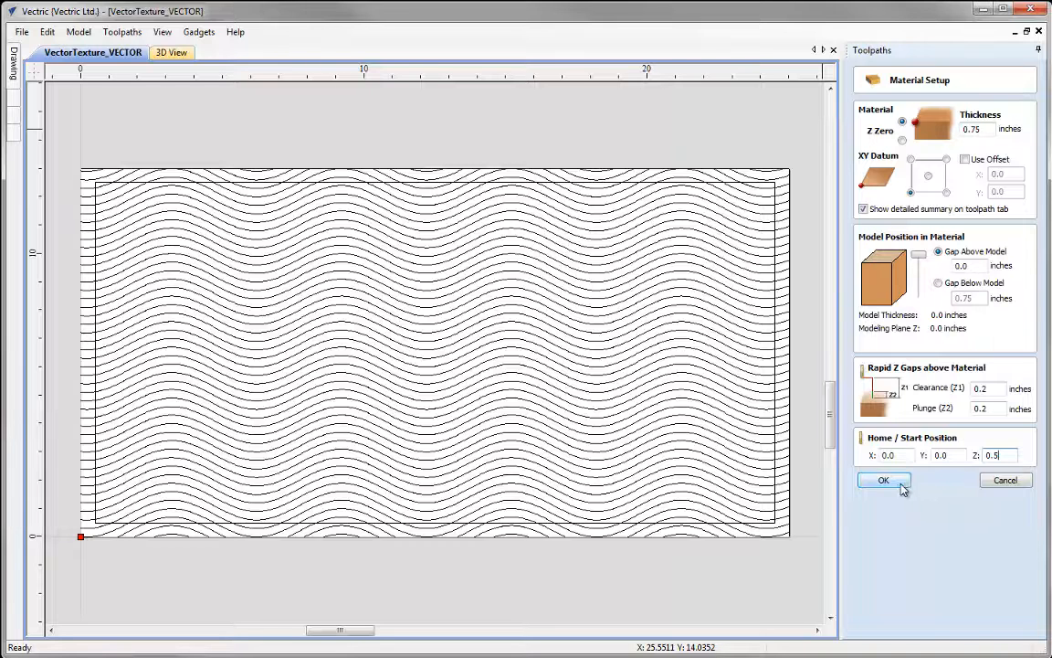
pyautogui.click(884, 478)
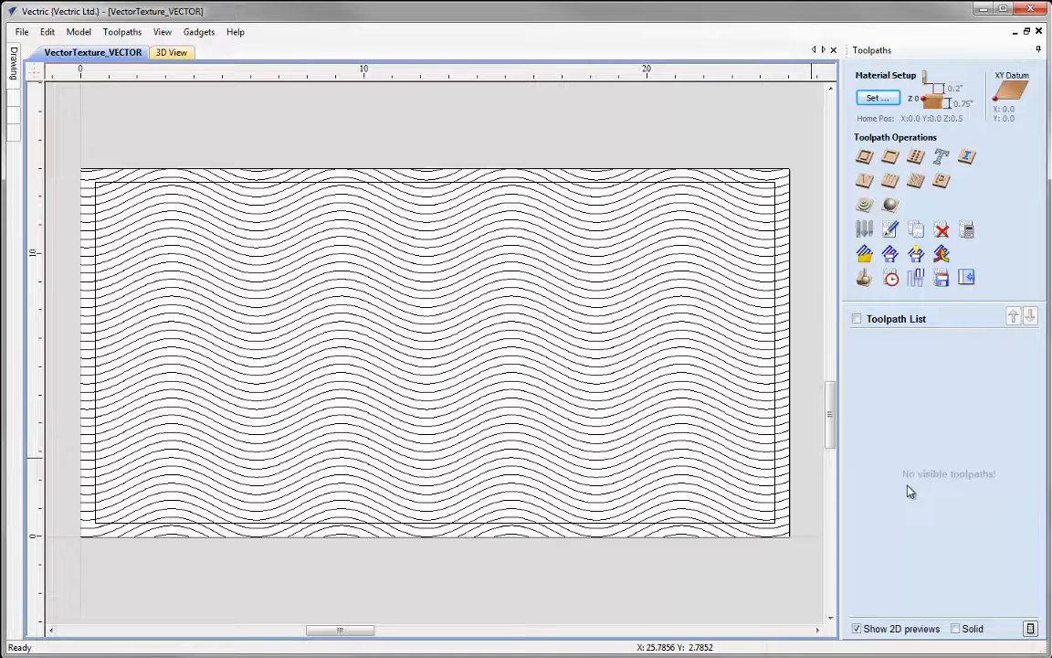
pyautogui.moveTo(696, 355)
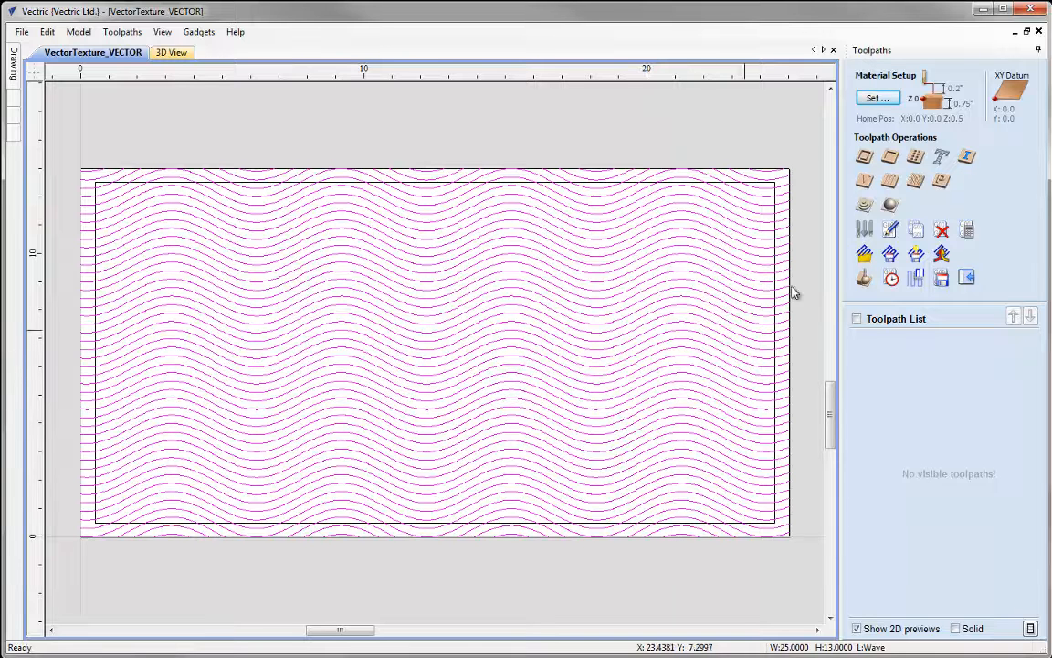
pyautogui.moveTo(915, 181)
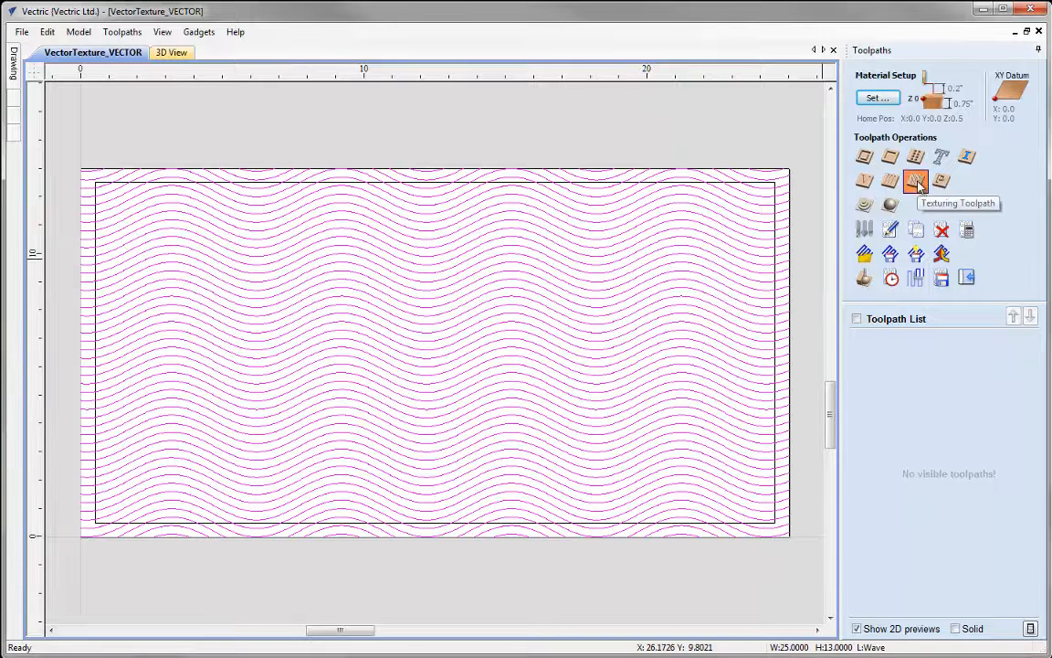
# Start a Texturing Toolpath for the selected wave vectors
pyautogui.click(915, 181)
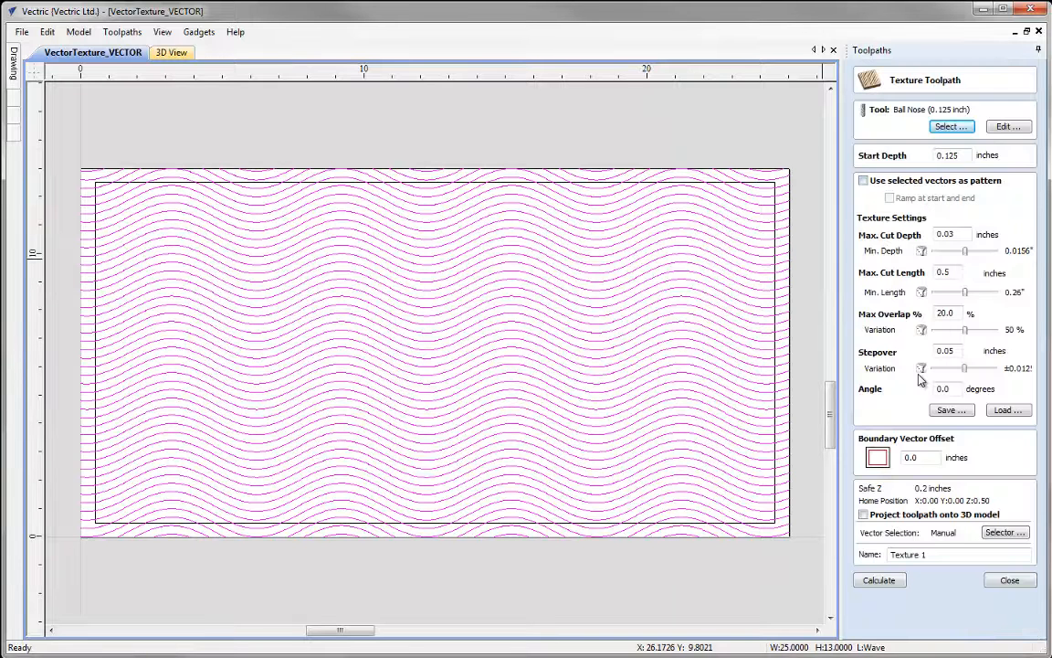
# Choose the 0.5 inch Ball Nose cutter from the Tool Database for the texture toolpath
pyautogui.click(950, 126)
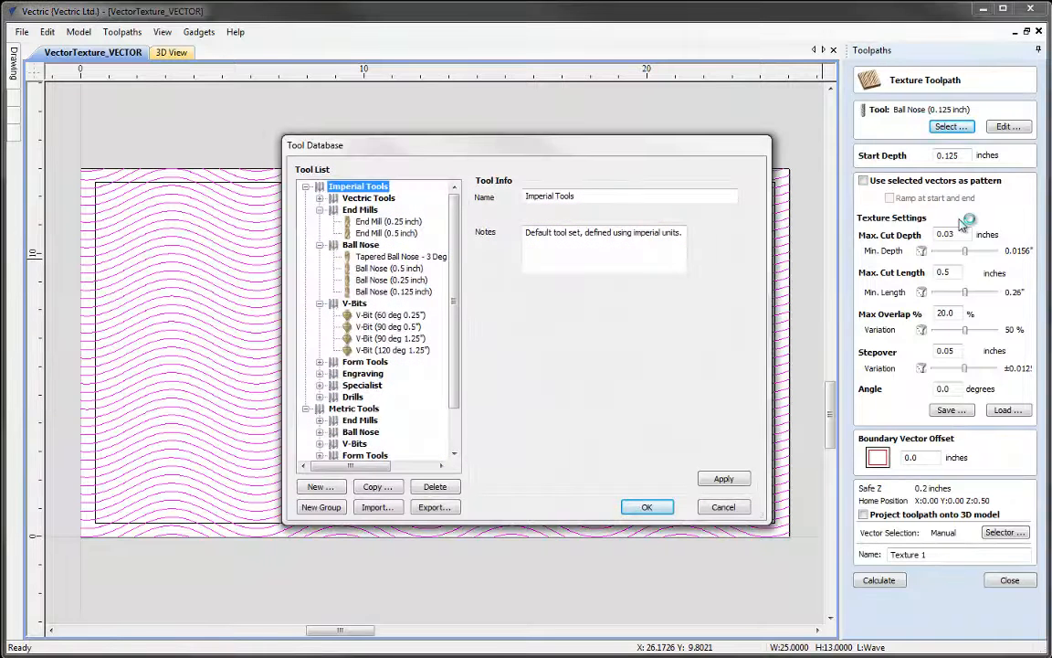
pyautogui.click(391, 267)
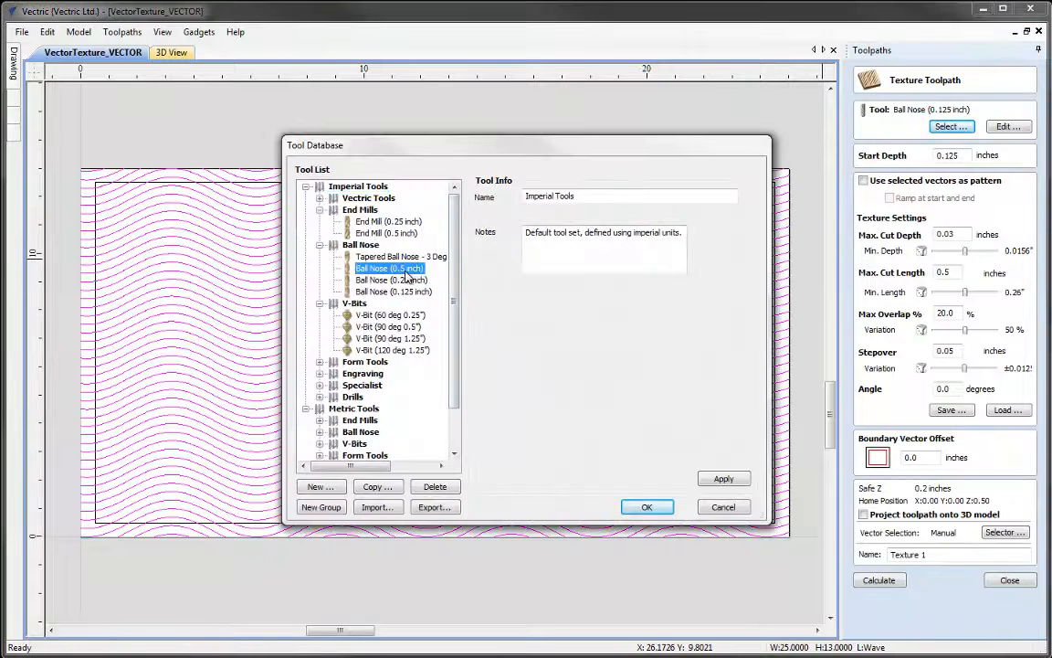
pyautogui.click(391, 267)
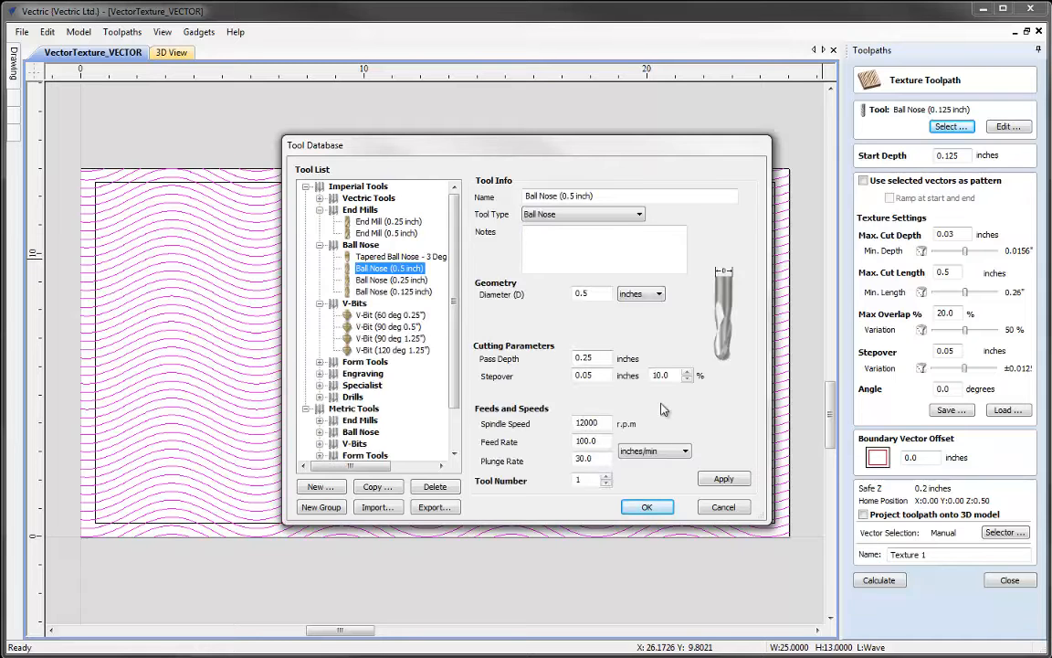
pyautogui.moveTo(745, 465)
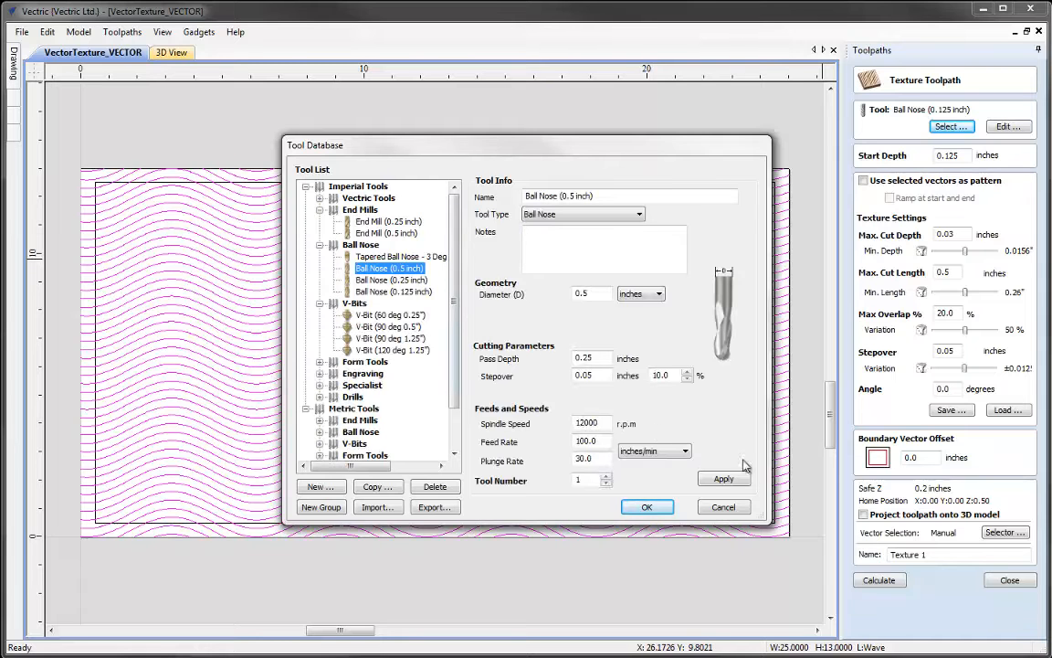
pyautogui.click(724, 478)
pyautogui.write('0')
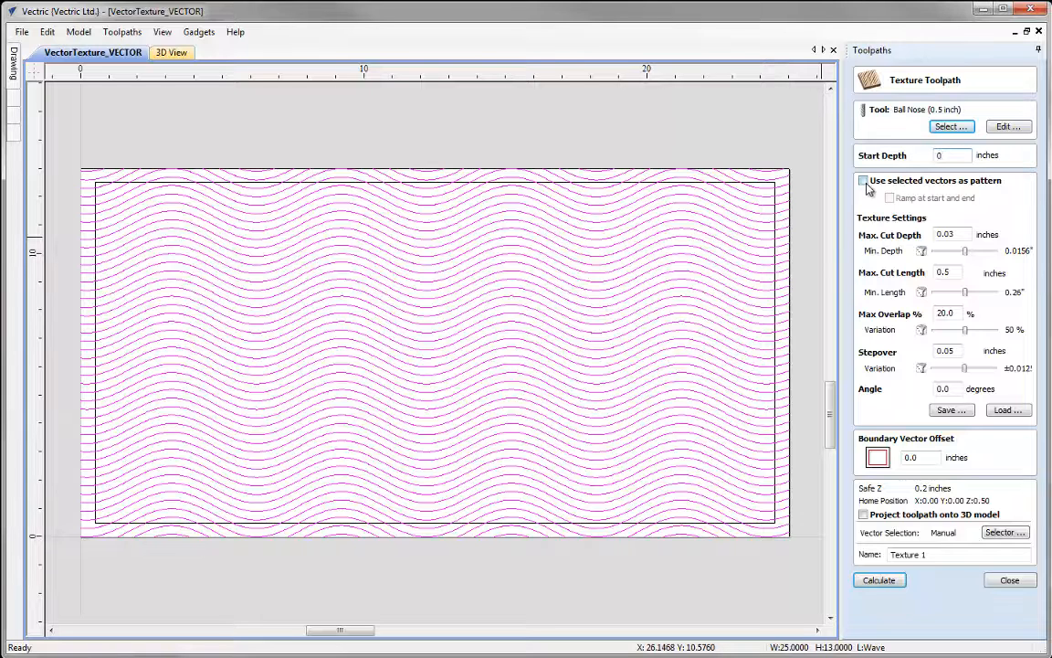
# Use the selected vectors as pattern, set Max Cut Depth 0.1, name it Wave_Texture_05BN and calculate
pyautogui.click(862, 181)
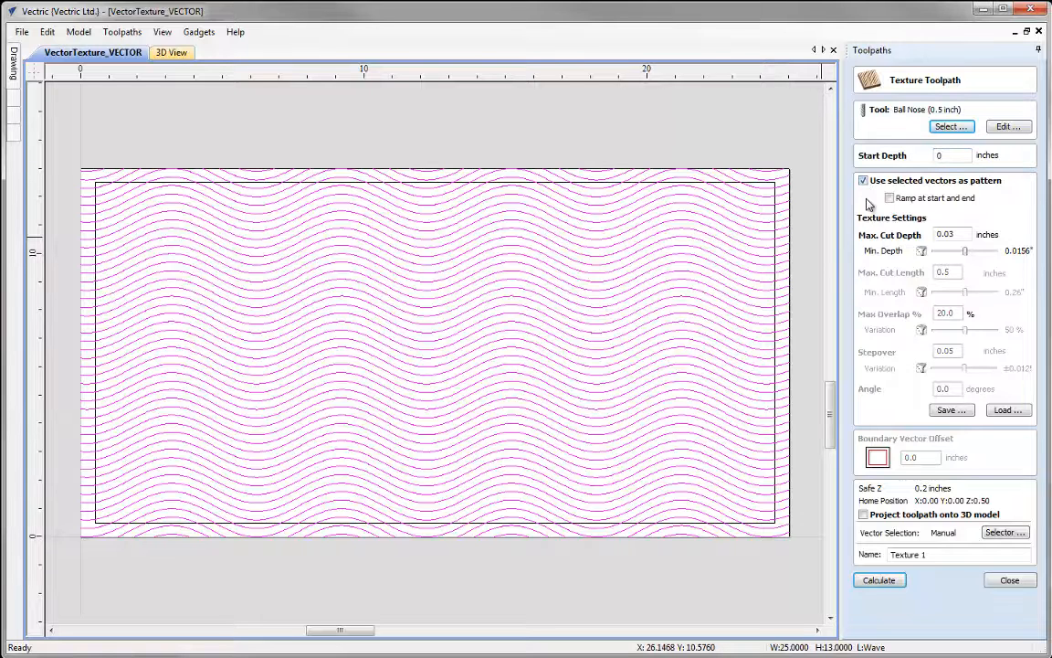
pyautogui.moveTo(917, 186)
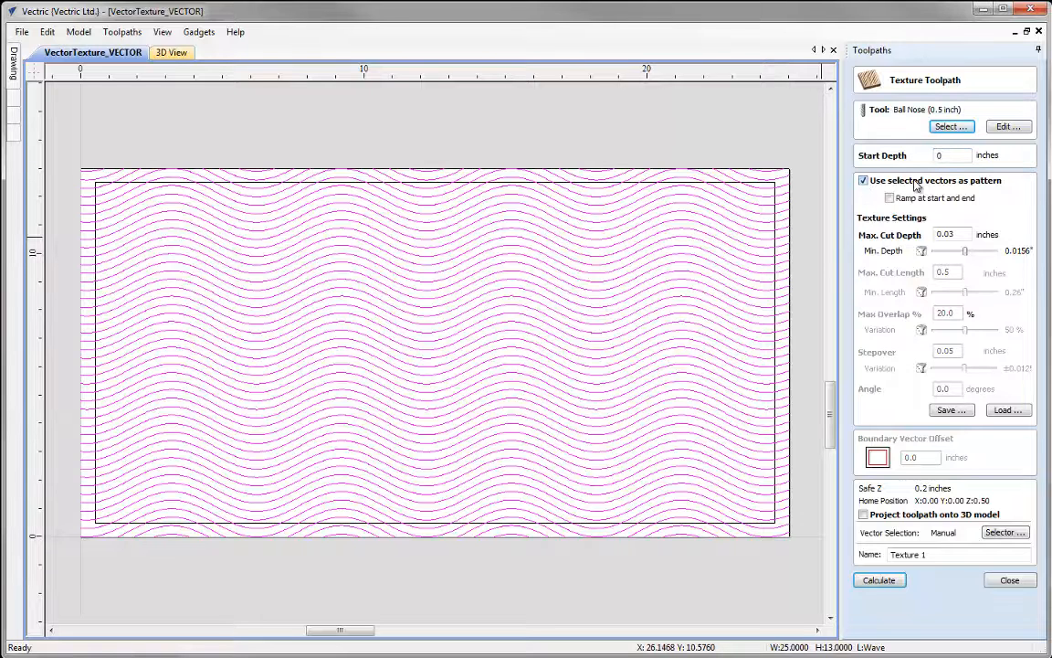
pyautogui.moveTo(774, 190)
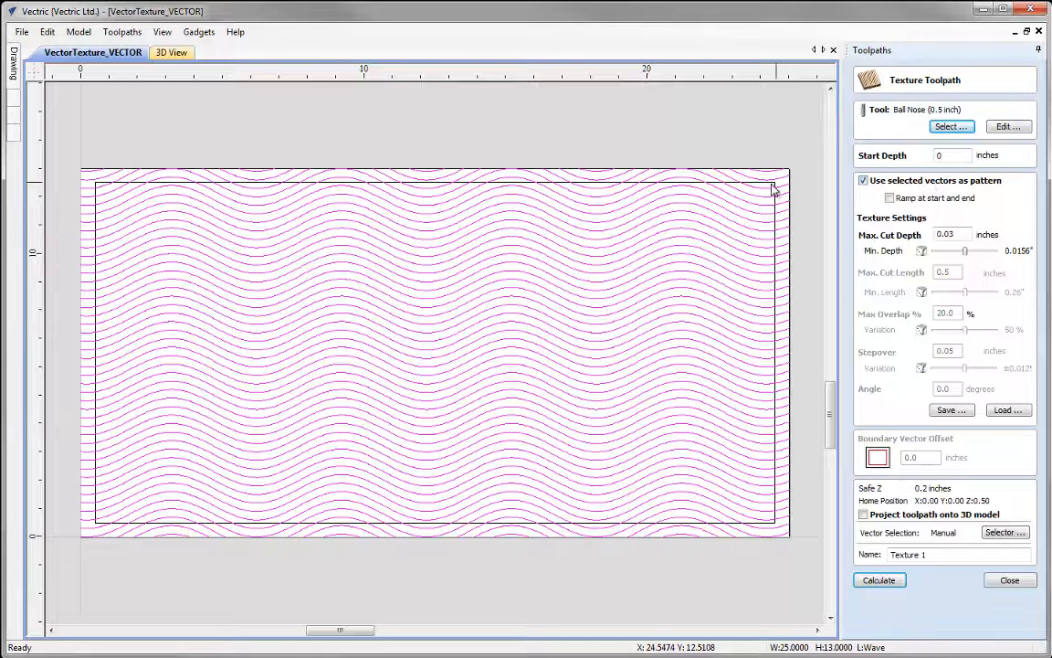
pyautogui.moveTo(932, 225)
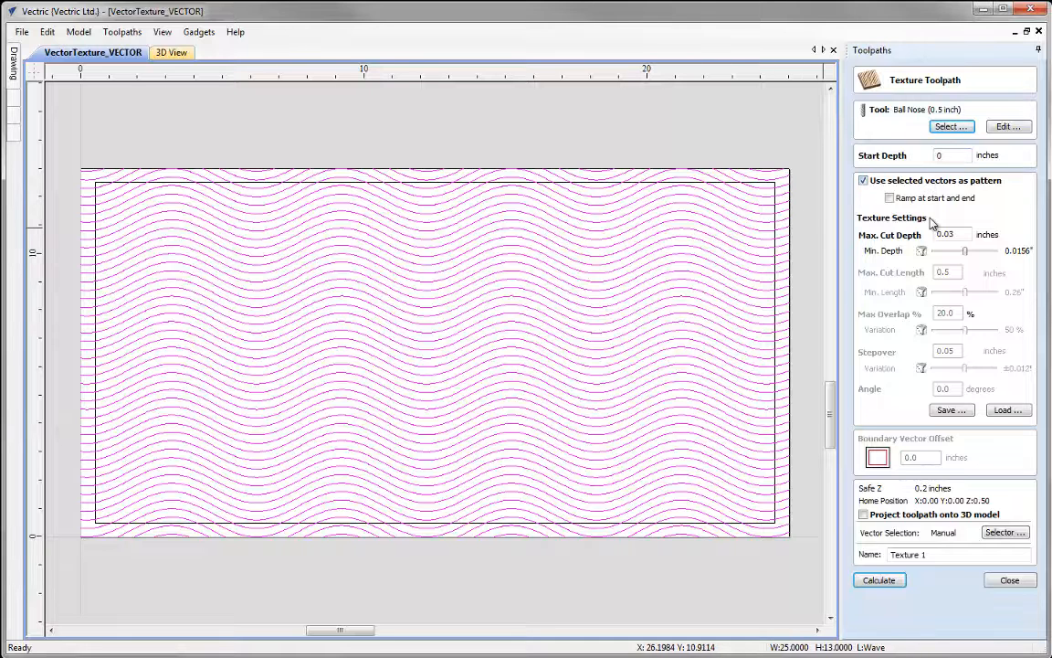
pyautogui.moveTo(959, 218)
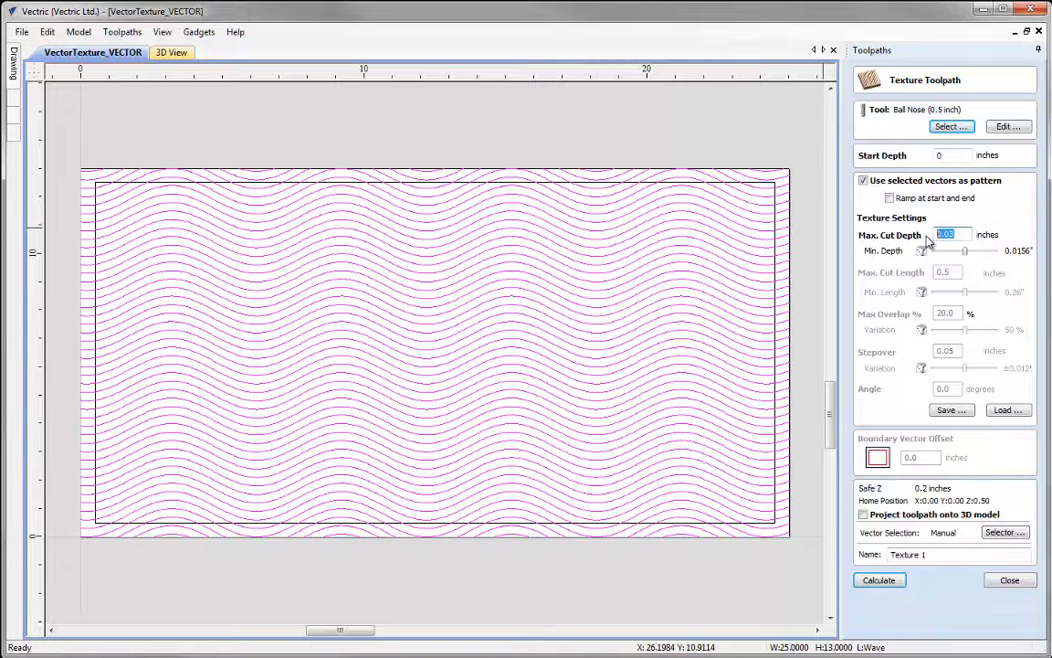
pyautogui.write('0.1')
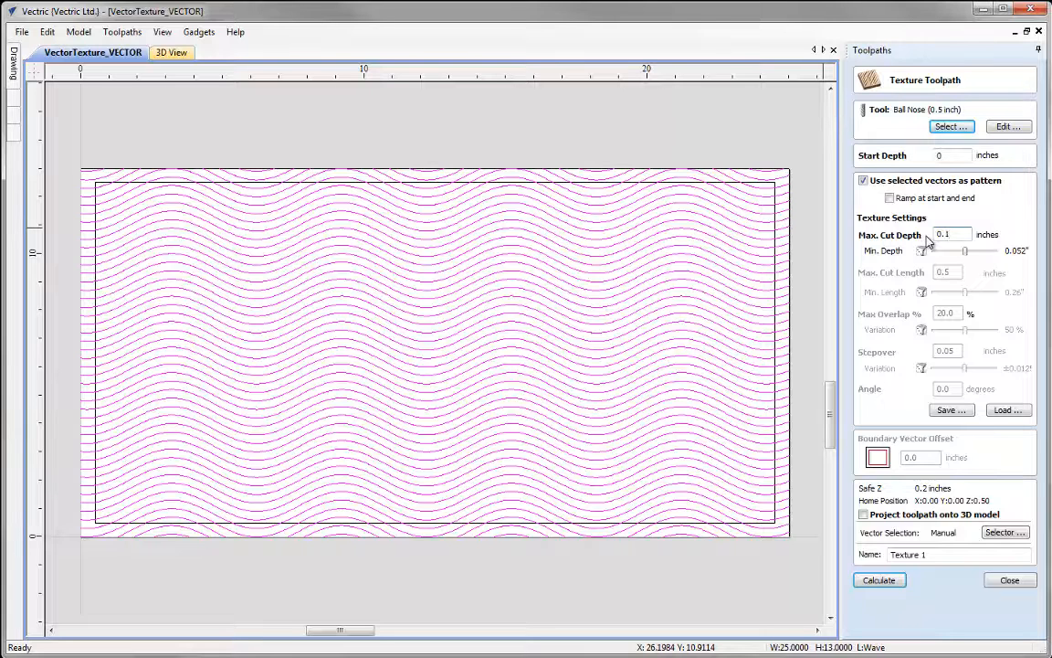
pyautogui.moveTo(979, 254)
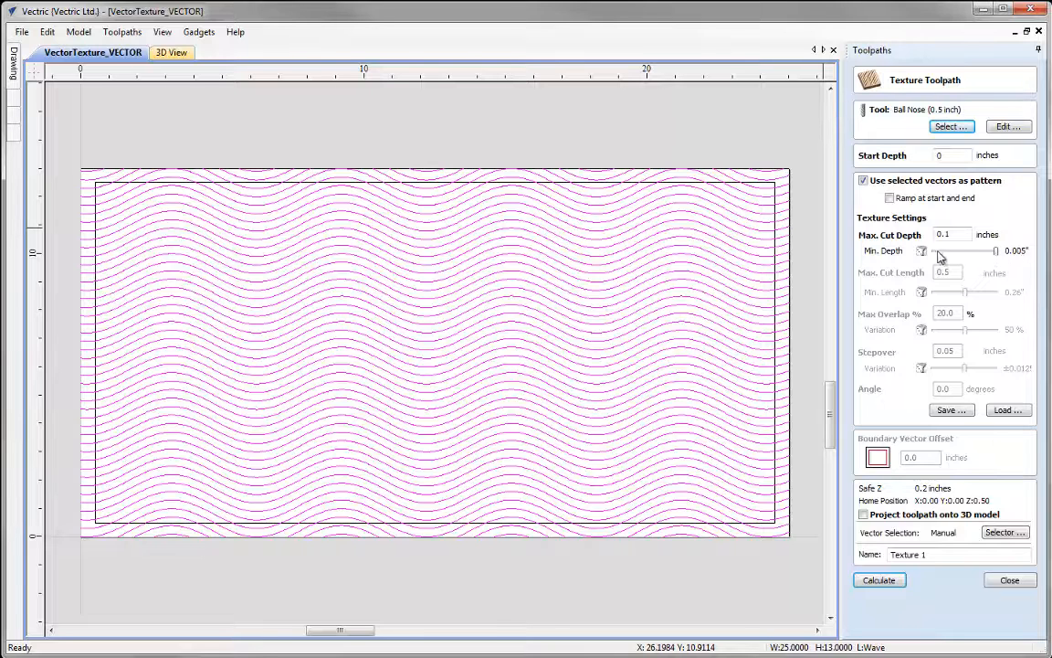
pyautogui.moveTo(990, 256)
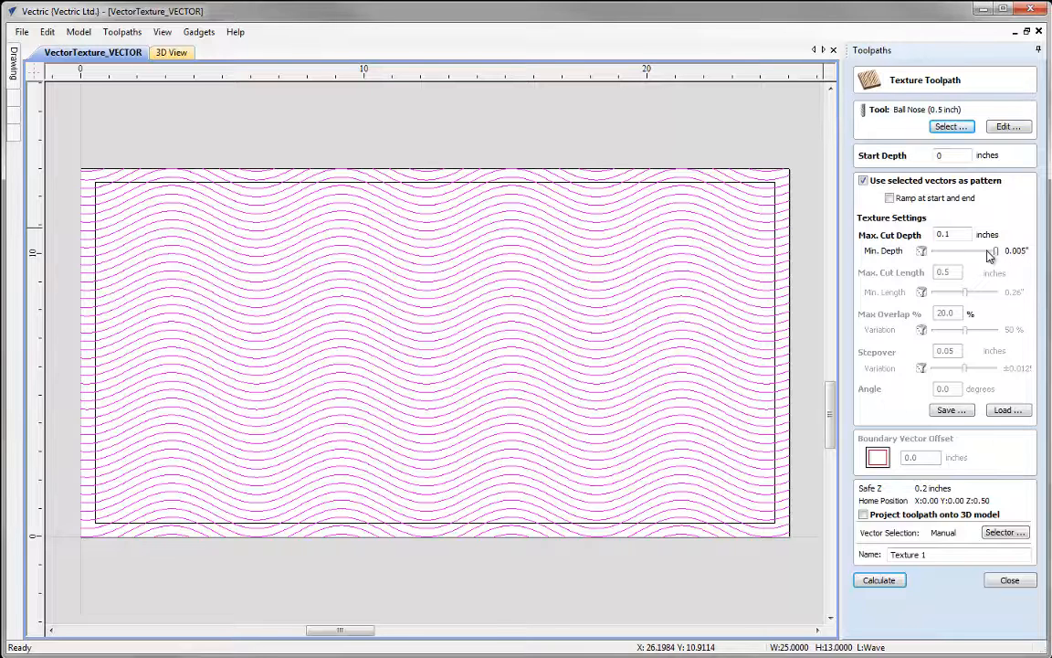
pyautogui.moveTo(1001, 227)
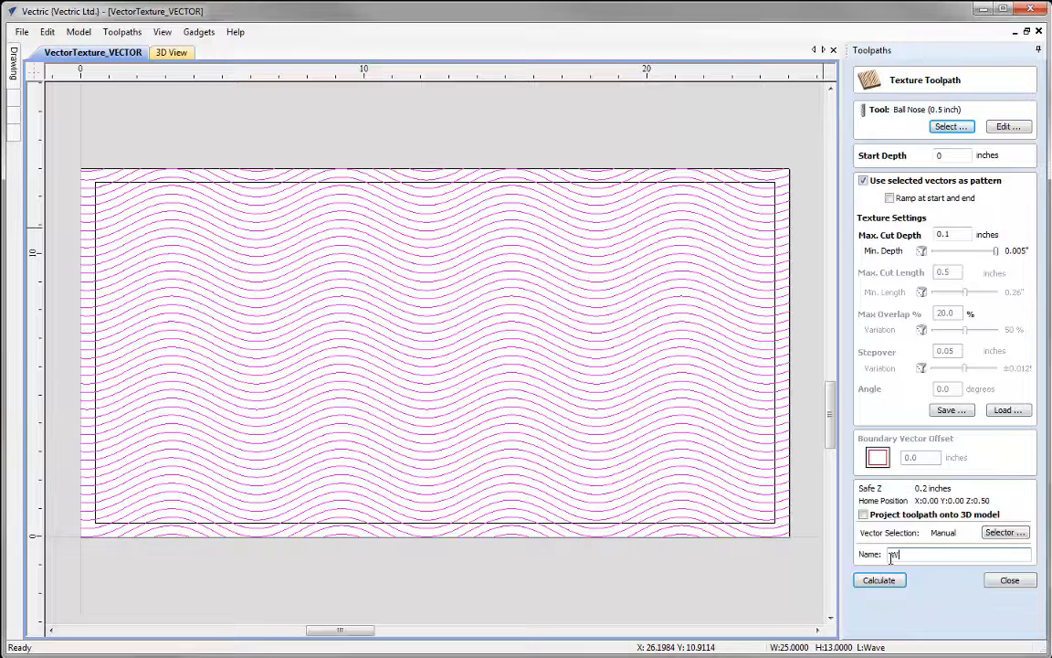
pyautogui.write('Wave_Te')
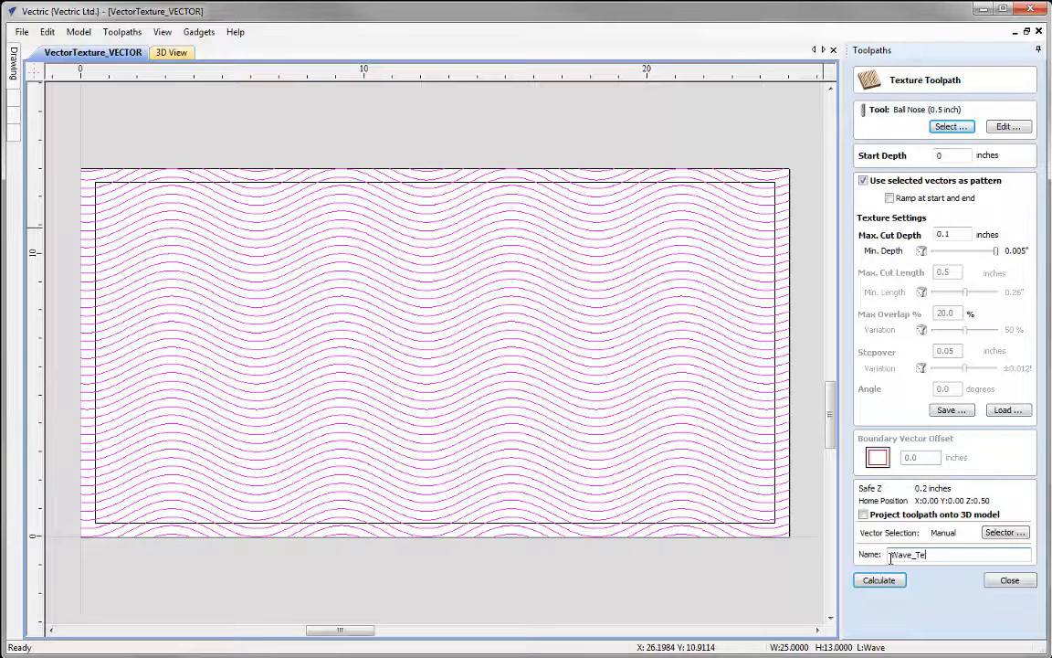
pyautogui.write('xture_05BN')
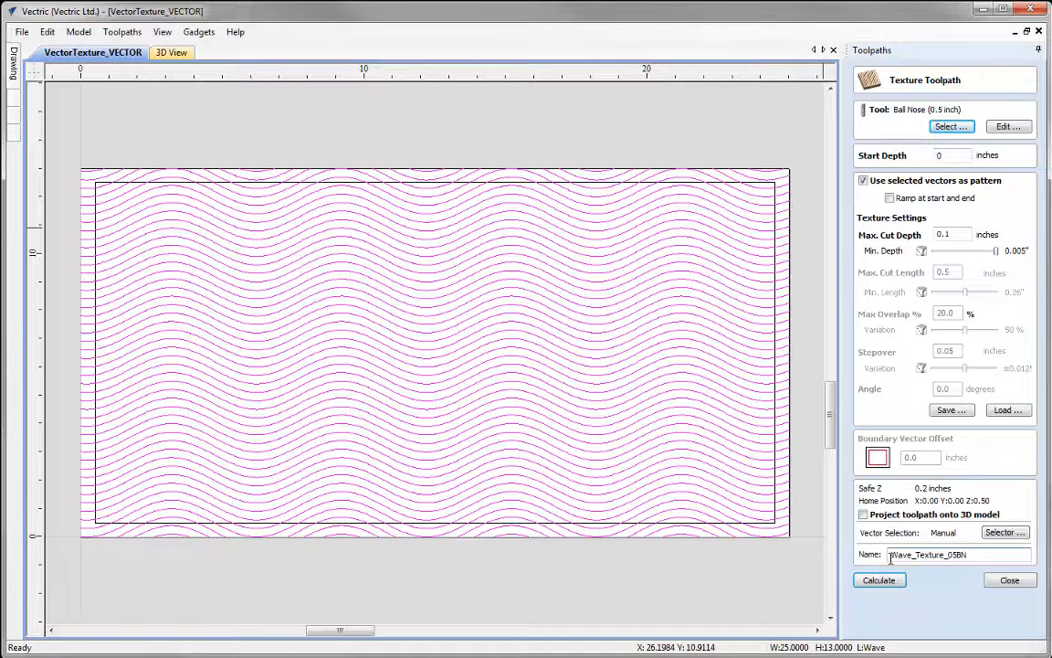
pyautogui.click(877, 581)
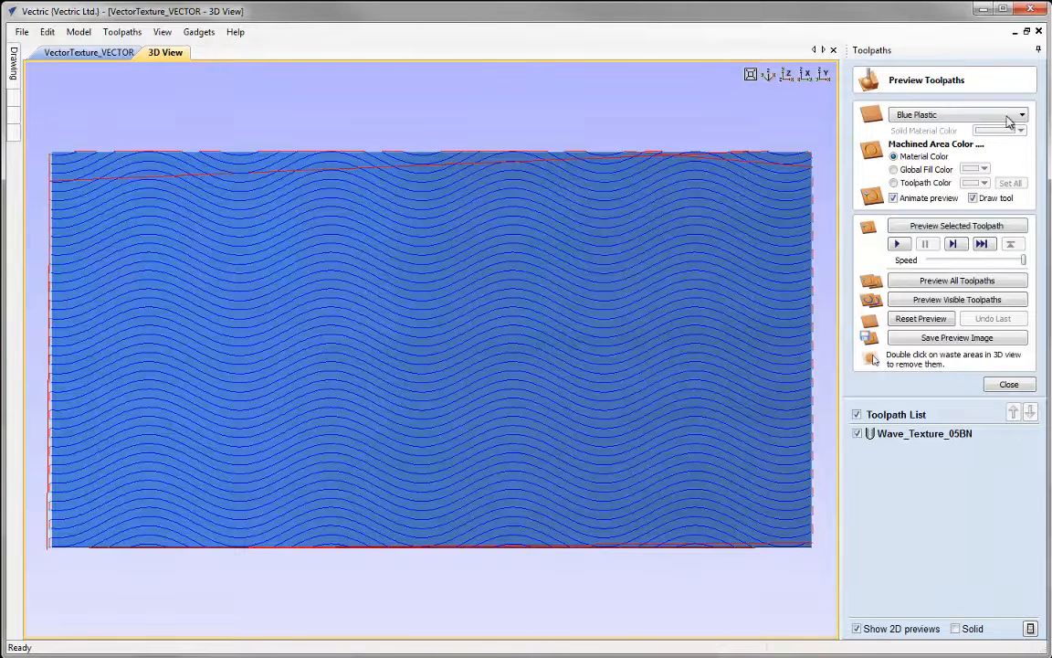
# Set the preview material to Cherry and view the block from a preset orientation
pyautogui.click(1021, 113)
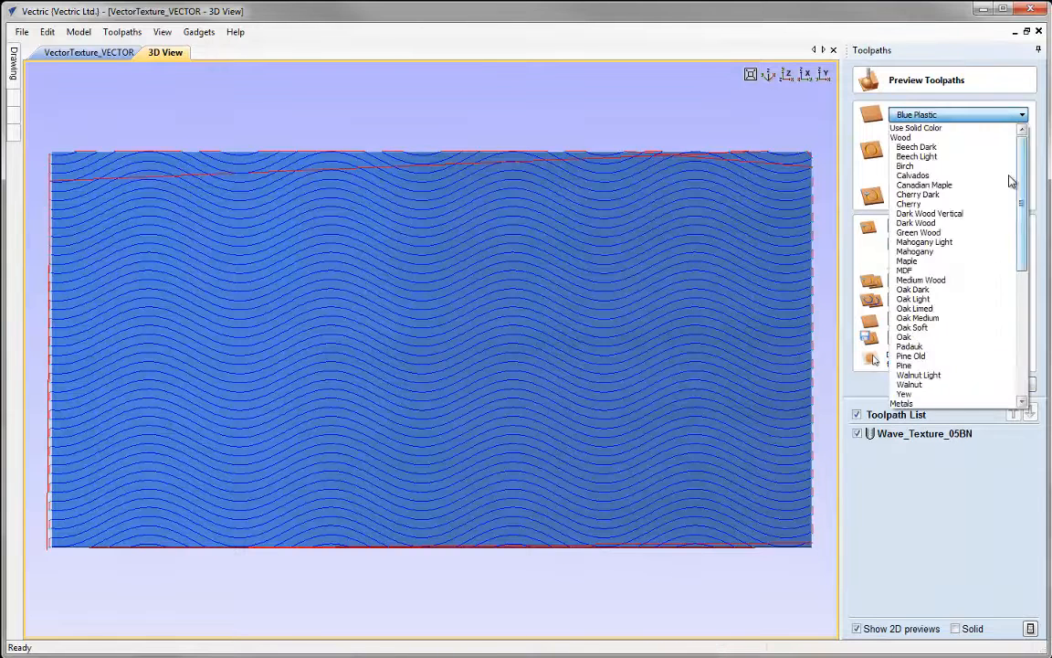
pyautogui.moveTo(917, 223)
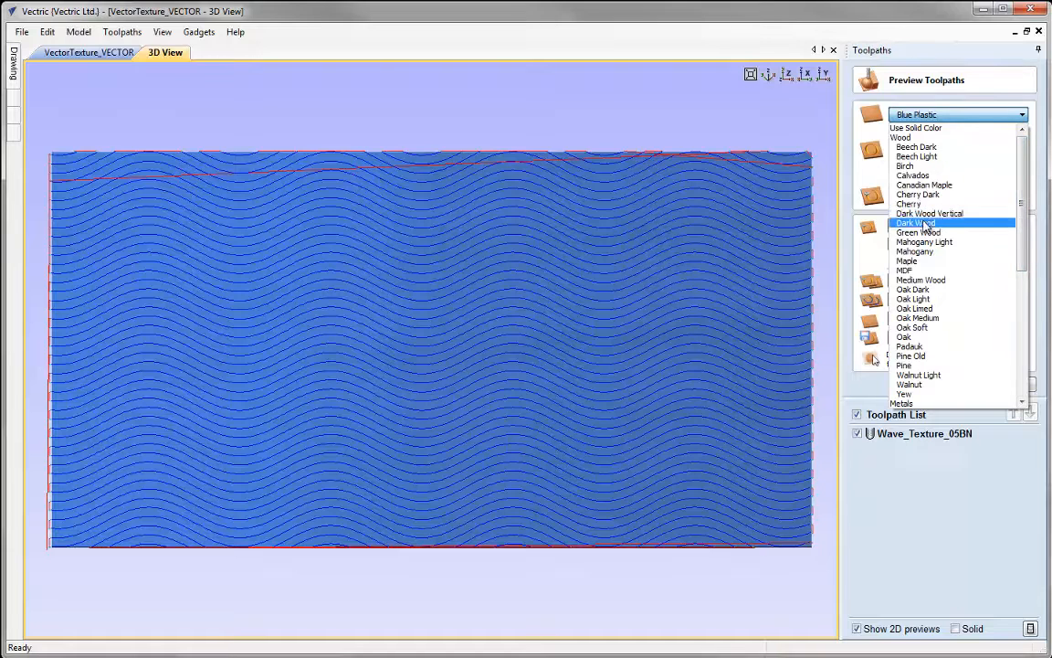
pyautogui.click(917, 193)
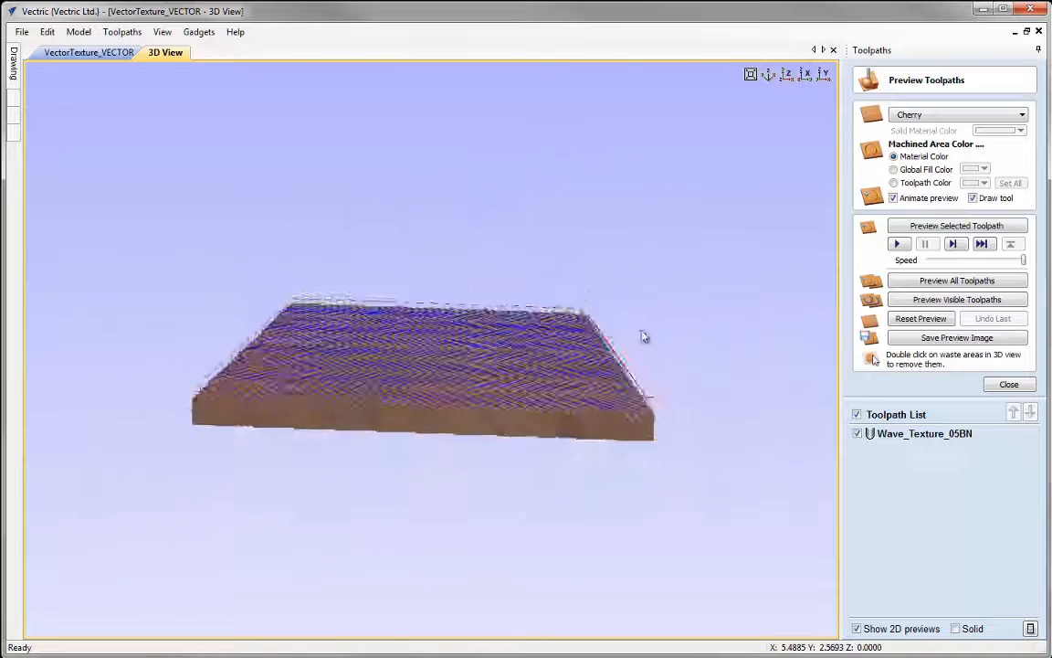
pyautogui.click(822, 73)
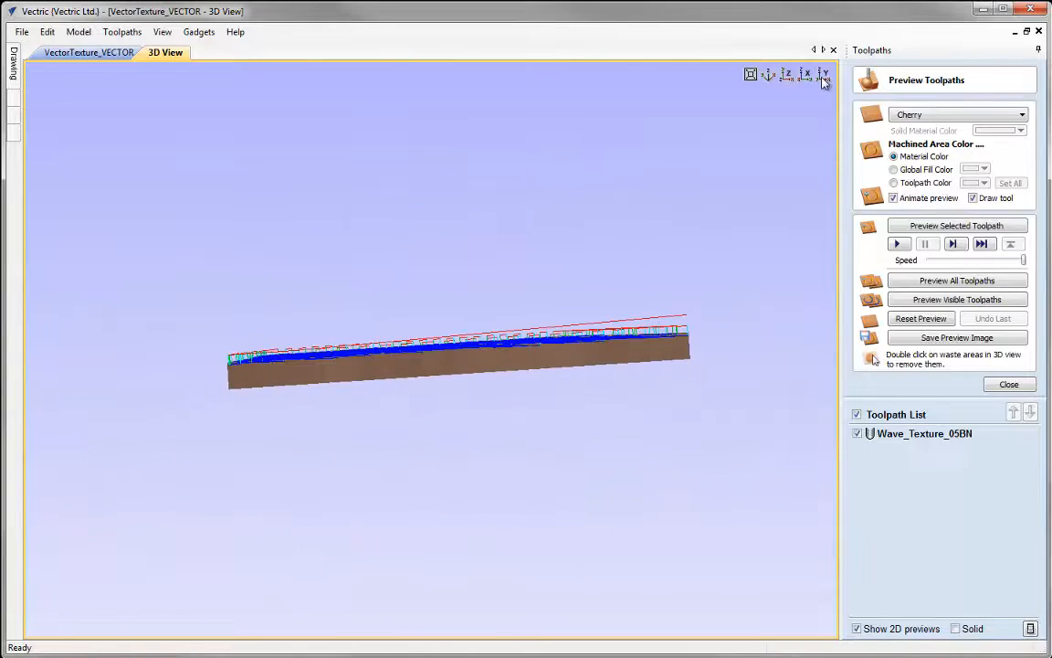
# Switch to another standard view to watch the wave texture cut in cherry
pyautogui.click(822, 73)
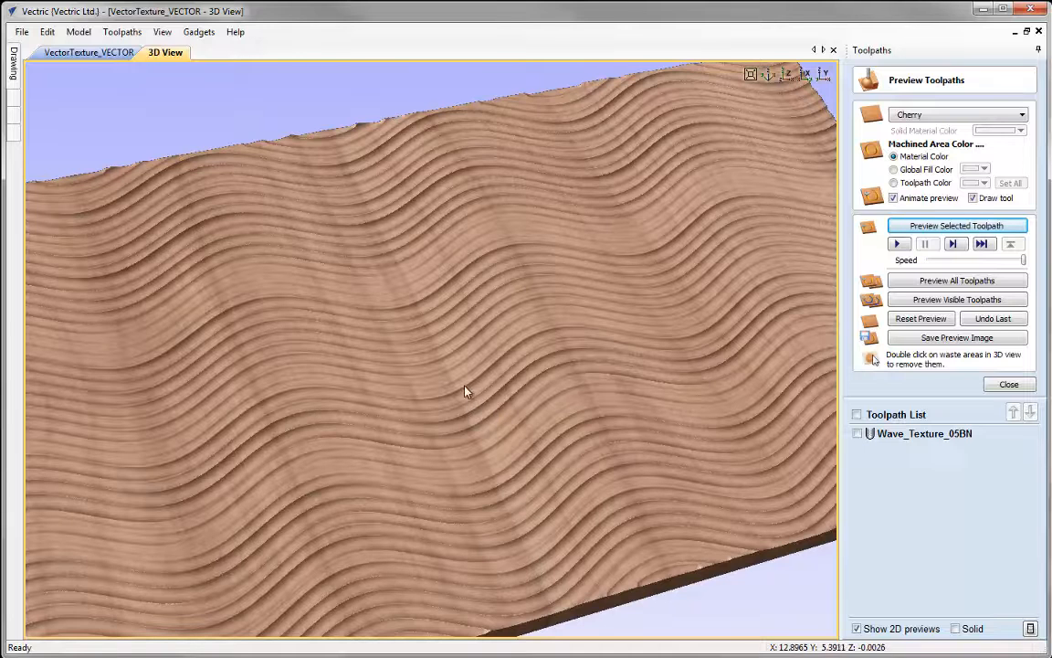
pyautogui.moveTo(409, 398)
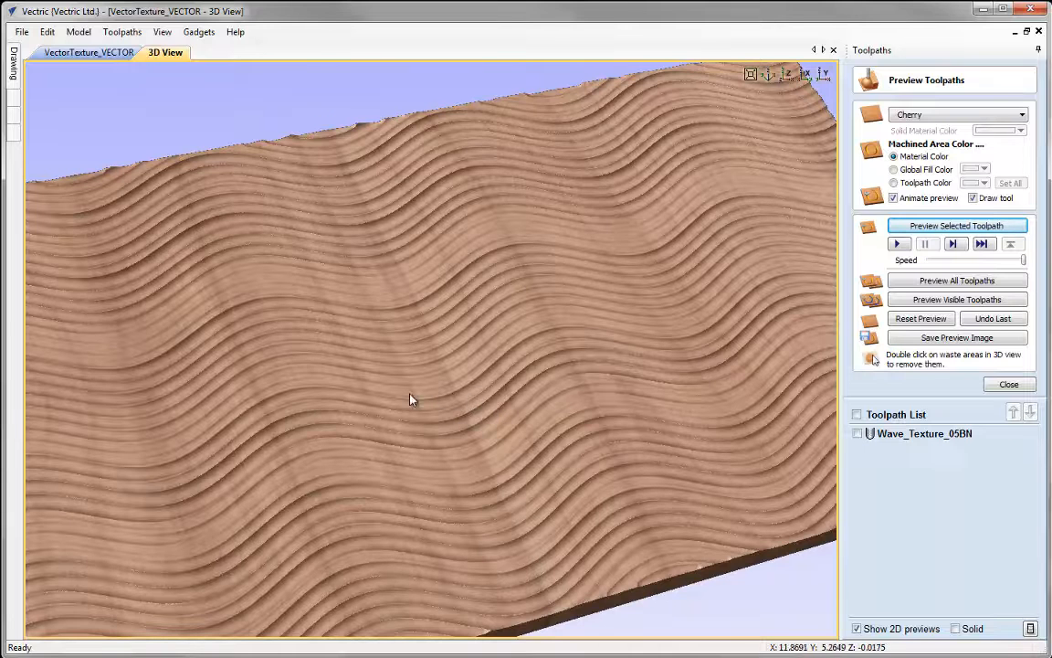
pyautogui.moveTo(436, 417)
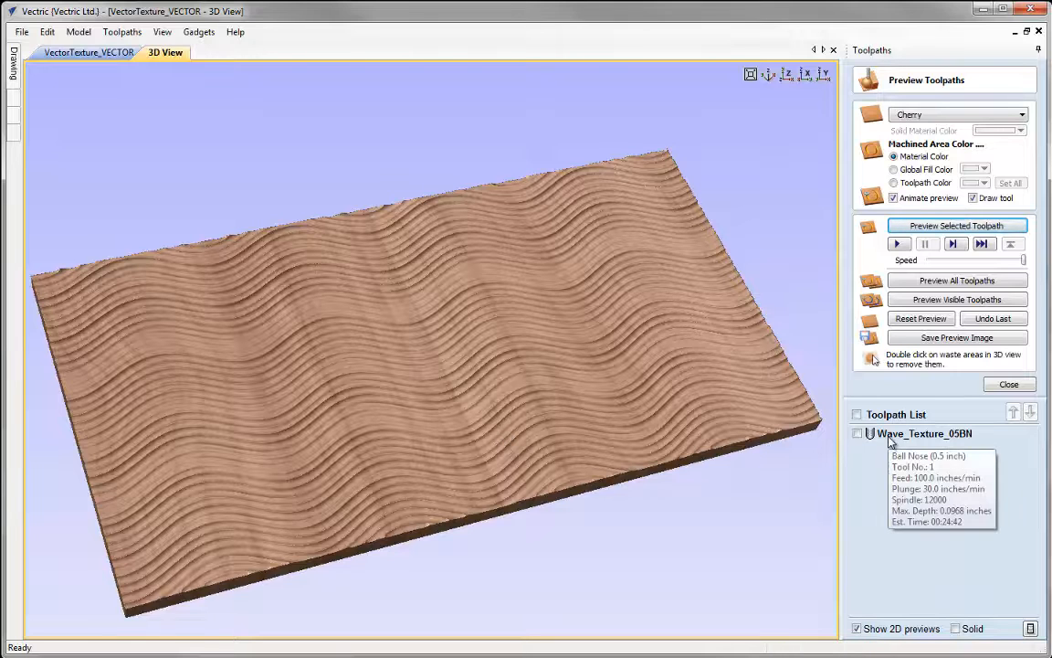
pyautogui.moveTo(977, 393)
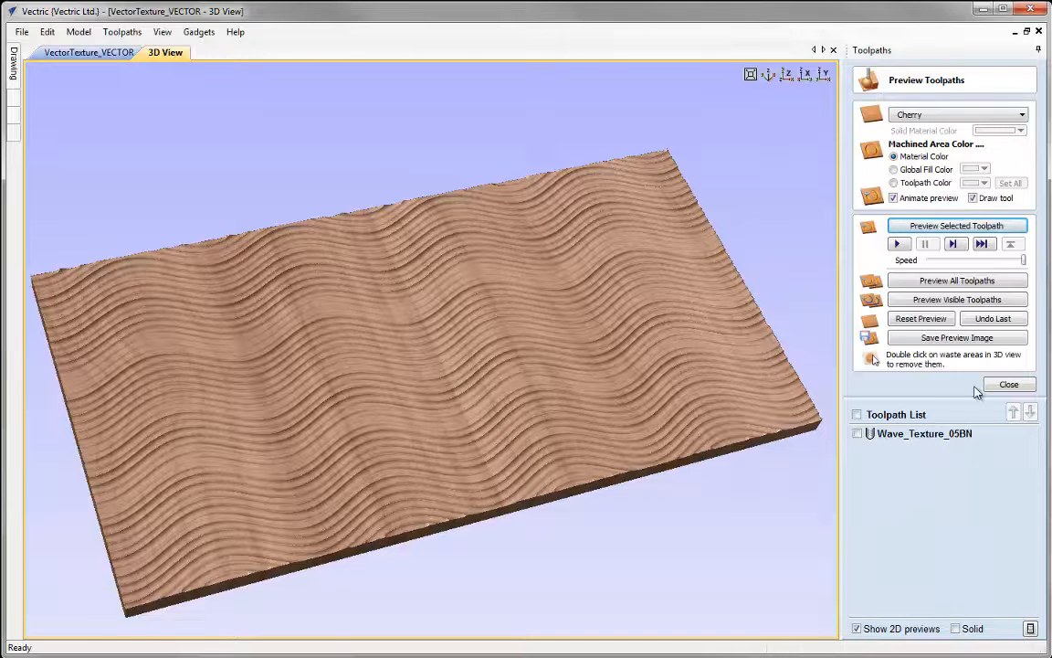
# Recalculate Wave_Texture_05BN with Start Depth 0.05 and Max Cut Depth 0.15
pyautogui.click(1008, 384)
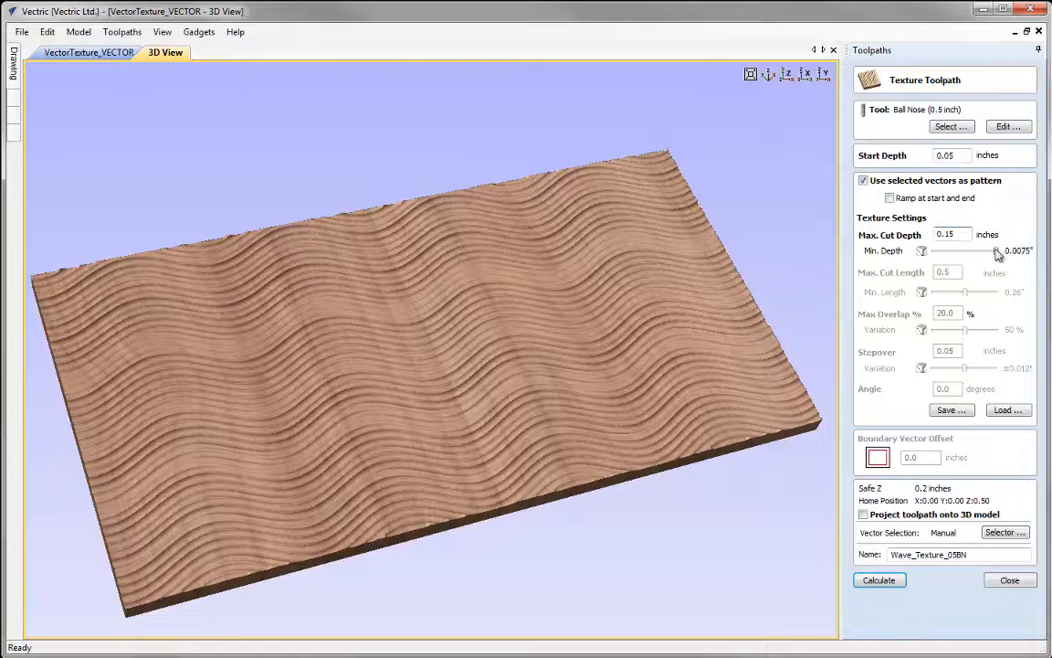
pyautogui.moveTo(994, 362)
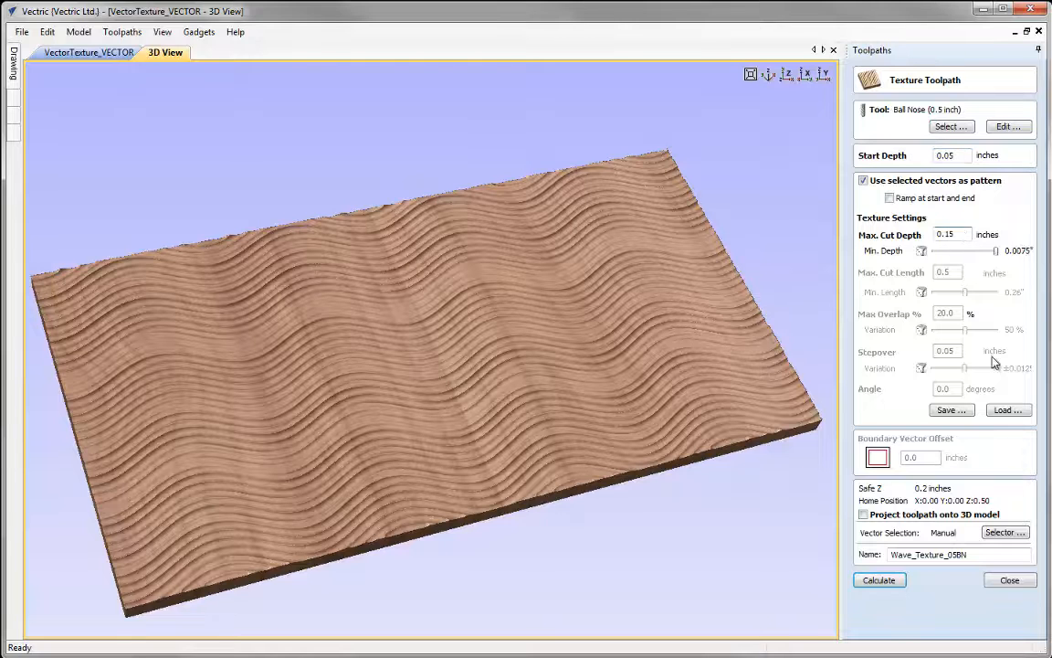
pyautogui.click(879, 581)
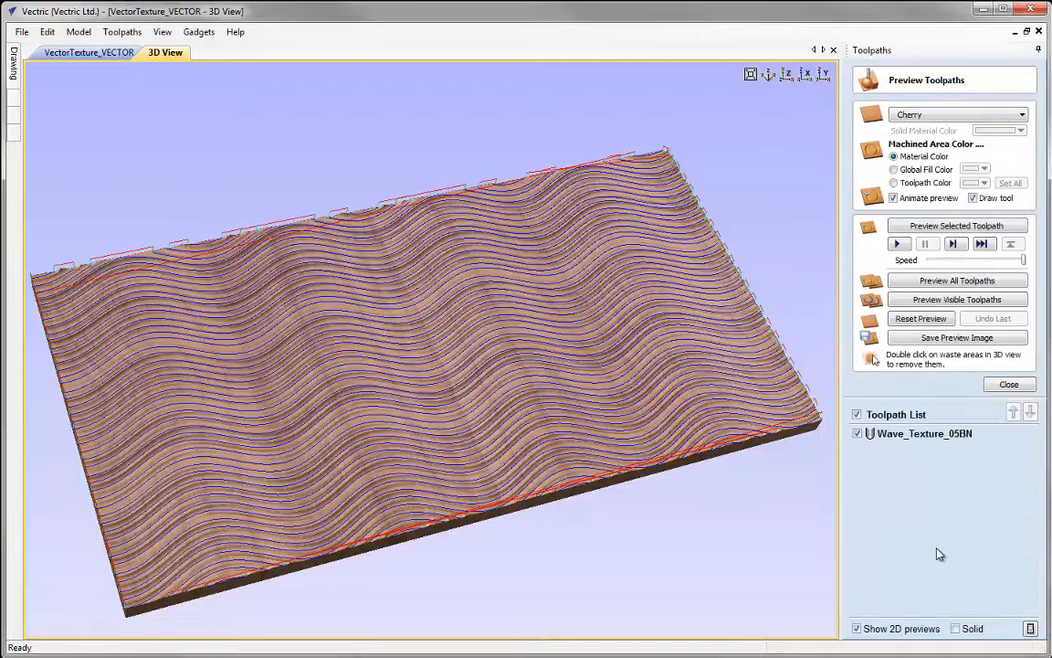
# Play Preview Selected Toolpath to show the deeper wave grooves in cherry
pyautogui.click(920, 317)
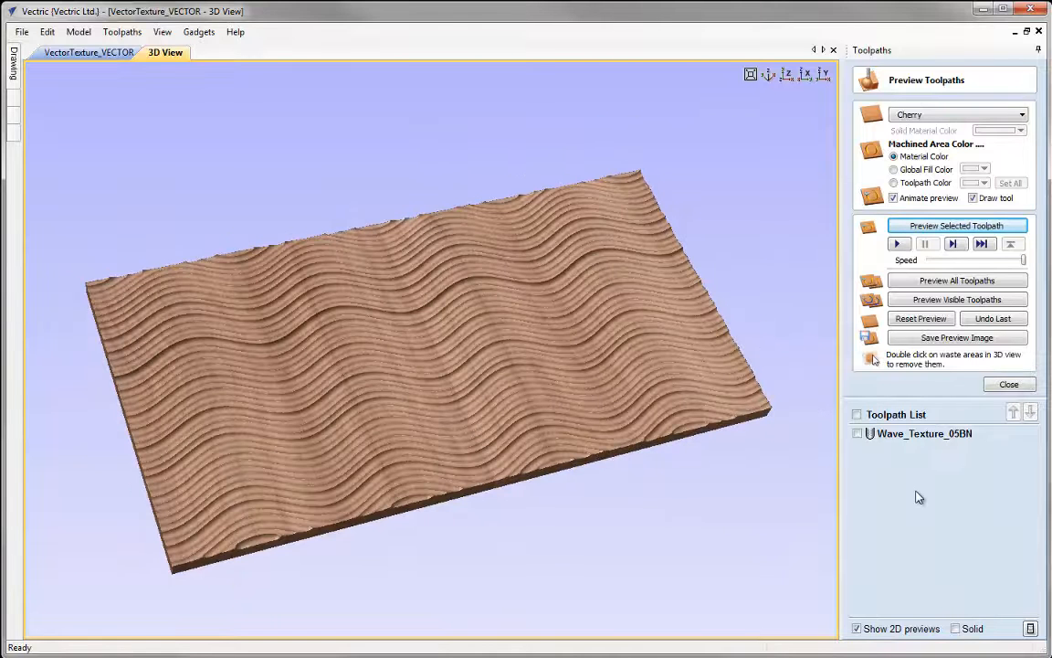
pyautogui.moveTo(932, 493)
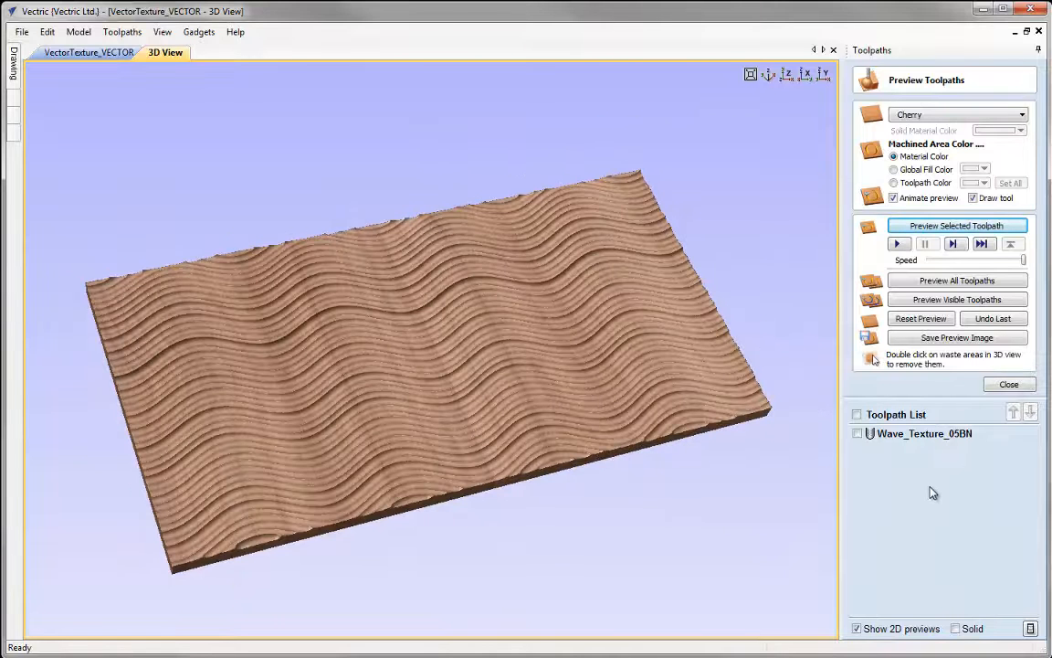
# Reset and close the carved preview, show the Swirl layer and return to the 2D view
pyautogui.click(921, 318)
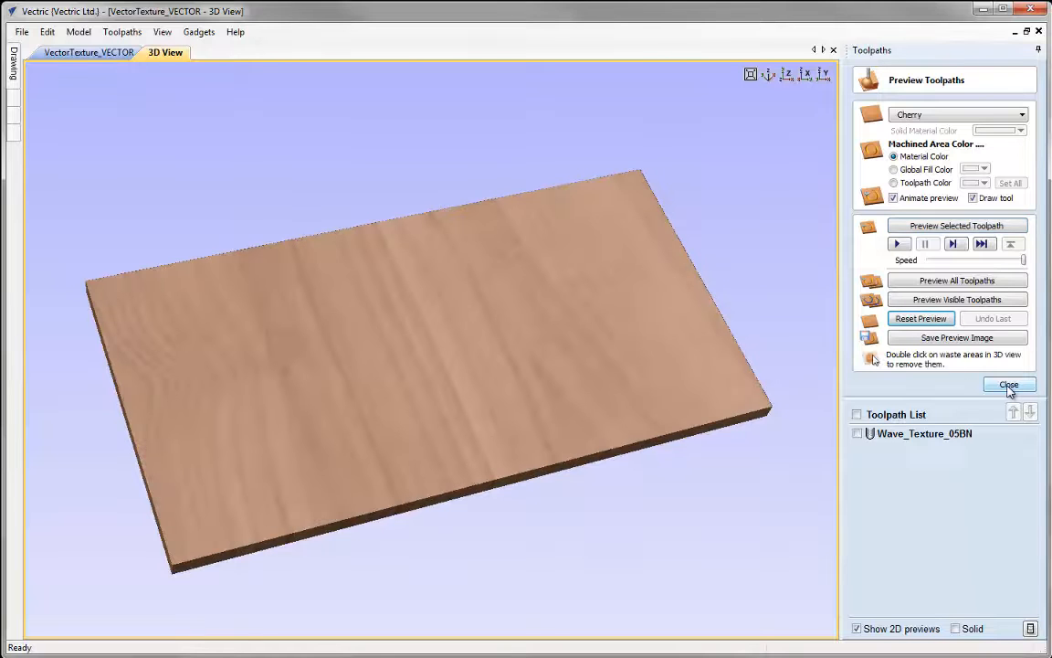
pyautogui.click(1009, 384)
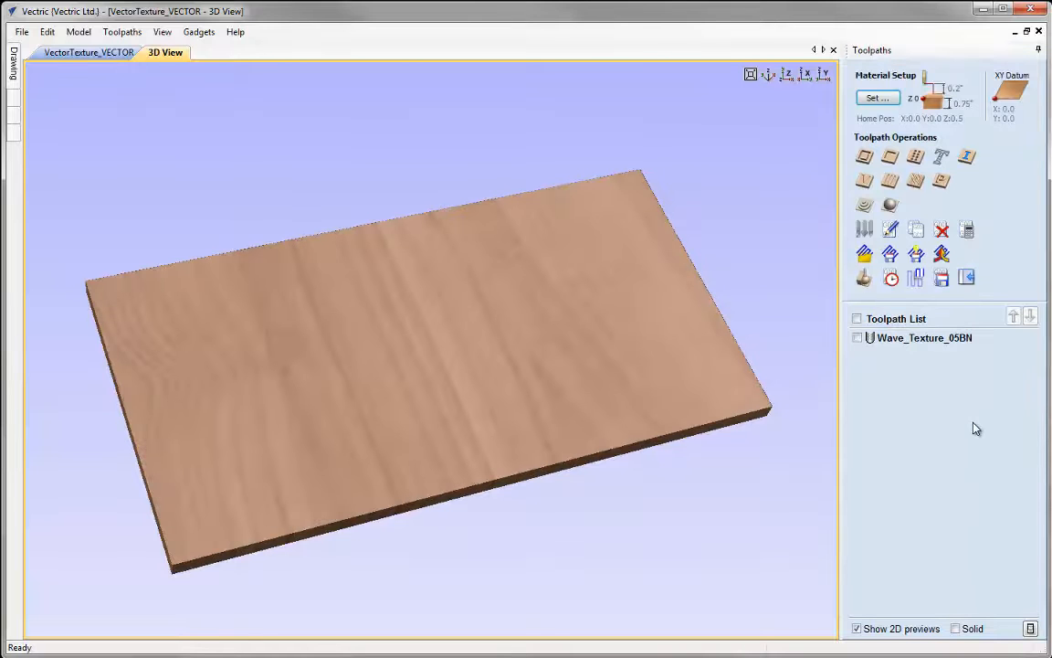
pyautogui.moveTo(943, 427)
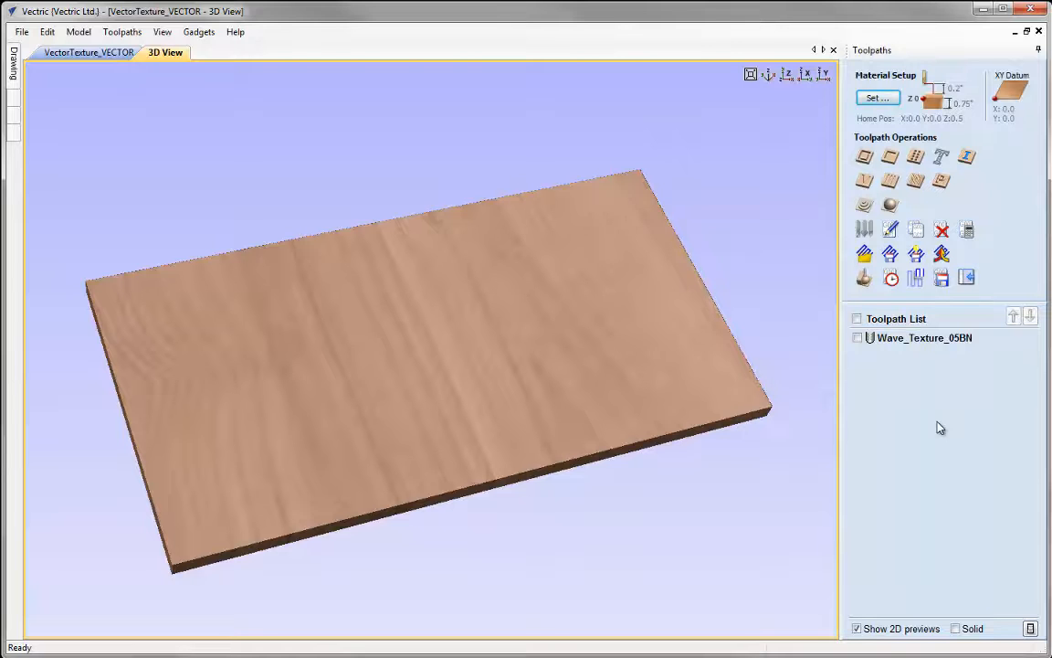
pyautogui.click(110, 628)
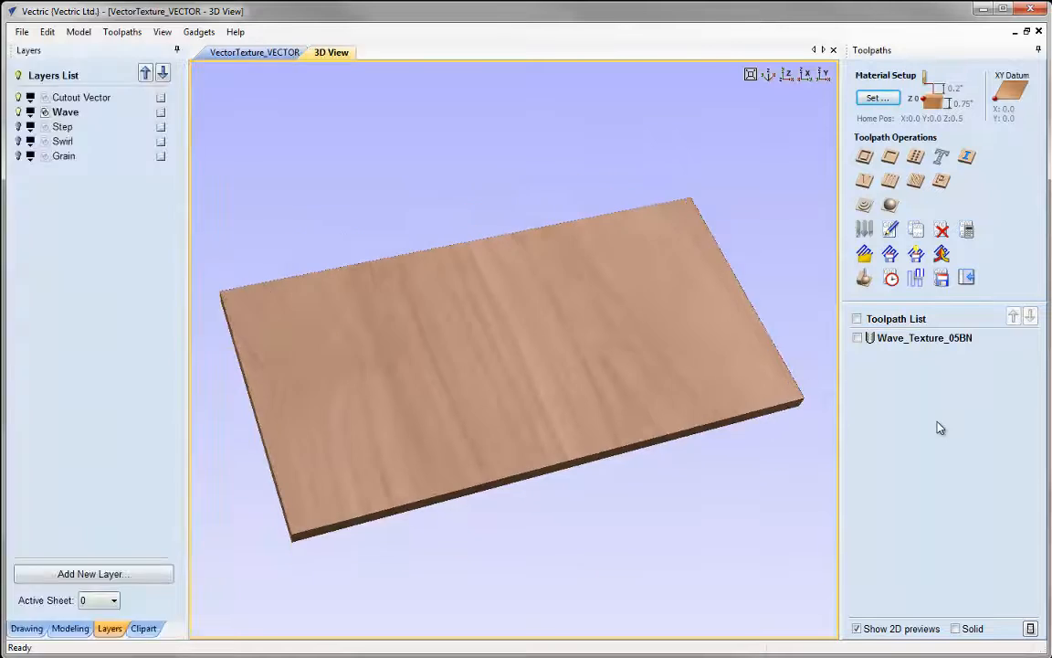
pyautogui.click(260, 51)
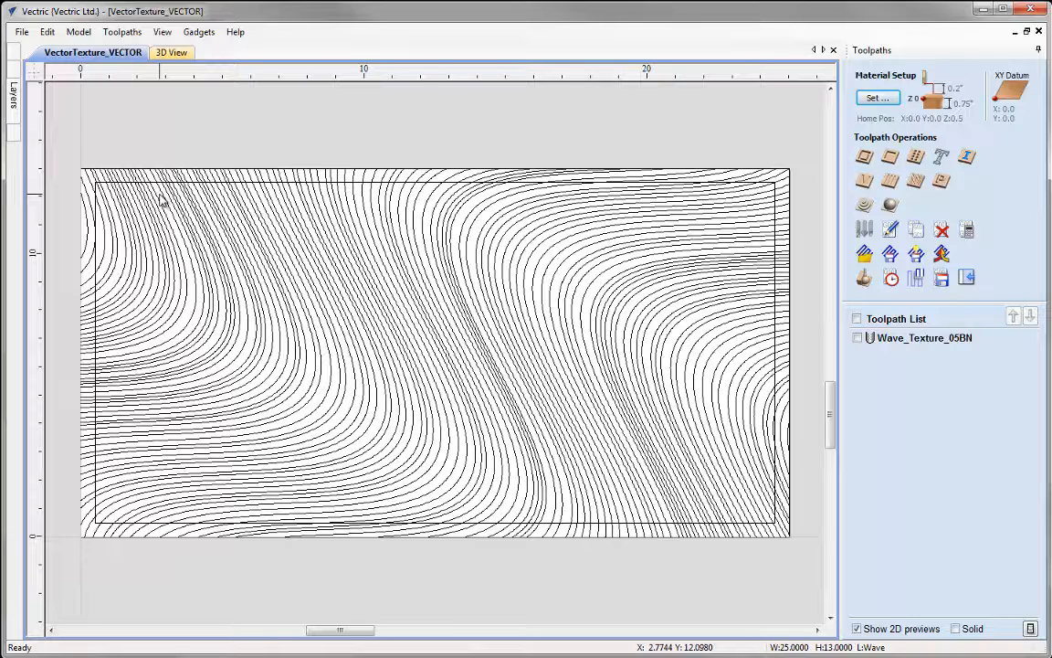
pyautogui.moveTo(771, 272)
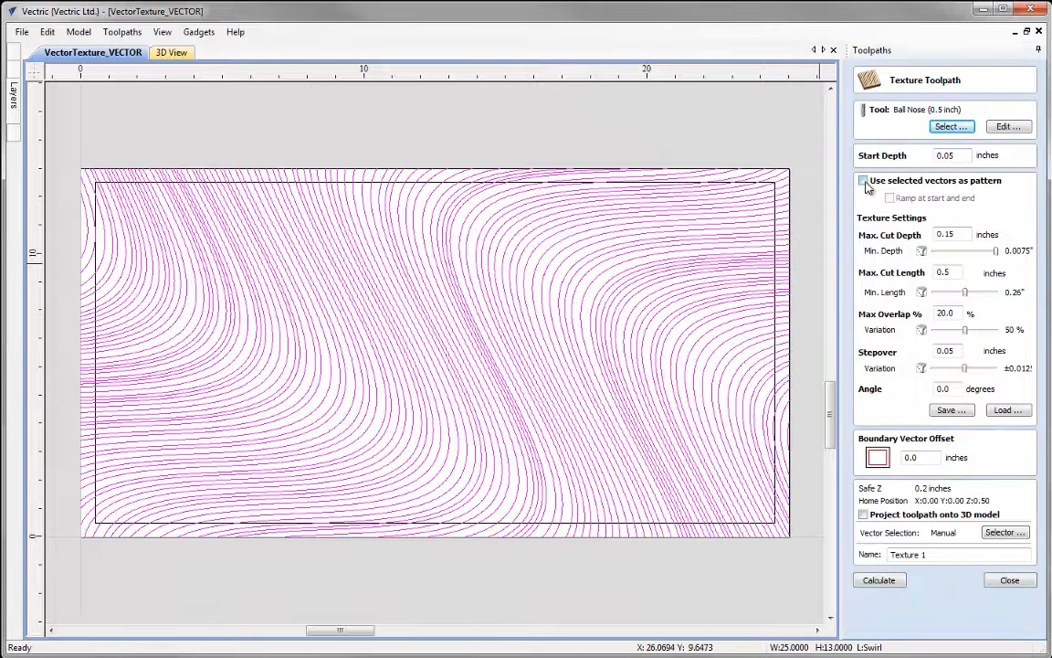
# Use the selected swirl lines as the pattern, name it Swirl_Texture_05BN and calculate
pyautogui.click(862, 181)
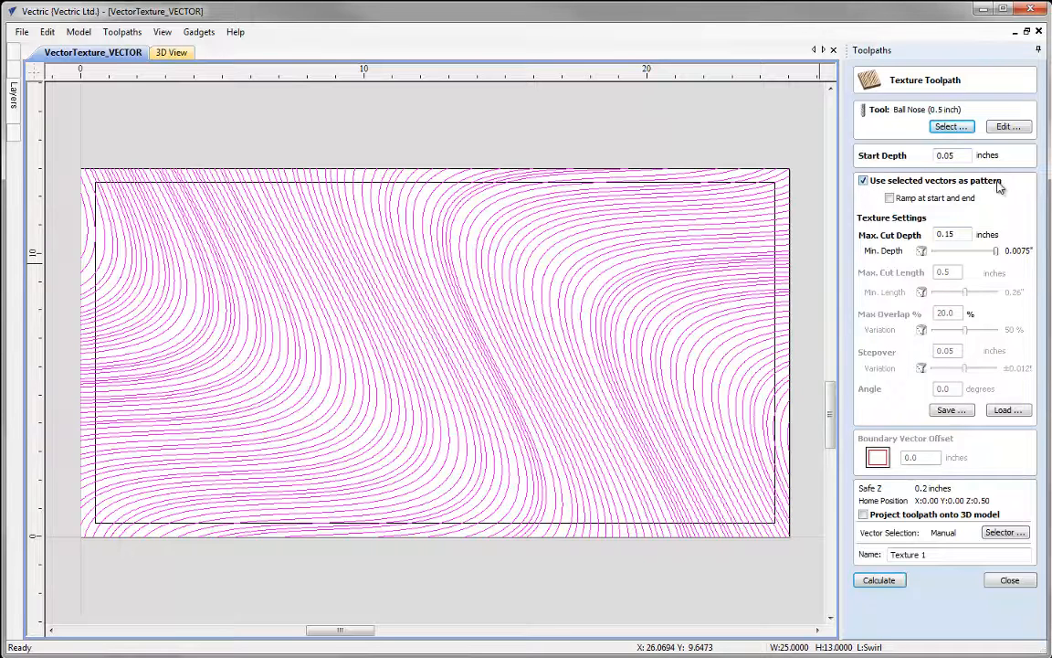
pyautogui.moveTo(879, 202)
pyautogui.write('Sw')
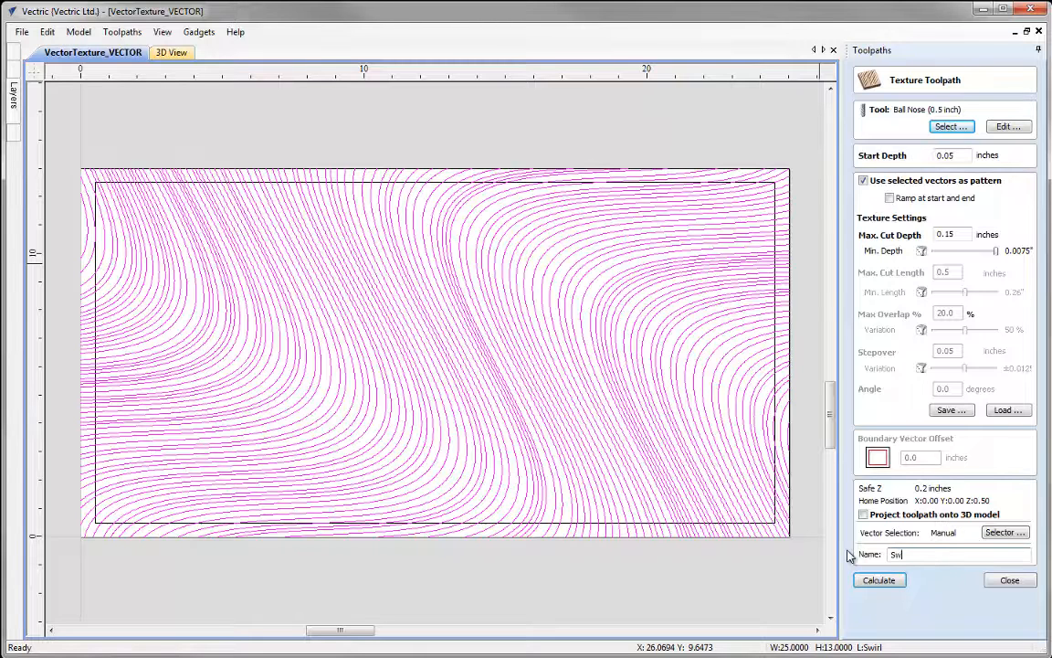
pyautogui.write('irl_T')
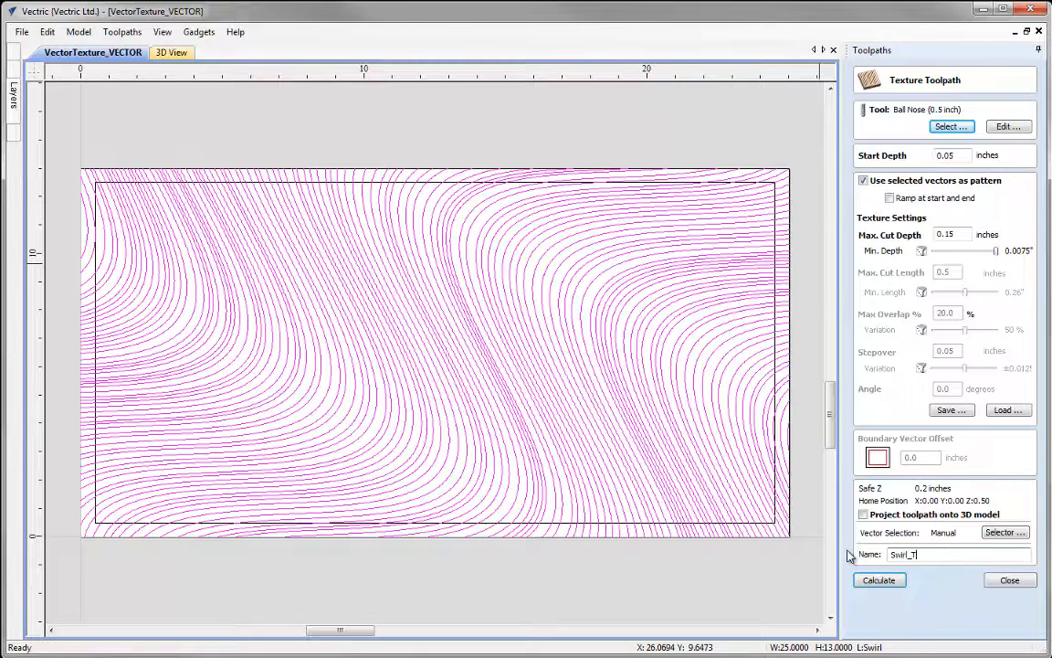
pyautogui.write('exture_')
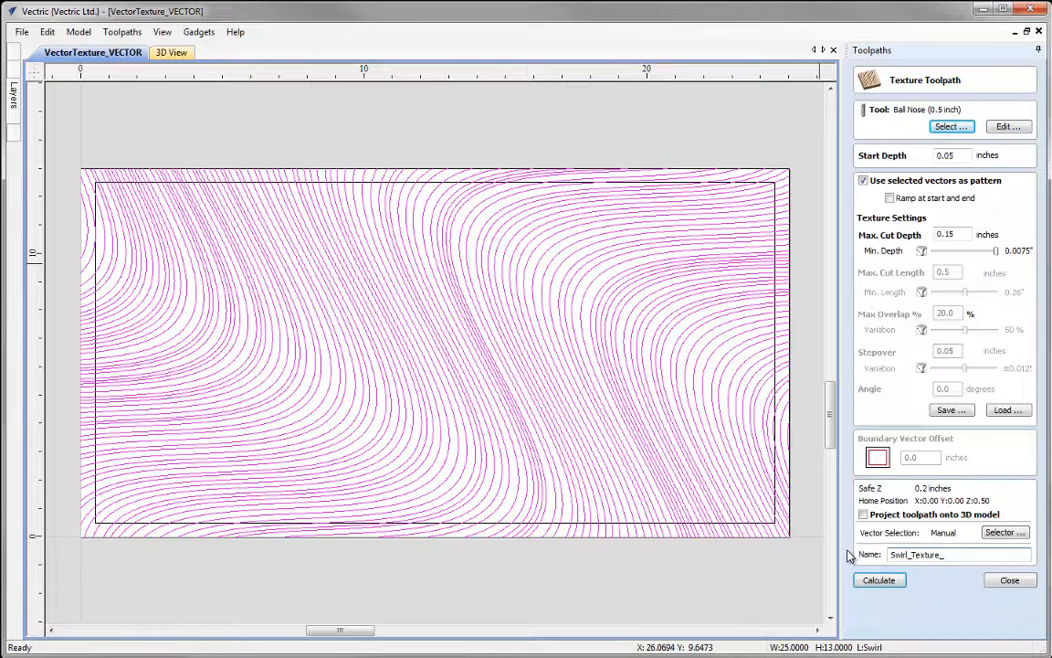
pyautogui.write('05BN')
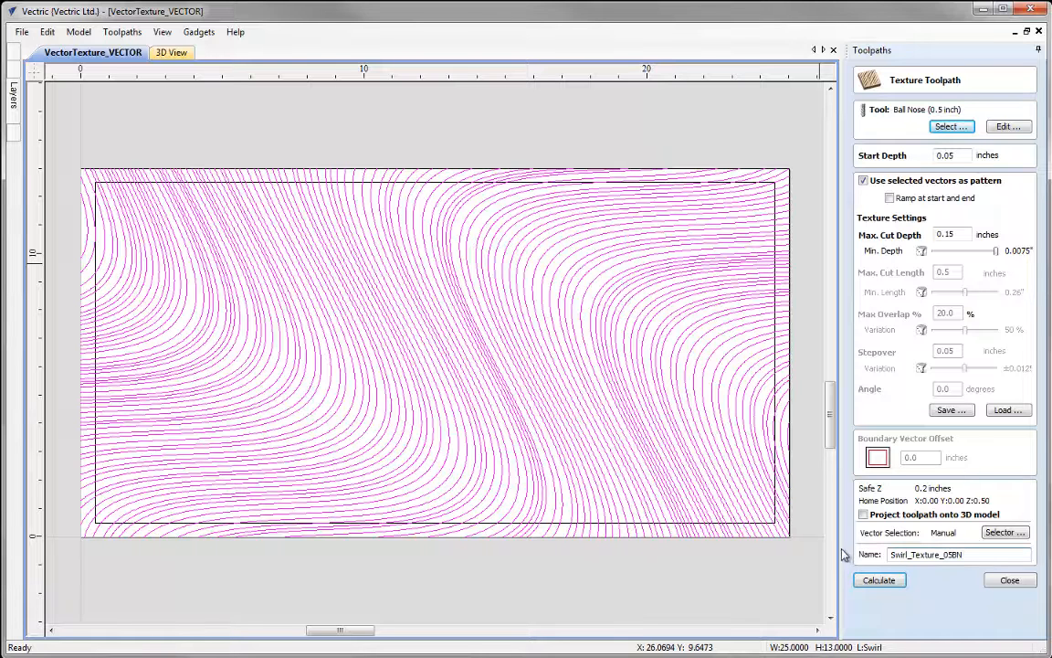
pyautogui.click(878, 581)
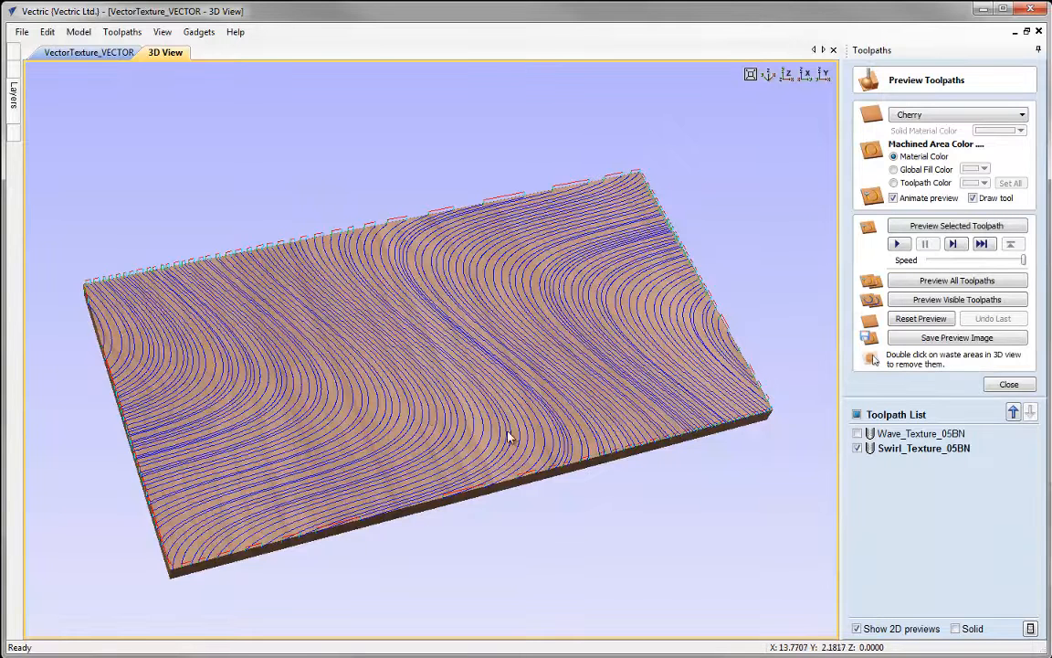
pyautogui.moveTo(606, 309)
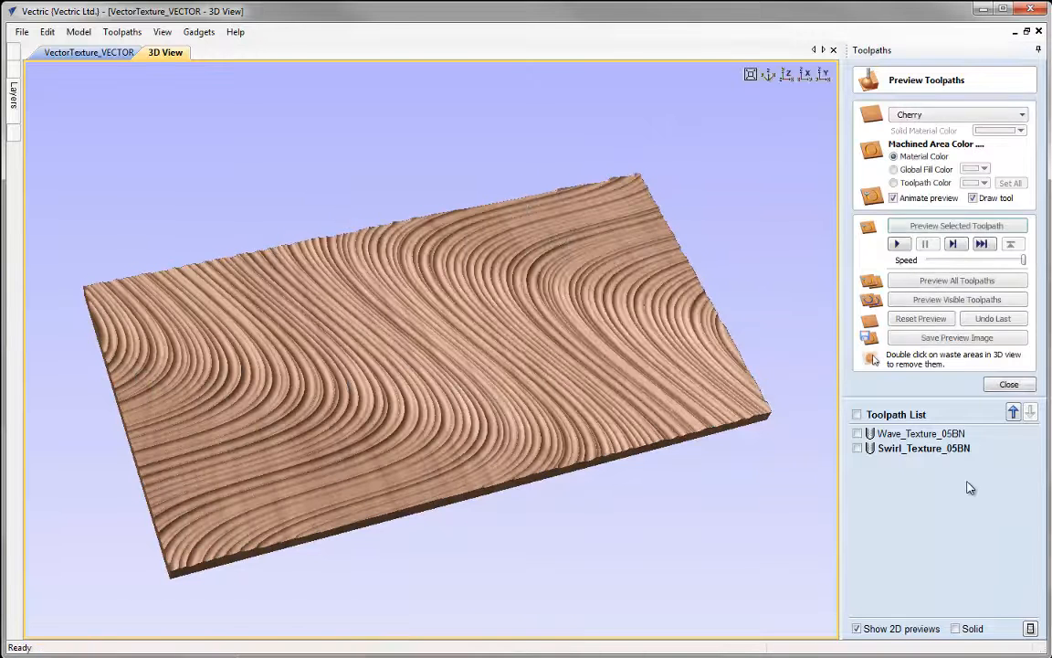
# Run the Swirl_Texture_05BN preview on the cherry board
pyautogui.click(957, 225)
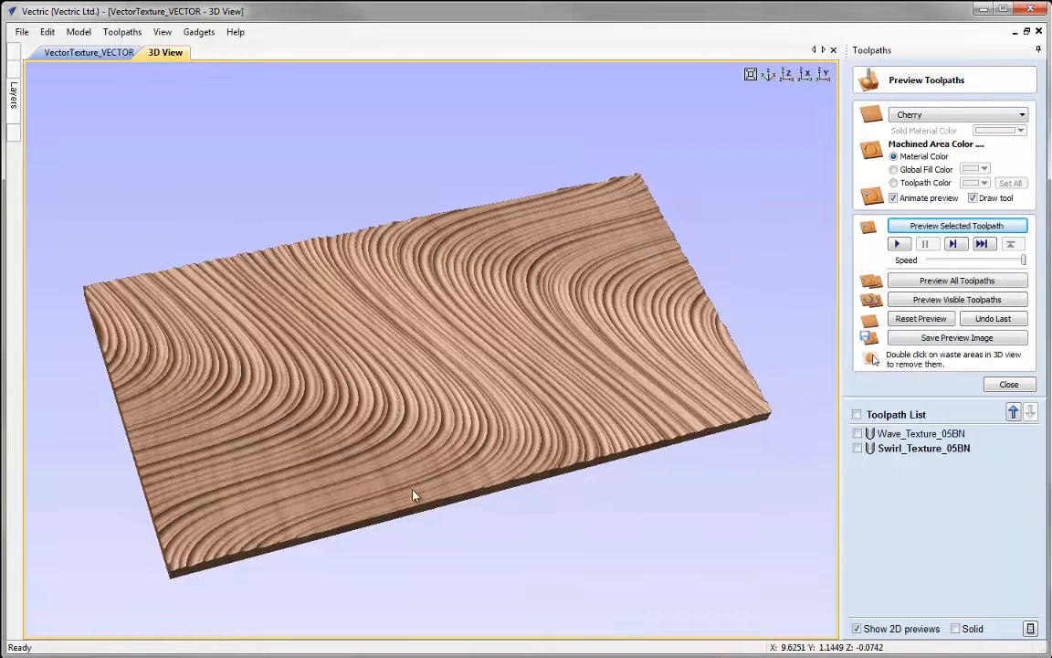
pyautogui.moveTo(951, 468)
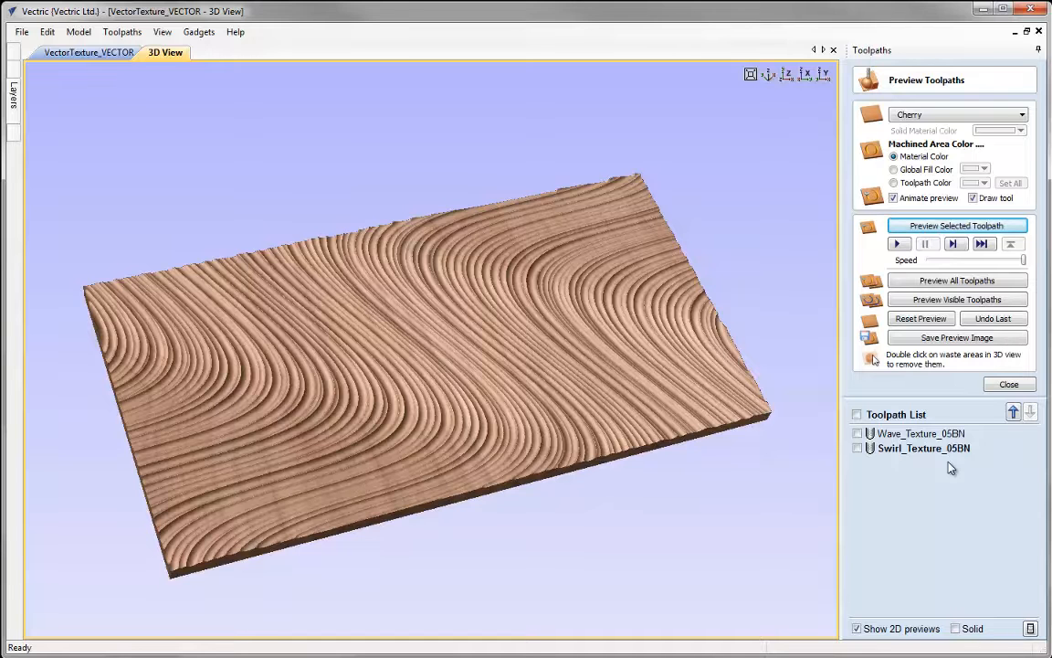
pyautogui.moveTo(420, 164)
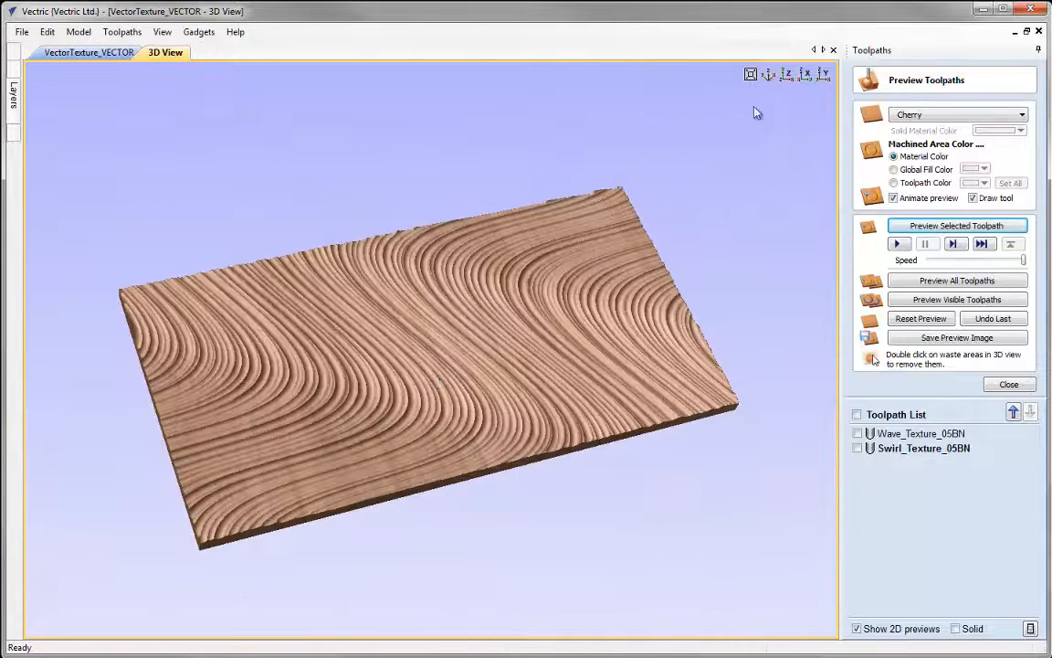
pyautogui.moveTo(796, 198)
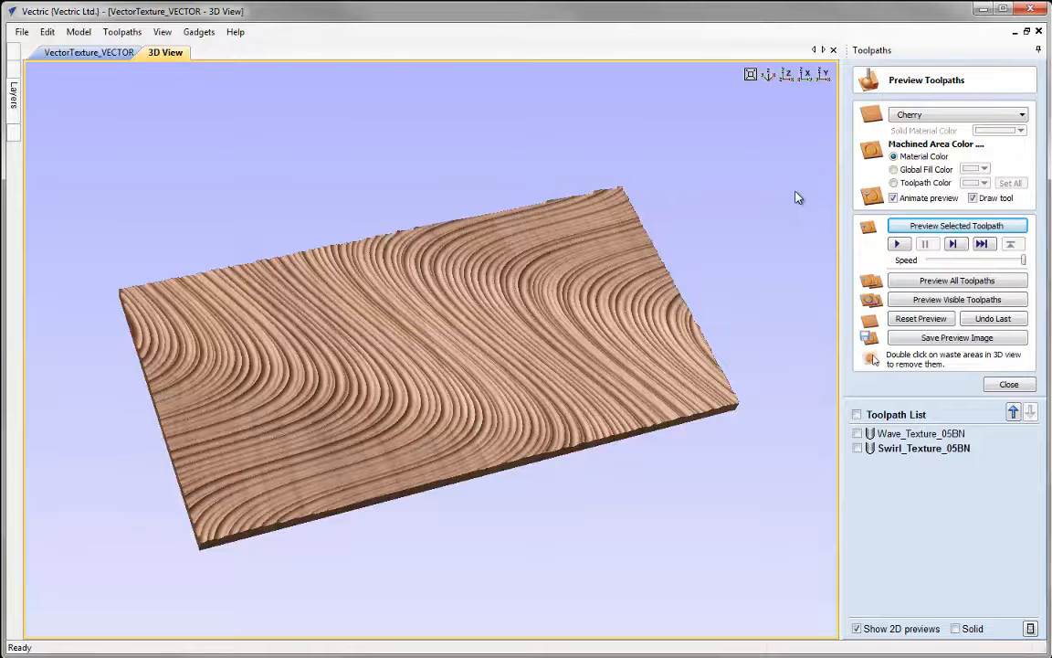
# Reset and close the preview, show the Grain layer and return to the 2D view
pyautogui.click(921, 318)
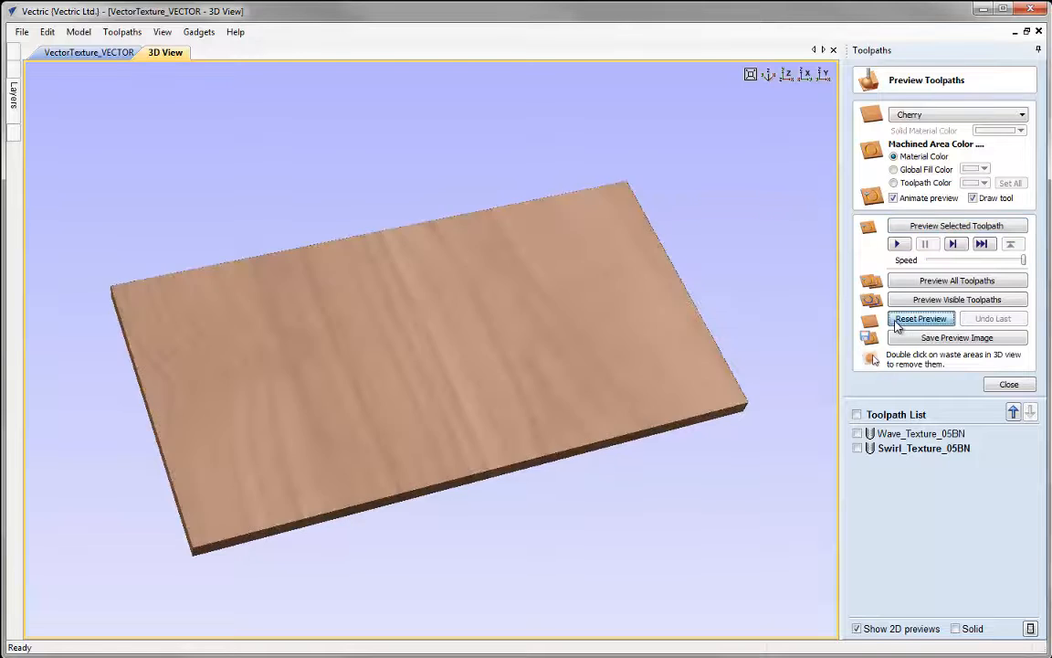
pyautogui.click(1008, 383)
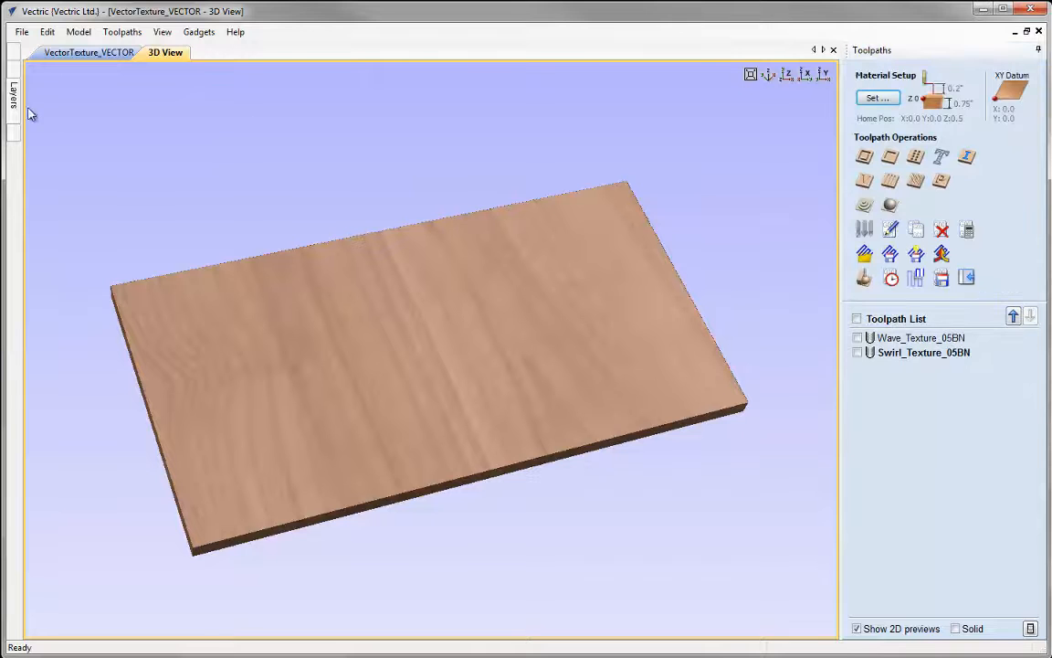
pyautogui.click(13, 91)
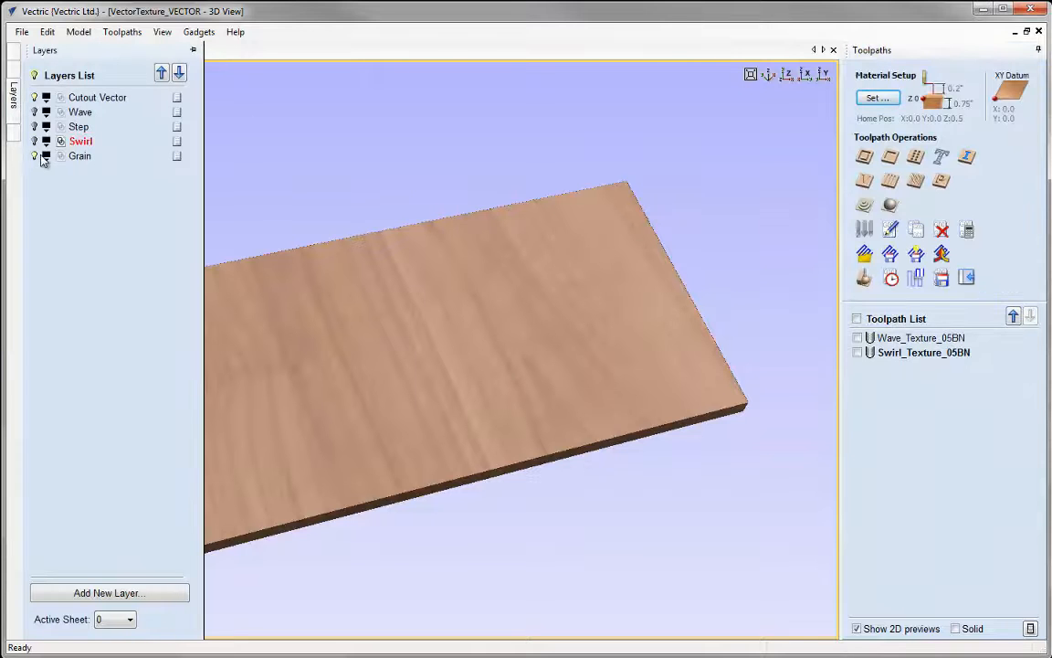
pyautogui.click(80, 155)
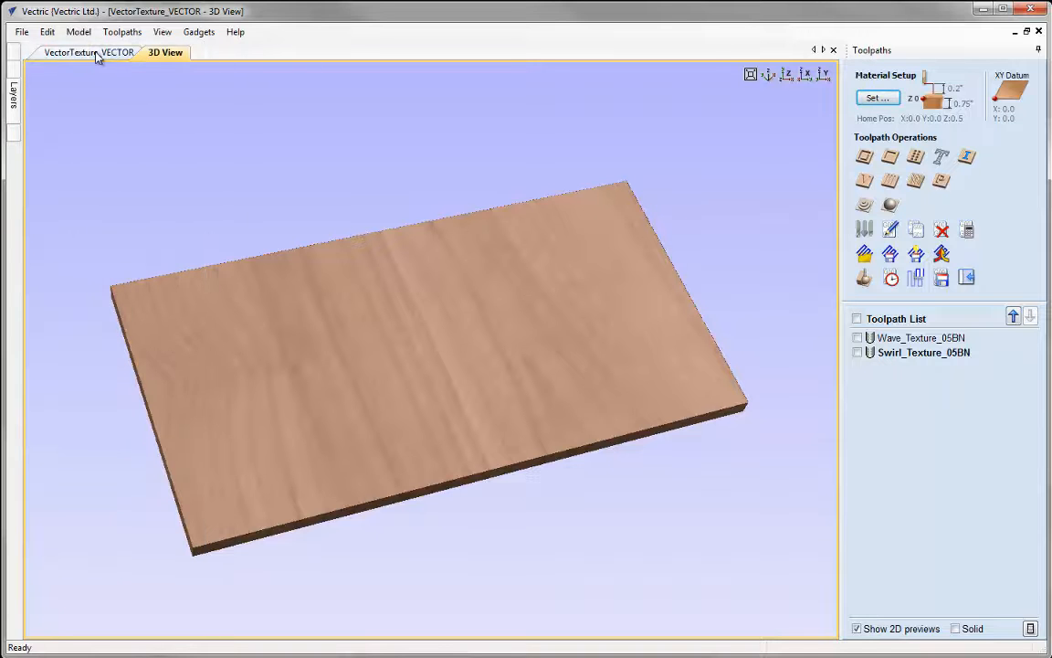
pyautogui.click(75, 51)
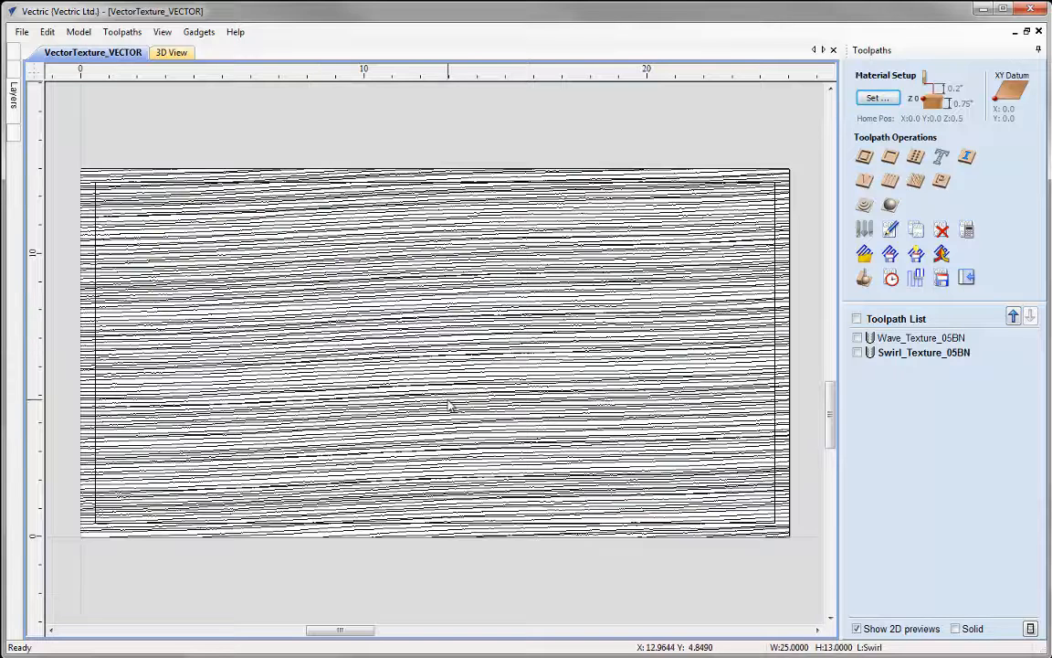
pyautogui.moveTo(461, 501)
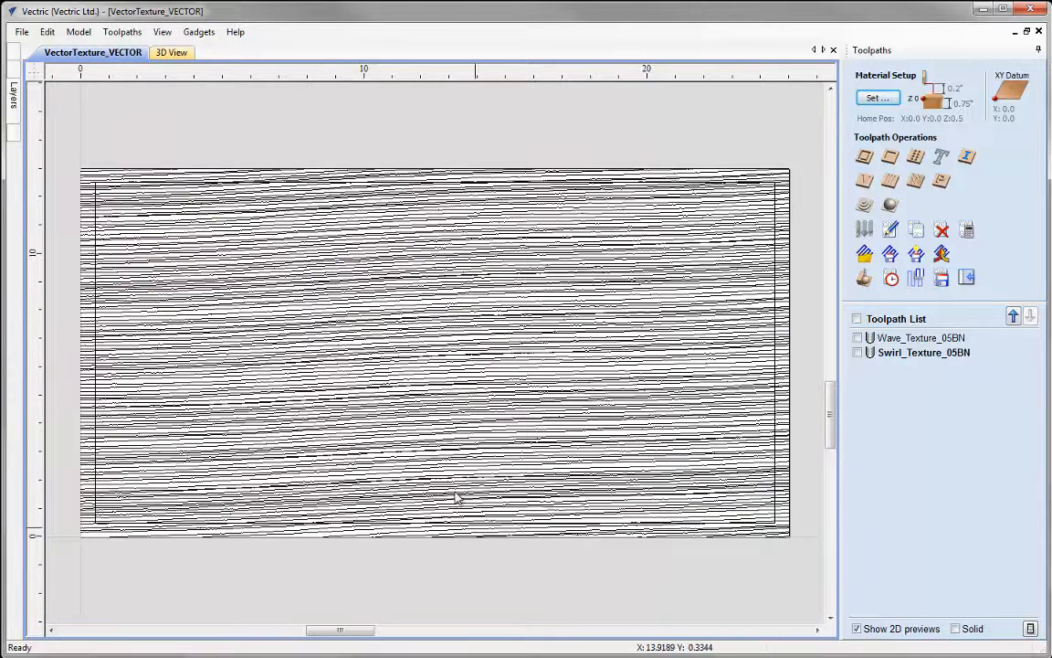
pyautogui.moveTo(435, 420)
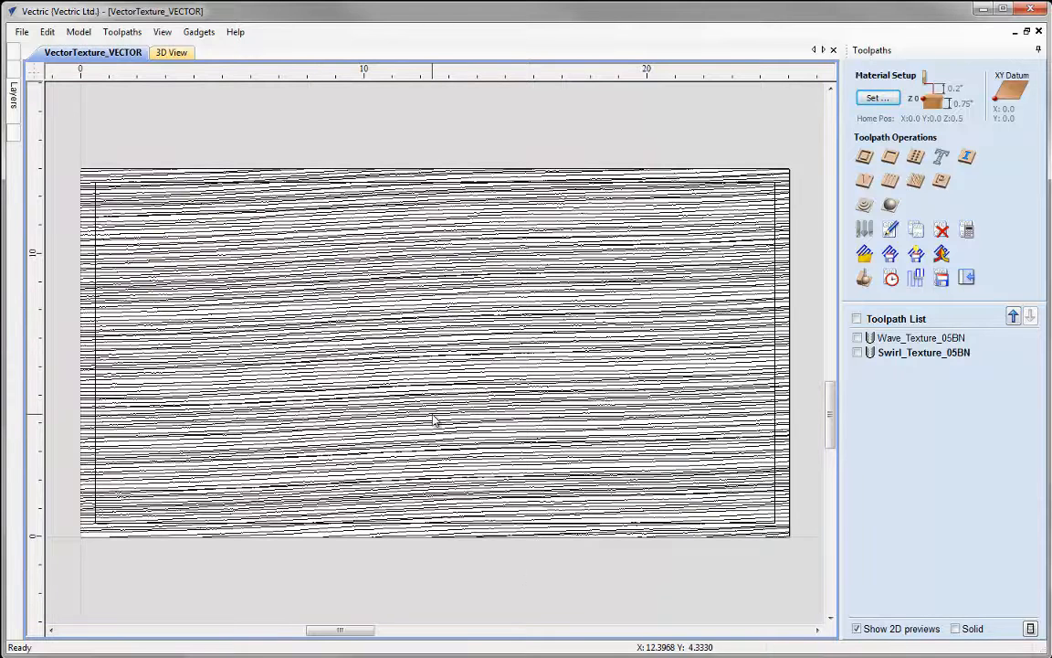
pyautogui.moveTo(460, 382)
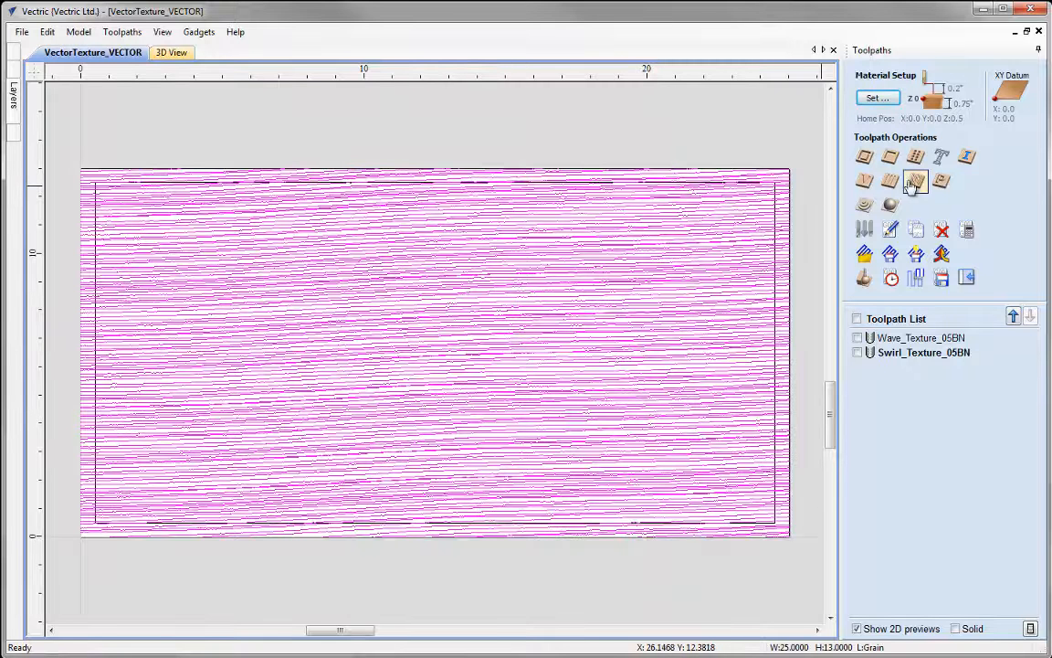
# Start a new texture toolpath with the 0.25 in ball nose, using the grain lines as pattern
pyautogui.click(915, 183)
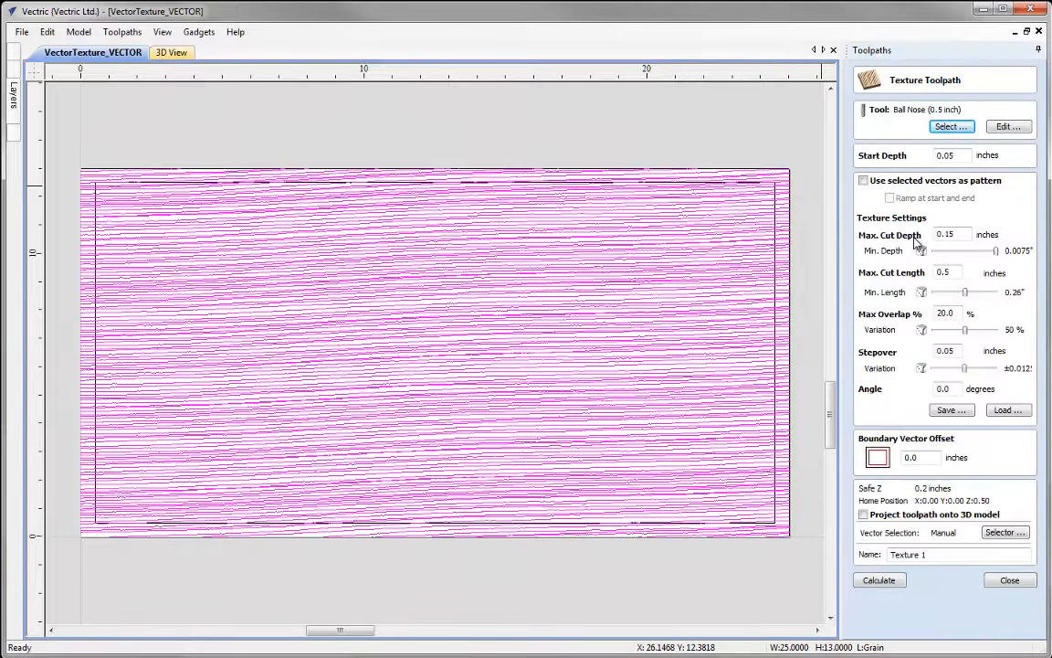
pyautogui.click(950, 127)
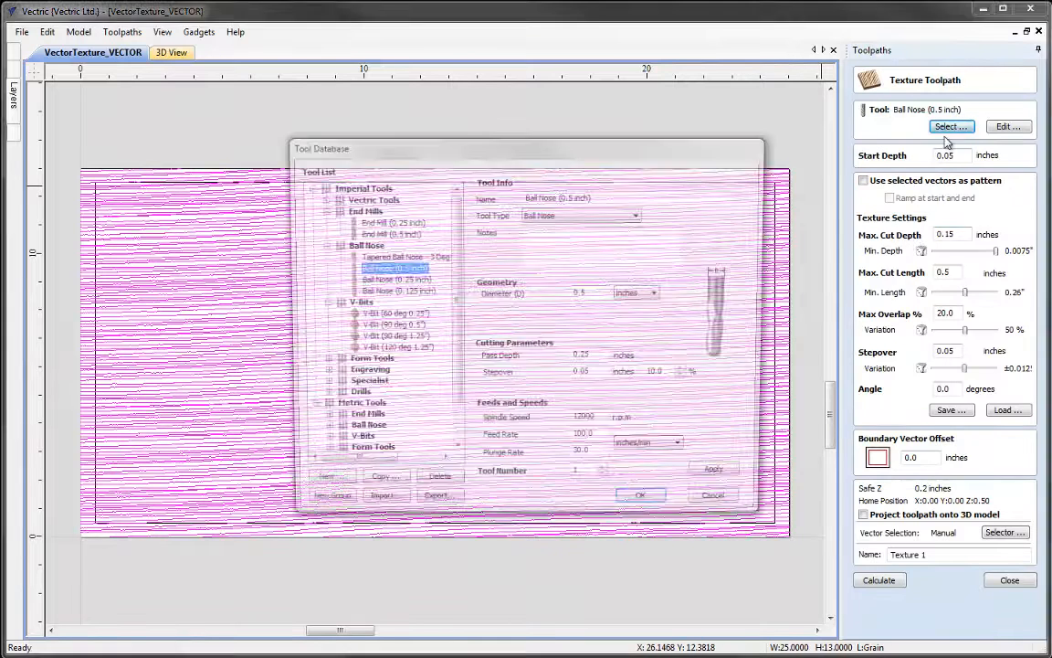
pyautogui.click(640, 494)
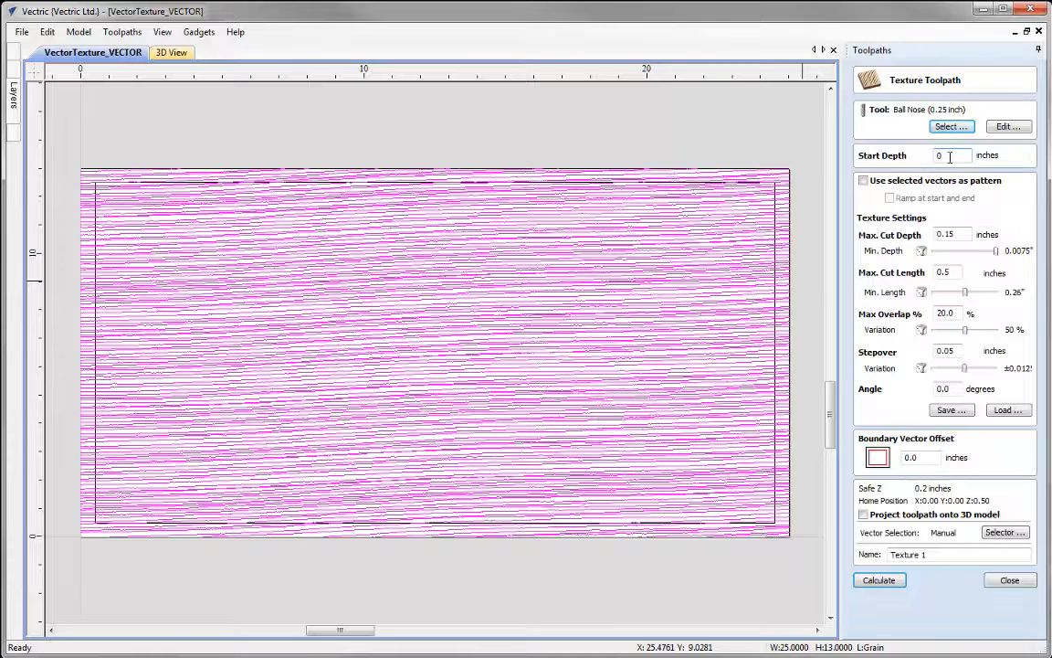
pyautogui.click(862, 181)
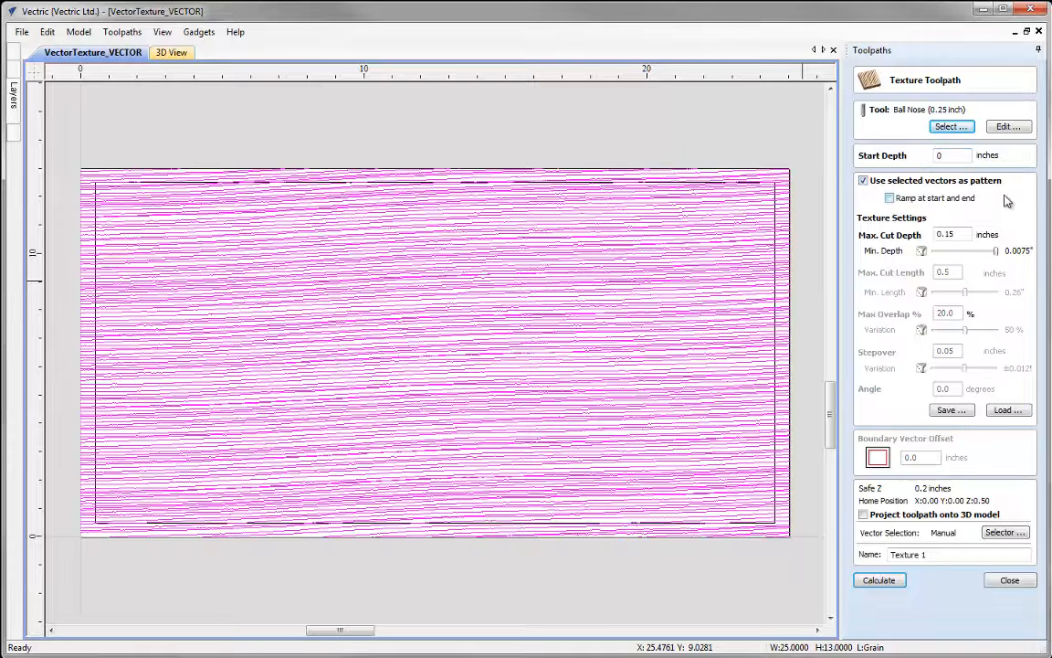
pyautogui.moveTo(998, 212)
pyautogui.write('0.1')
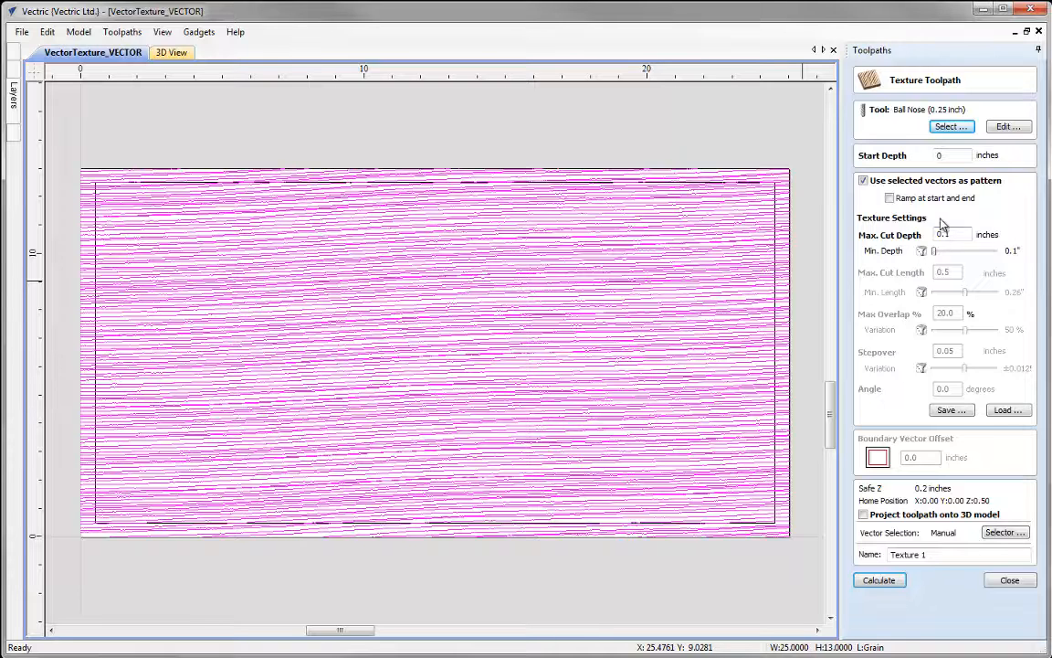
pyautogui.moveTo(942, 234)
pyautogui.write('G')
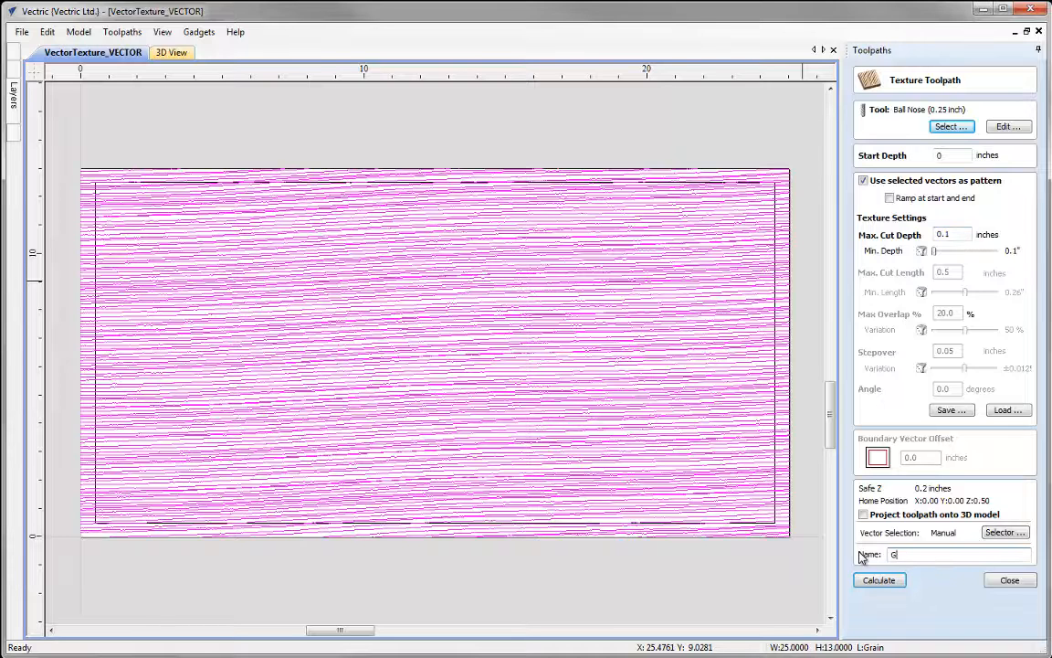
# Name the toolpath Grain_Texture_025BN
pyautogui.write('r')
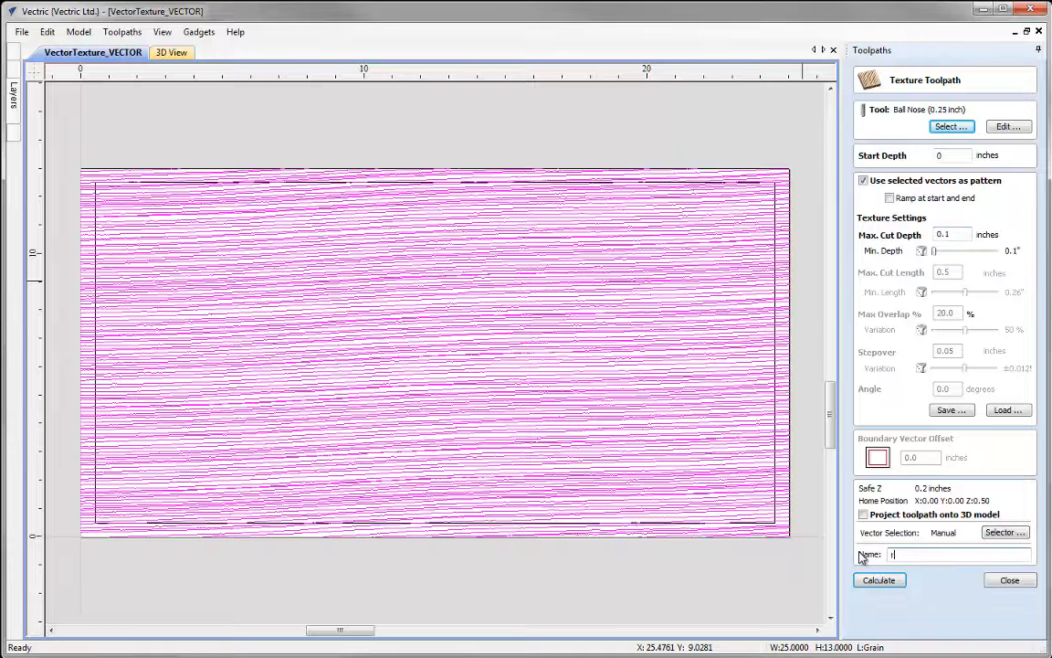
pyautogui.write('Grain_Texture_')
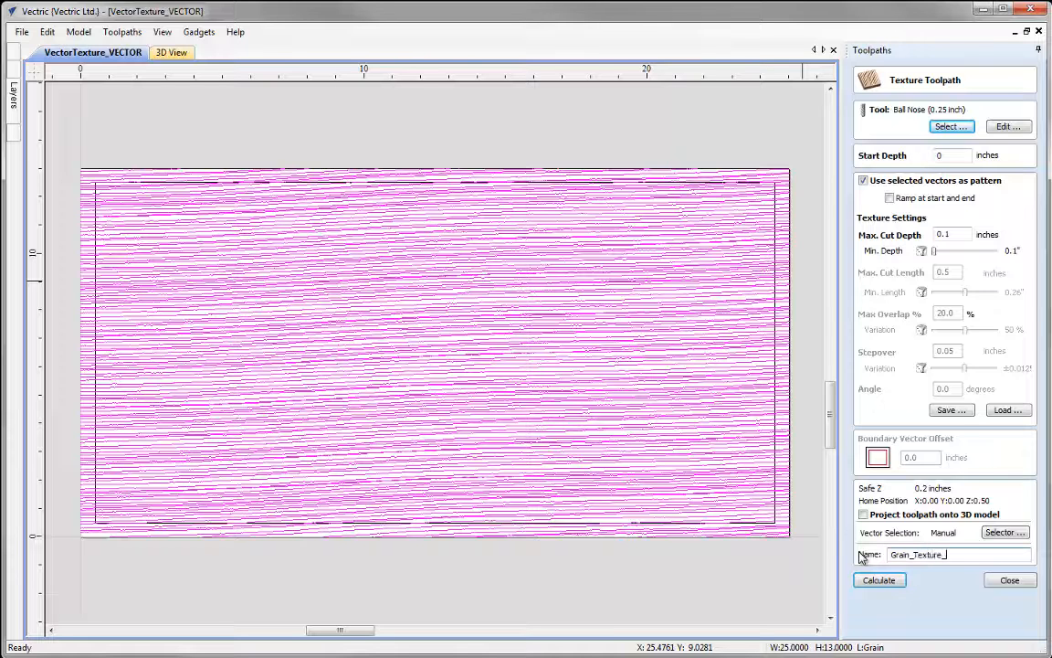
pyautogui.write('025BN')
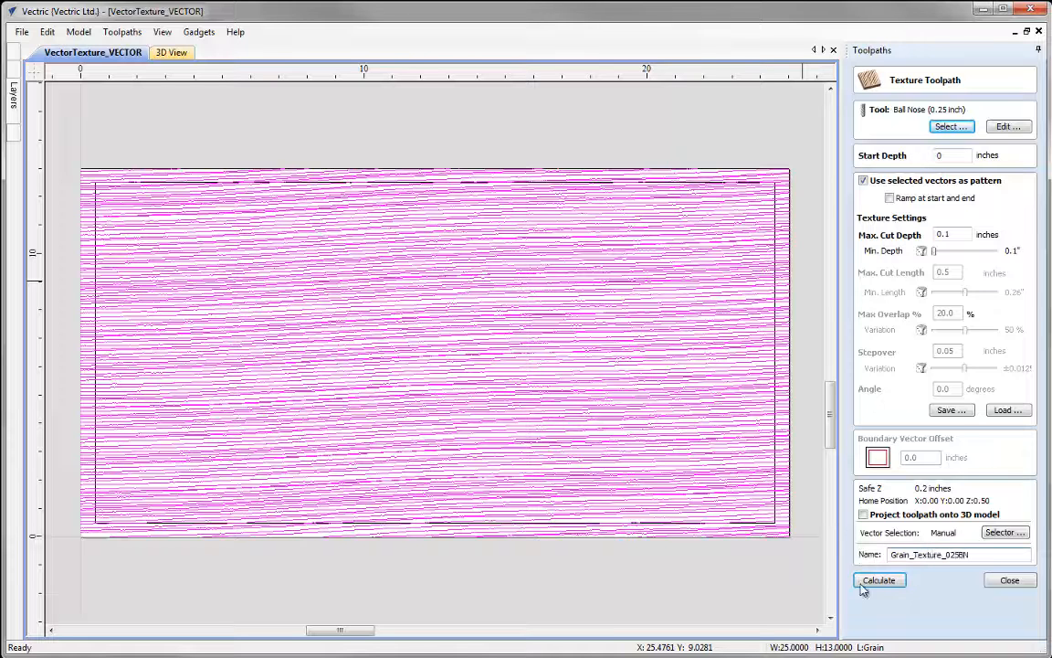
# Calculate Grain_Texture_025BN and open the toolpath preview
pyautogui.click(878, 581)
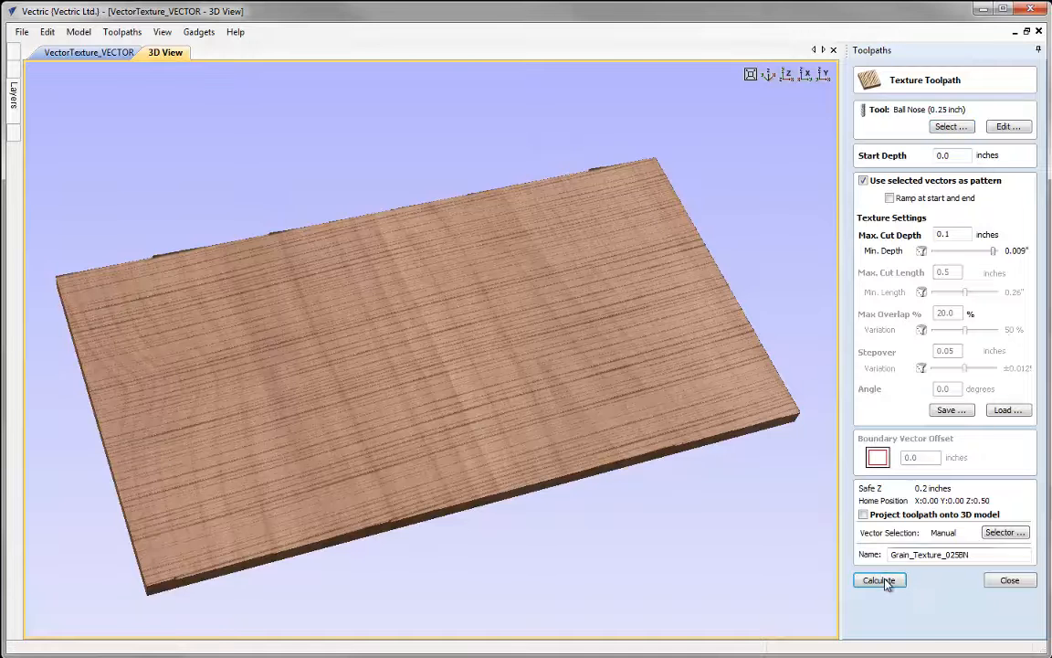
pyautogui.click(879, 581)
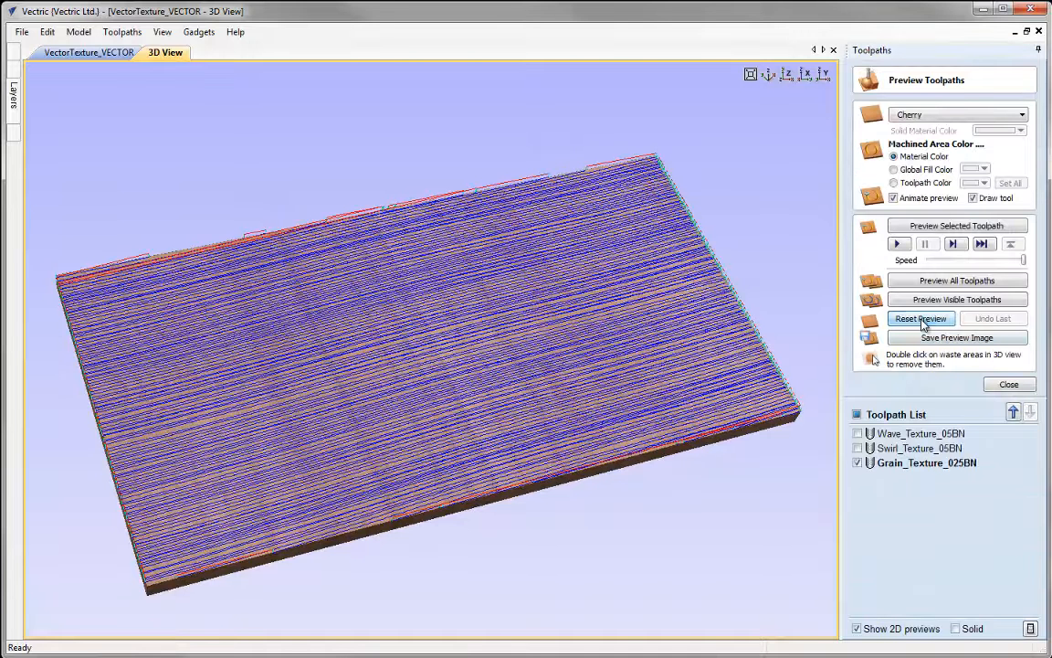
# Preview the grain texture on the cherry board, then reset it to an uncut board
pyautogui.click(920, 318)
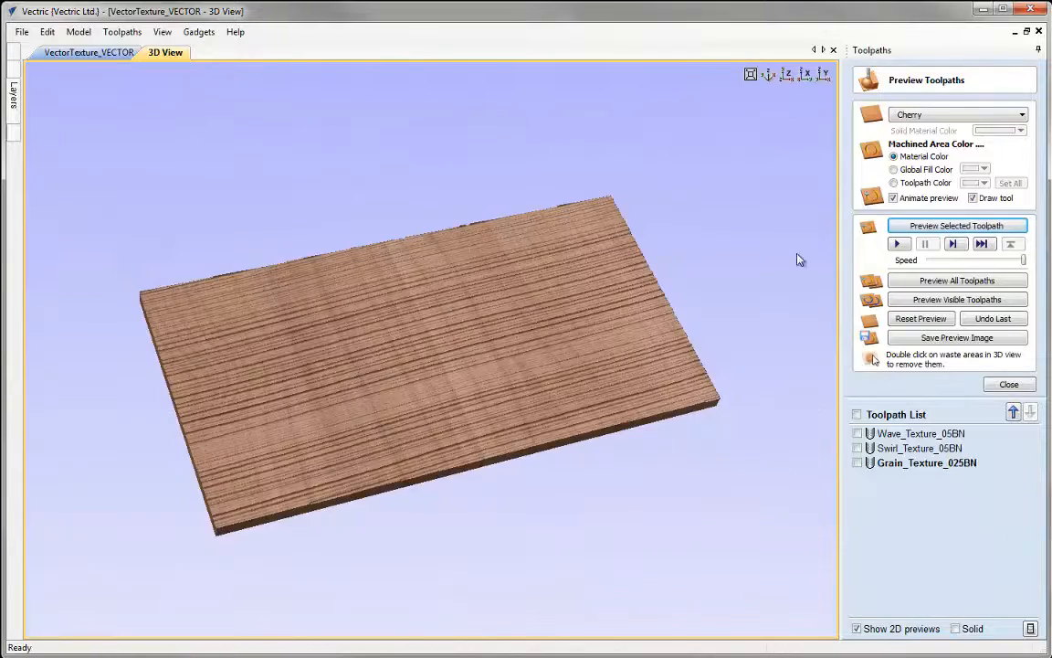
pyautogui.moveTo(931, 521)
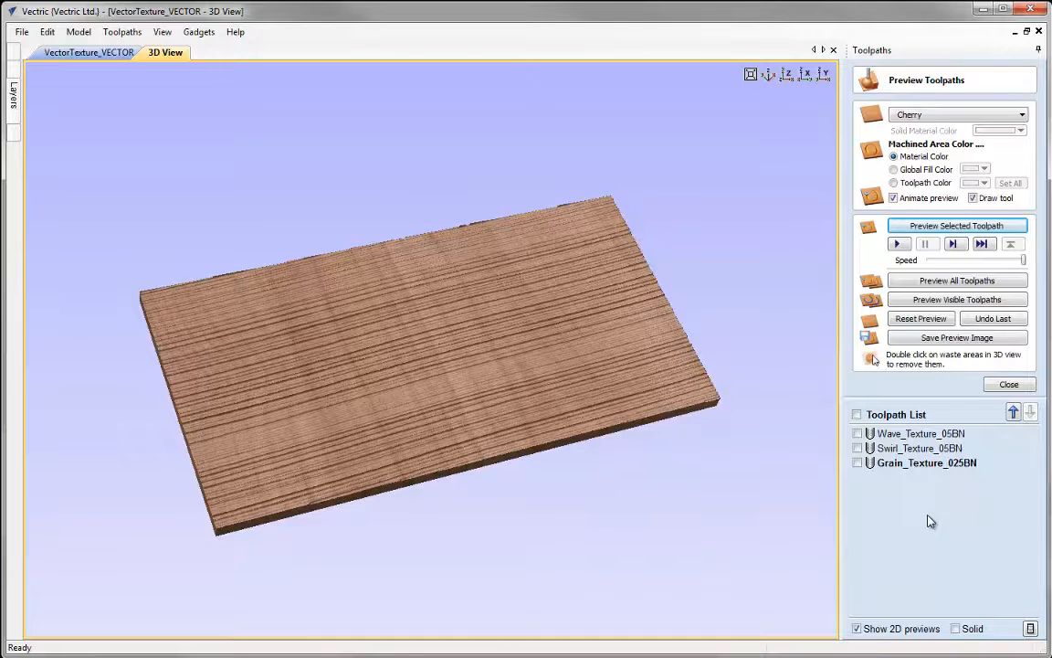
pyautogui.click(920, 318)
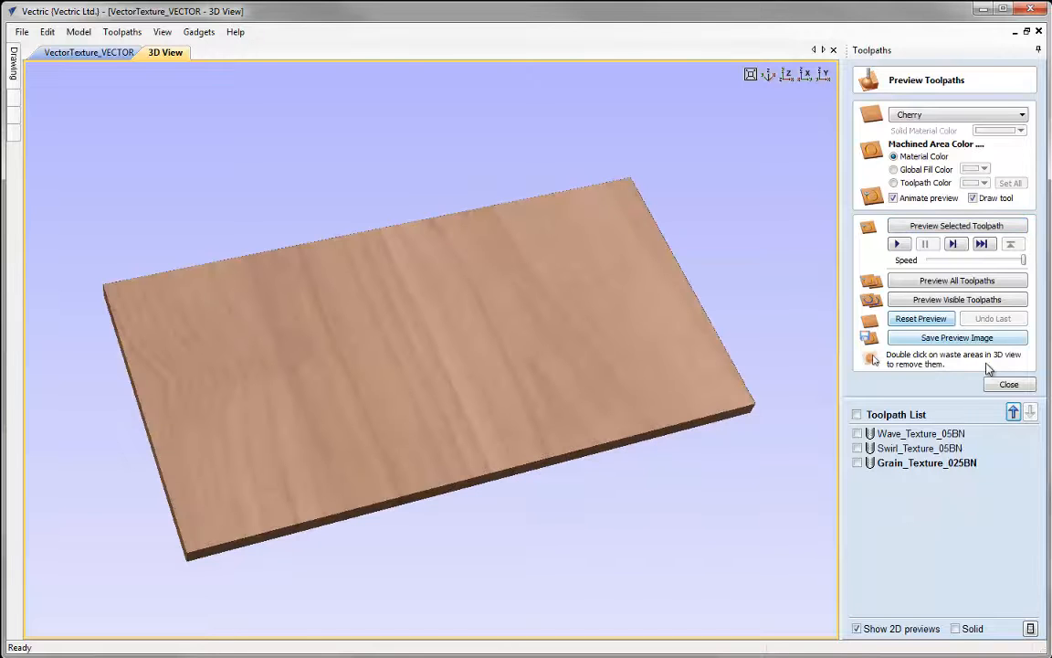
# Close the Preview Toolpaths panel to return to toolpath operations
pyautogui.click(1009, 384)
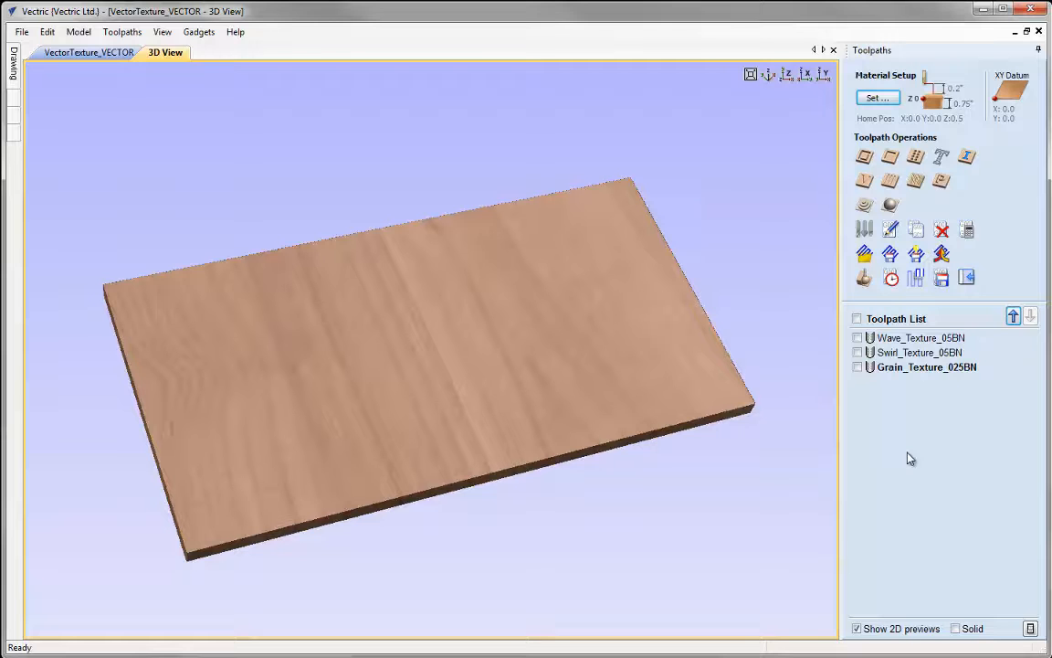
# Reopen Swirl_Texture_05BN to review its settings, then close them
pyautogui.doubleClick(919, 350)
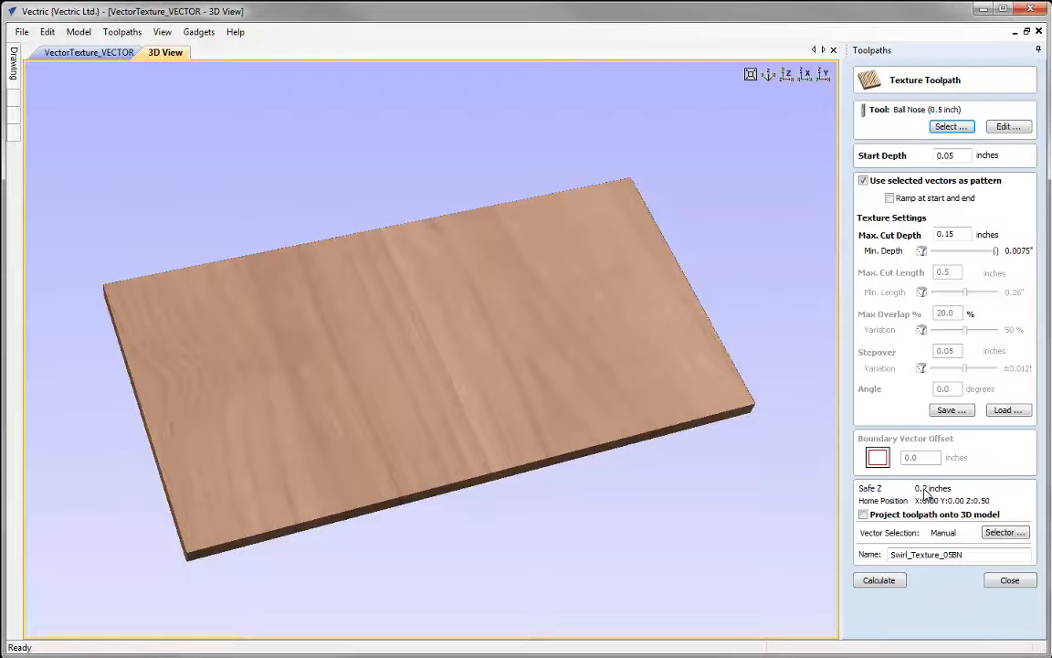
pyautogui.moveTo(942, 534)
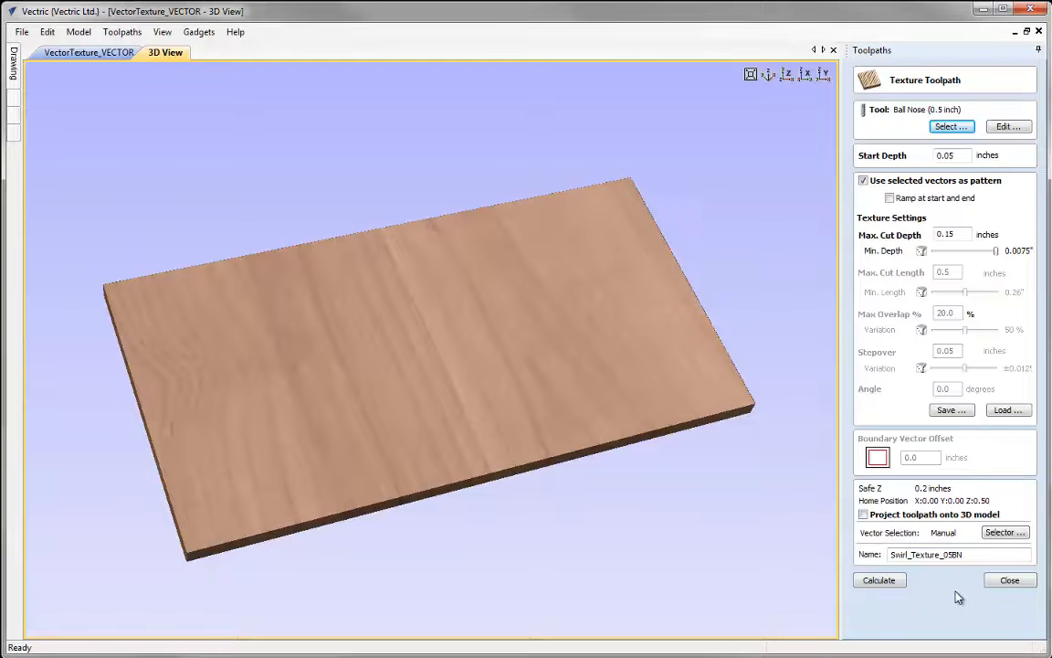
pyautogui.click(1009, 581)
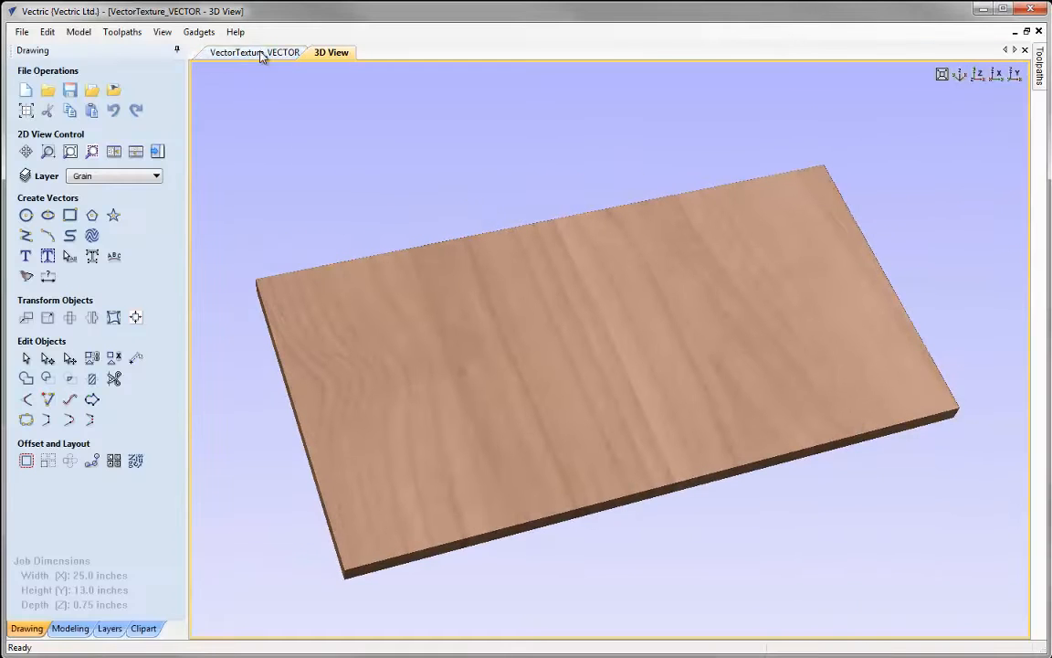
# In the 2D view, make Cutout Vector the current layer and close the layer list
pyautogui.click(256, 51)
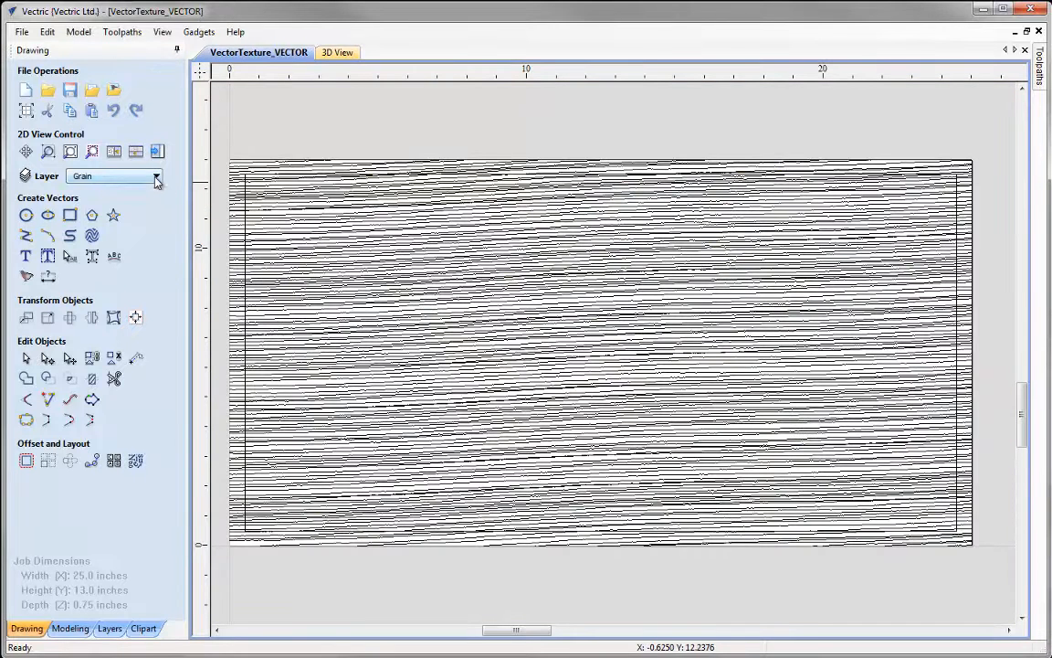
pyautogui.click(157, 175)
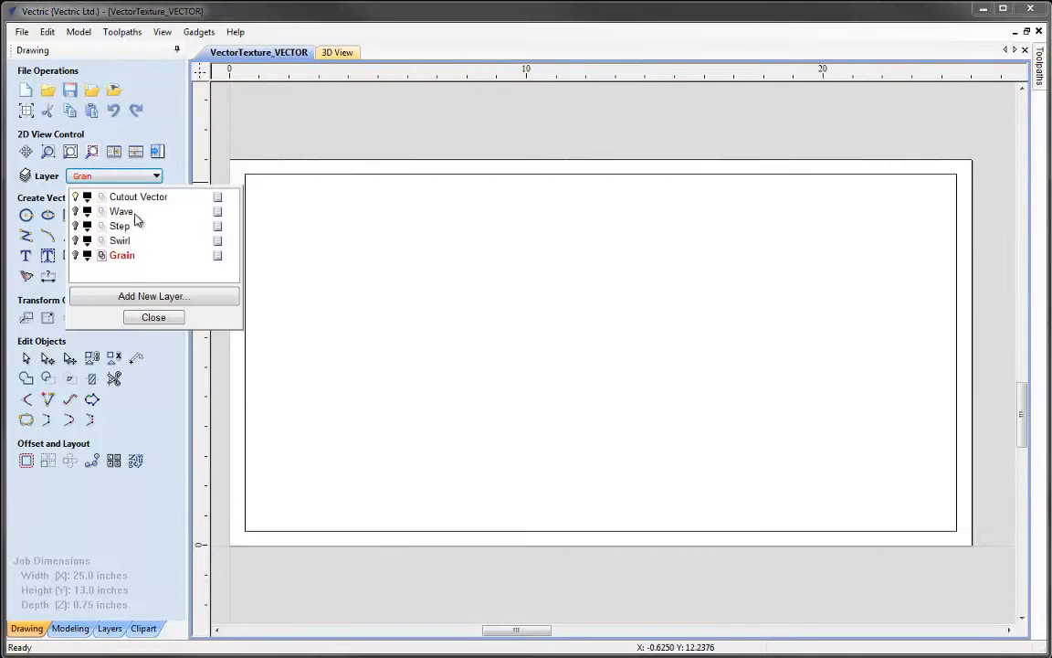
pyautogui.click(139, 197)
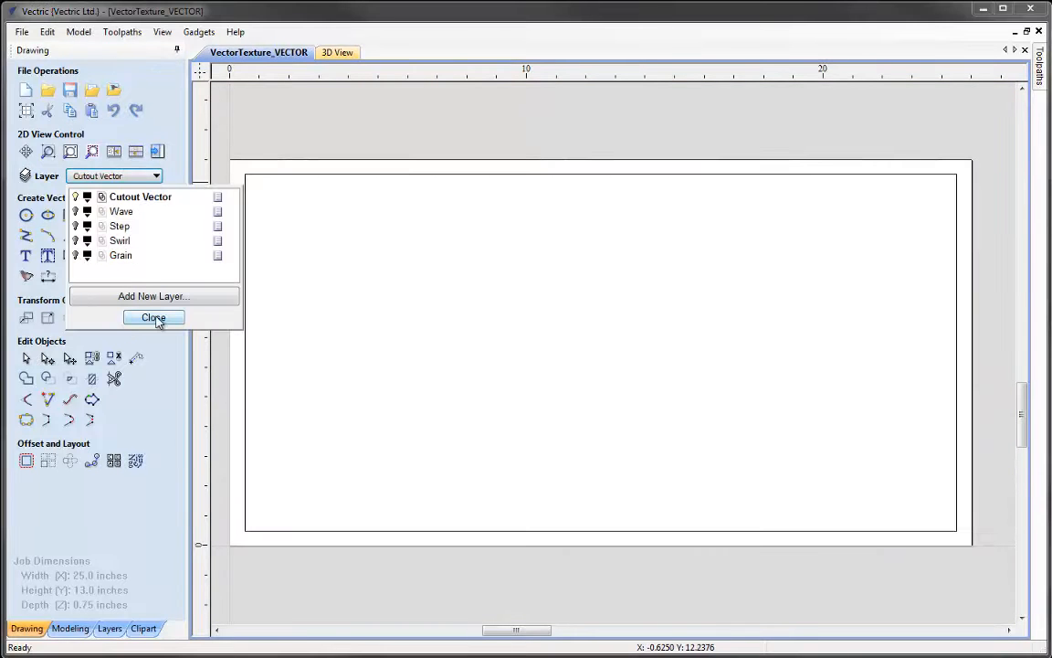
pyautogui.click(153, 317)
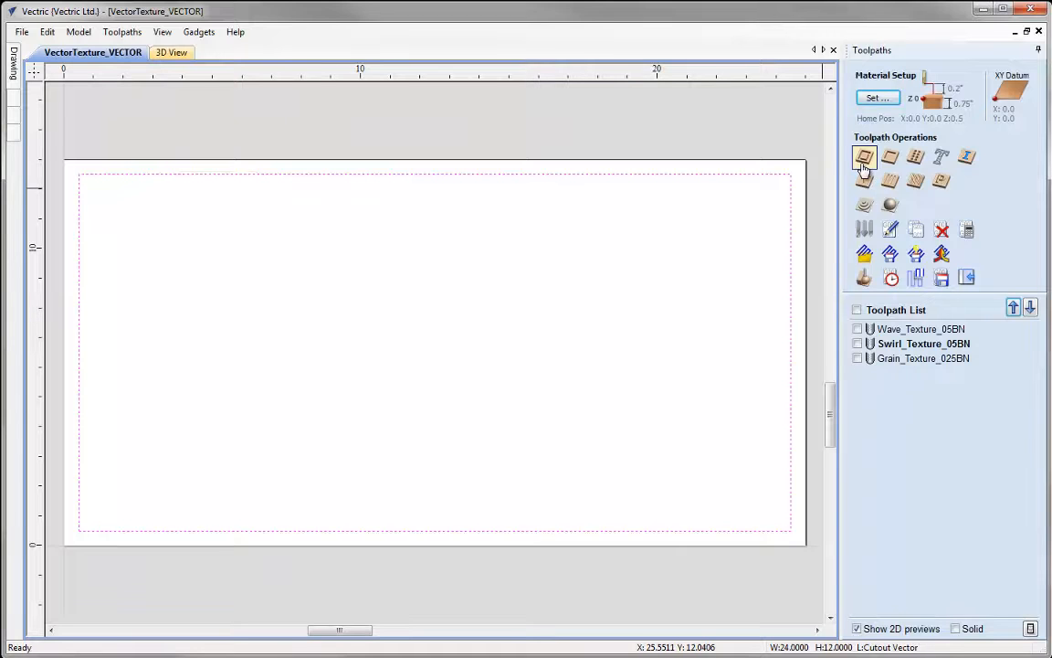
# Calculate Profile_Cutout: 0.75 in deep outside profile, 0.25 in pass depth, three passes
pyautogui.click(863, 157)
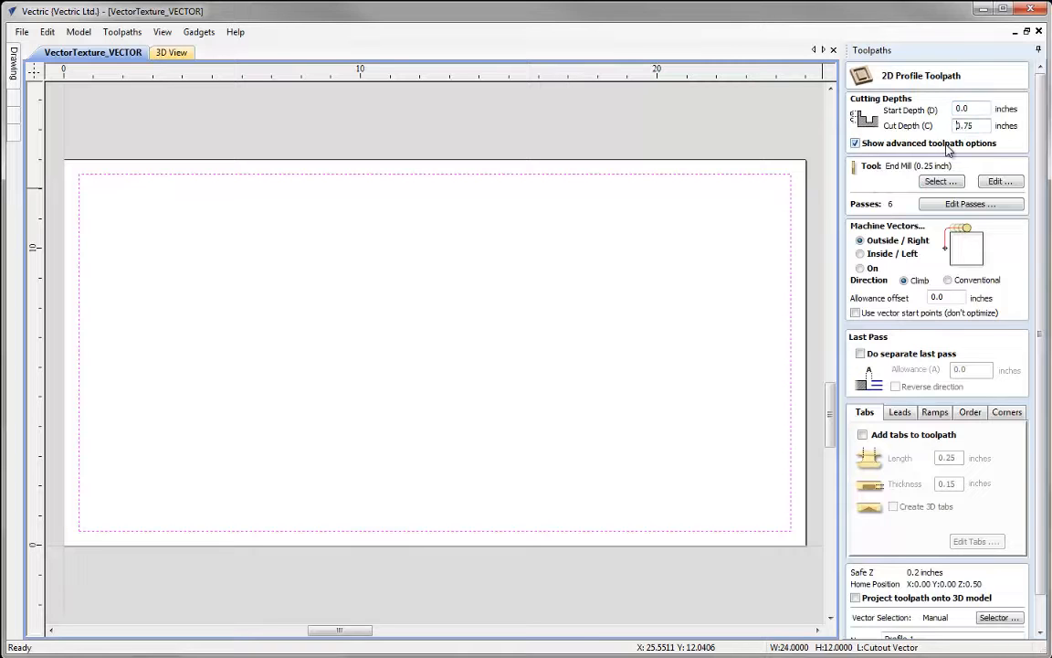
pyautogui.moveTo(934, 176)
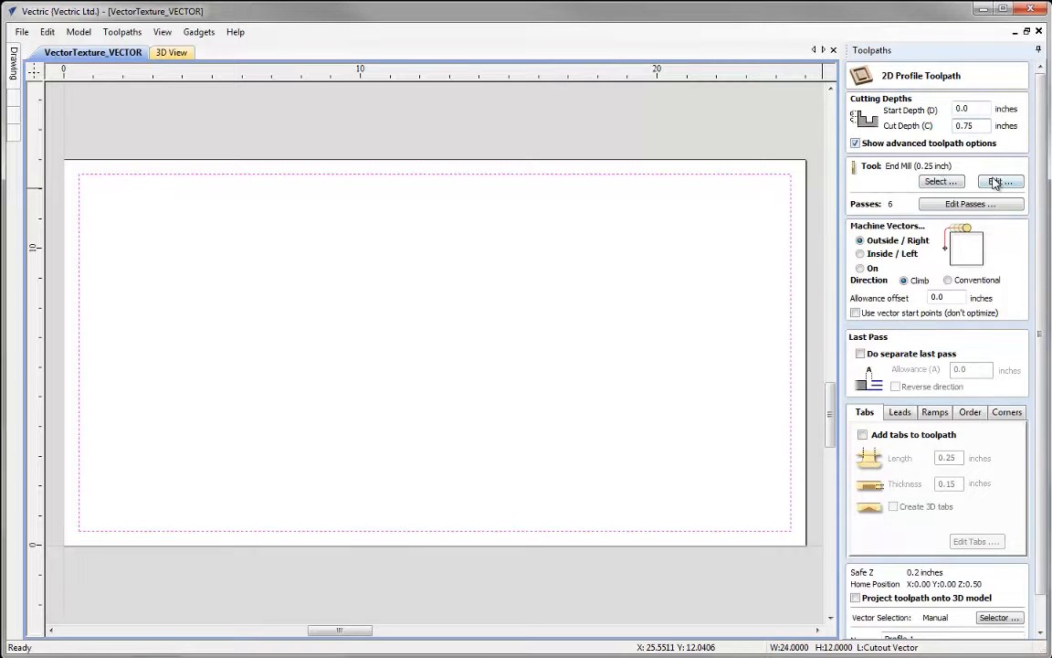
pyautogui.click(1002, 181)
pyautogui.write('0.25')
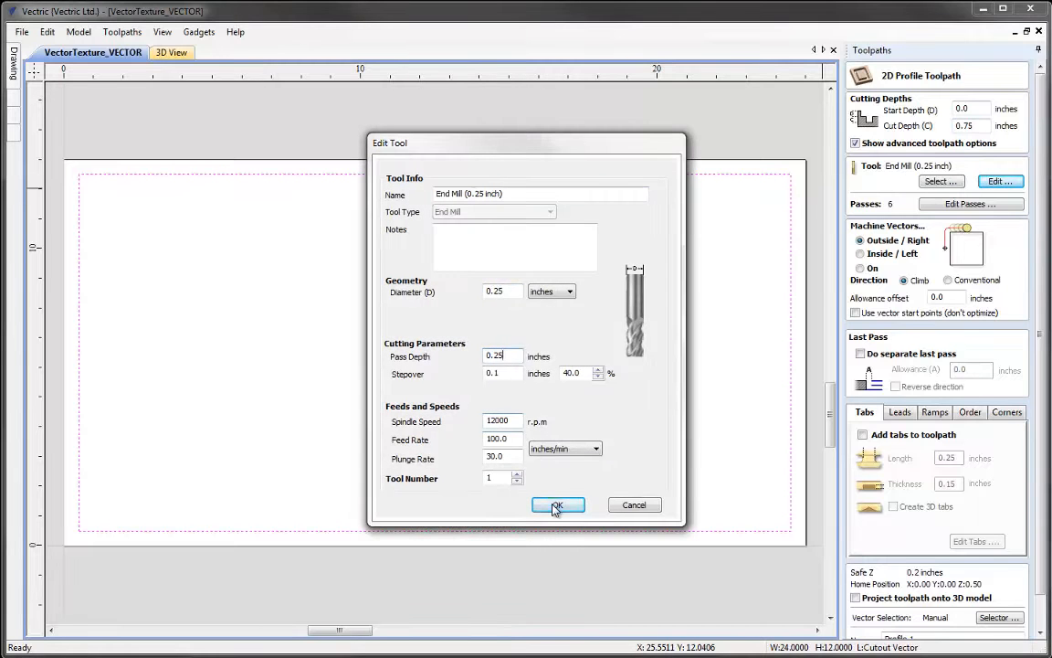
pyautogui.click(557, 504)
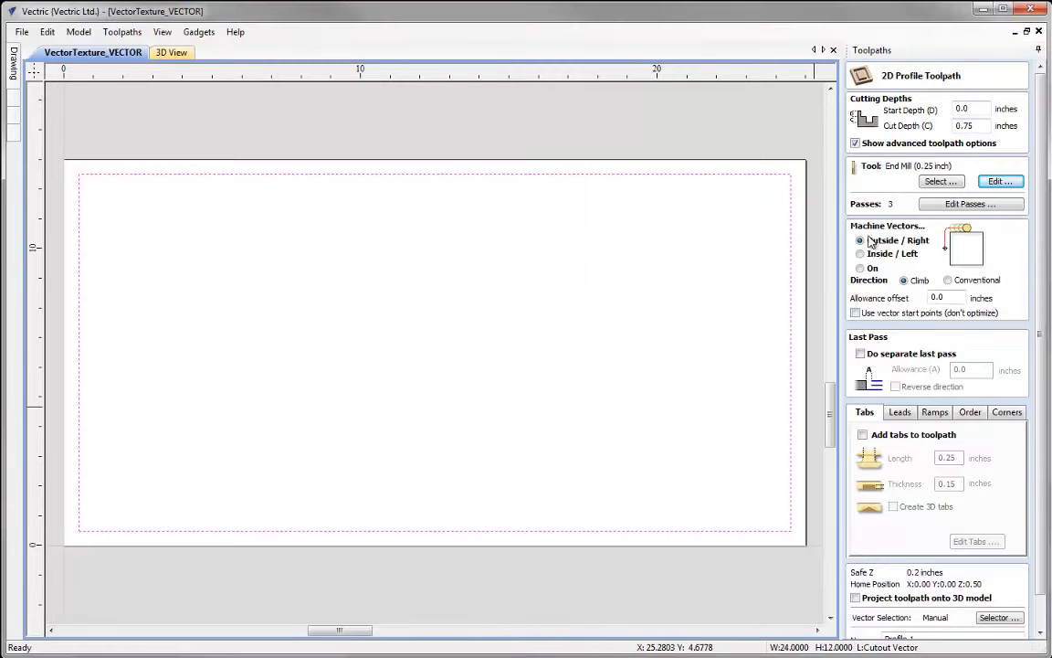
pyautogui.scroll(-3)
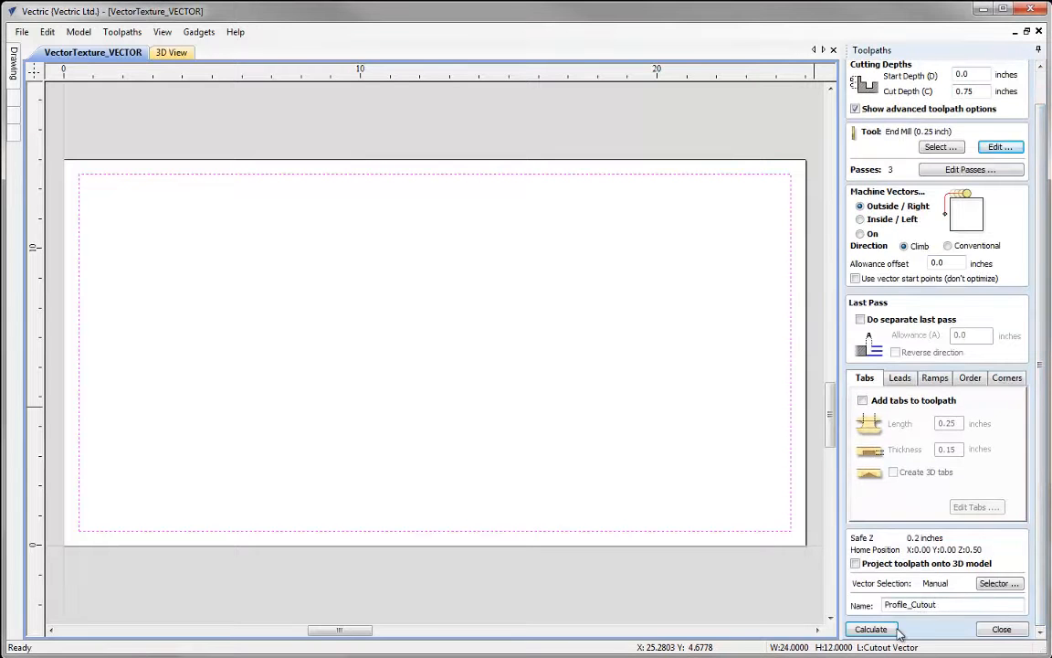
pyautogui.click(869, 628)
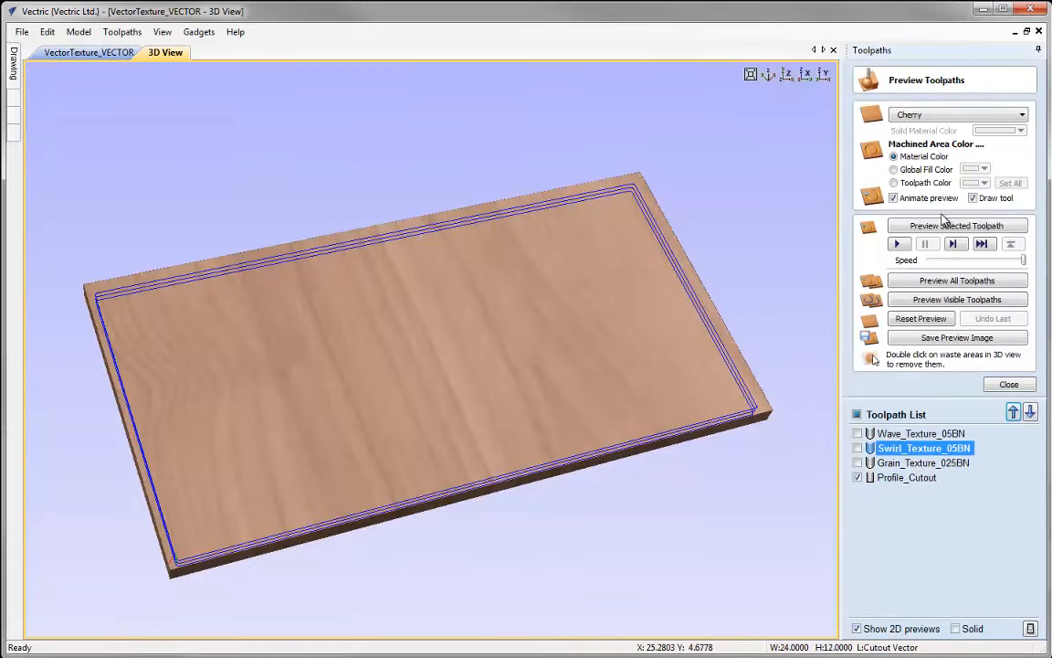
# Preview the swirl texture and cutout carved in cherry and tilt the board to inspect it
pyautogui.click(957, 226)
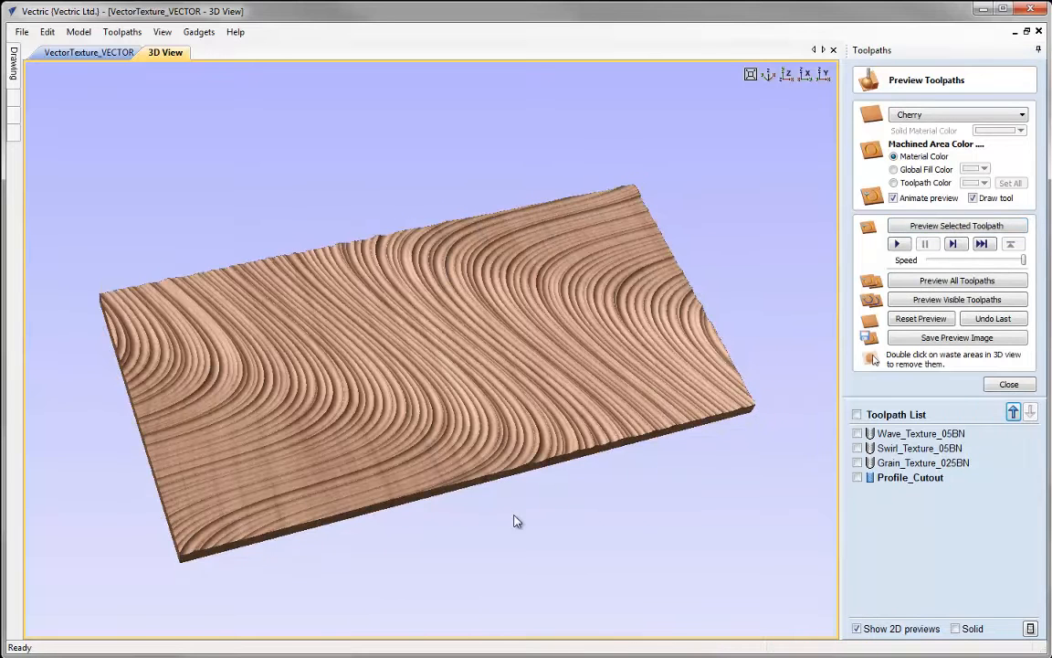
pyautogui.moveTo(516, 522); pyautogui.dragTo(484, 410)
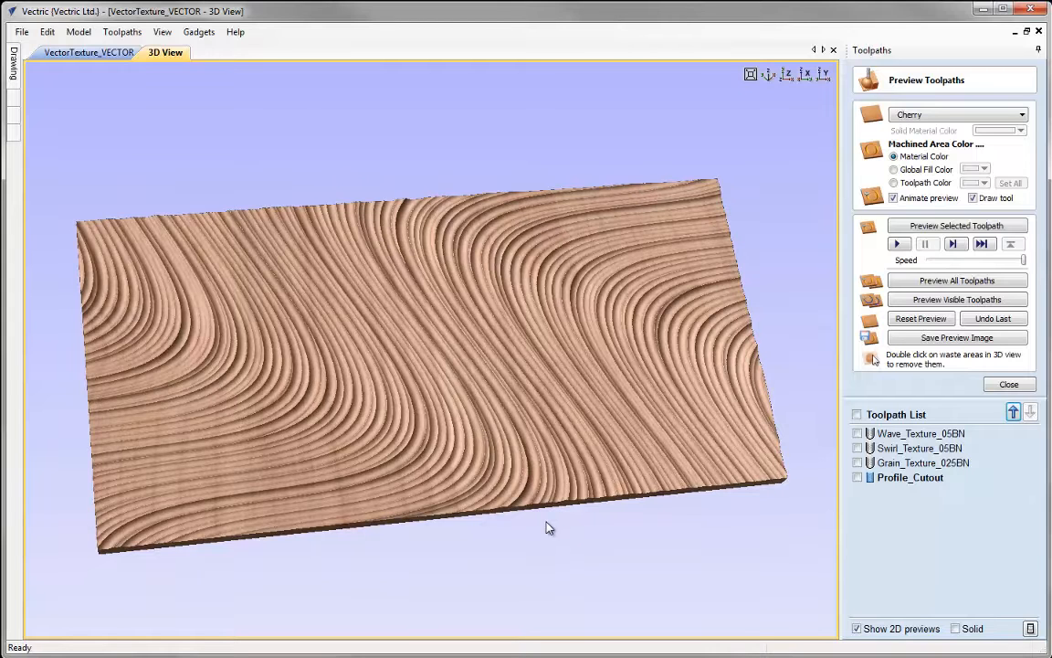
pyautogui.click(22, 33)
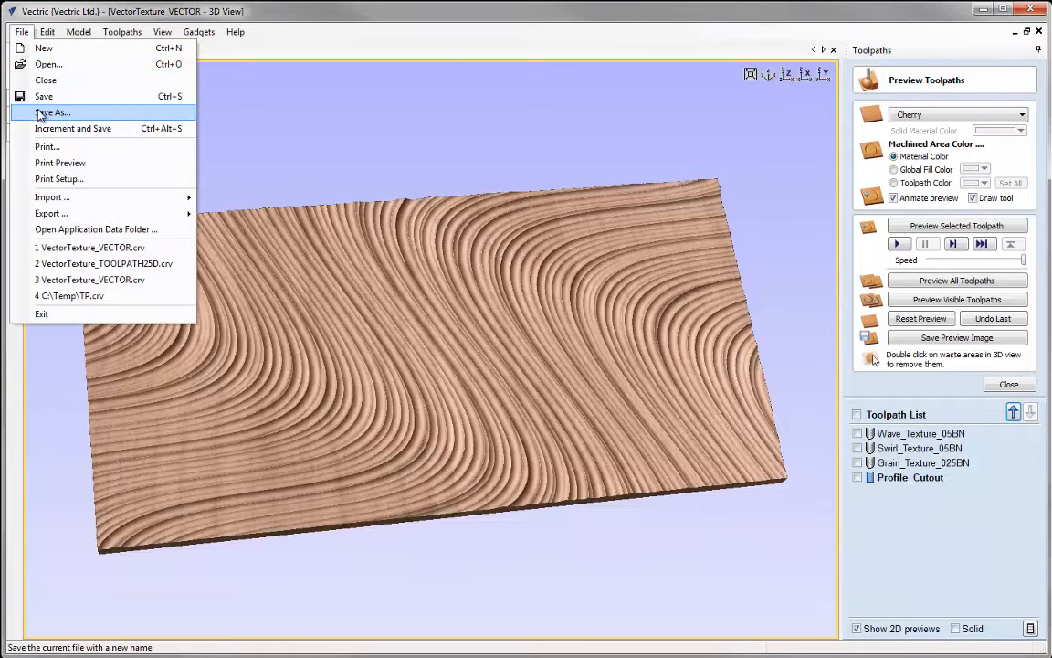
# Save the job as VectorTexture_TOOLPATH2D in the VectorTexture_FILES folder
pyautogui.click(52, 113)
pyautogui.write('VectorTexture_TOOLPATH25D.crv')
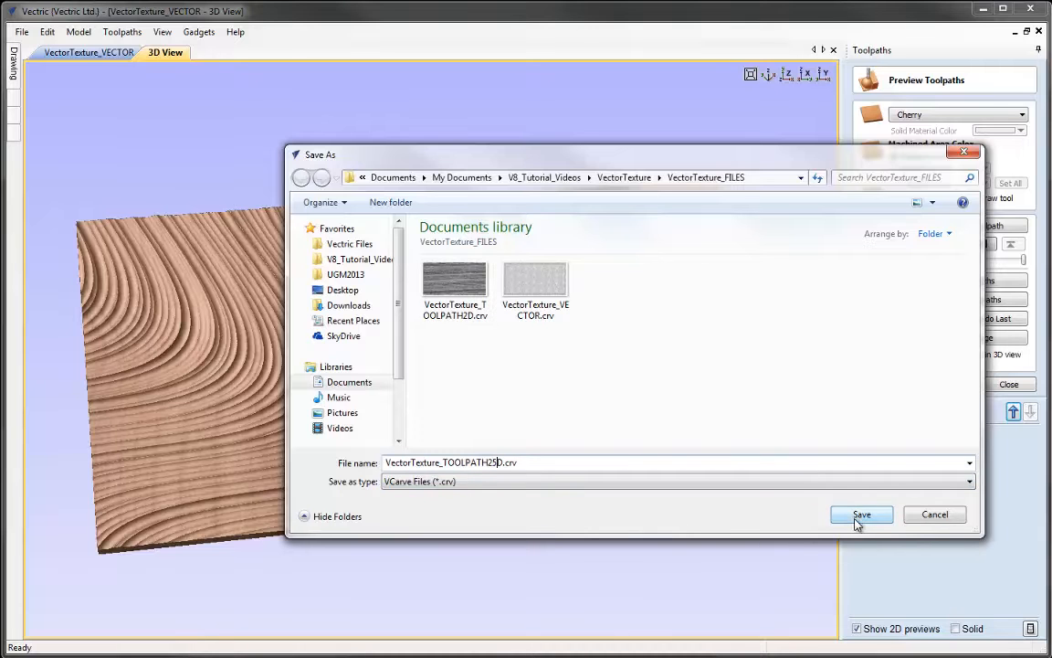
pyautogui.click(863, 515)
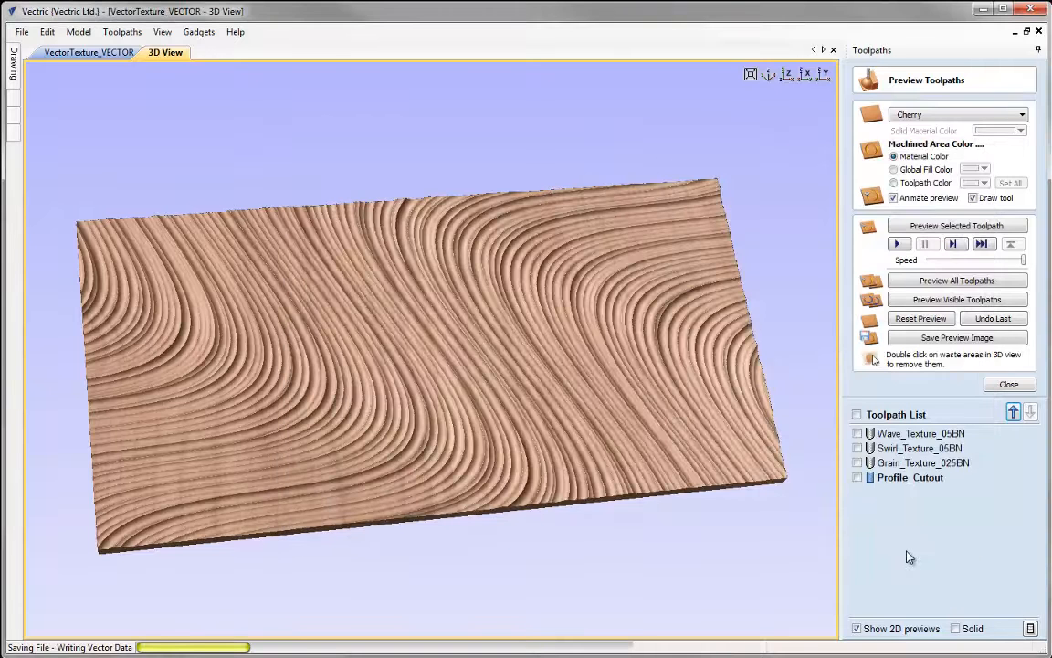